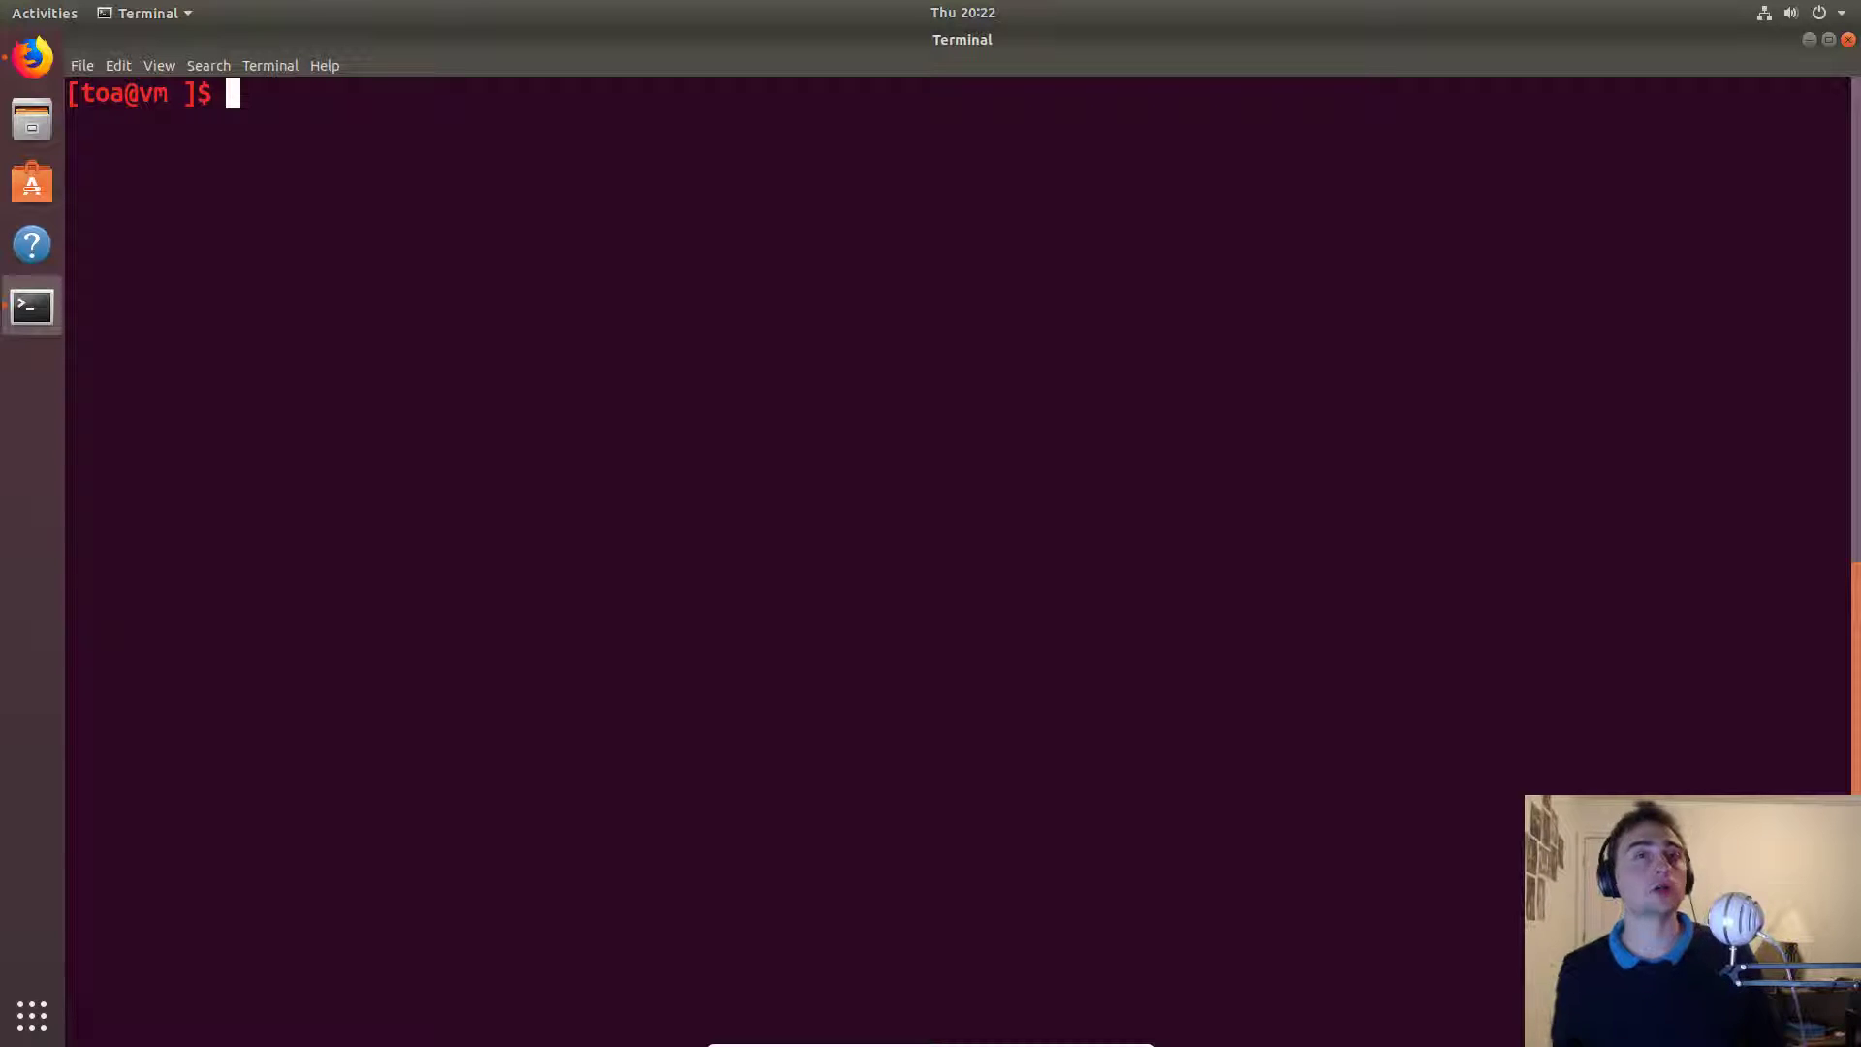
{"action": "mouse_move", "coordinate": [1362, 448]}
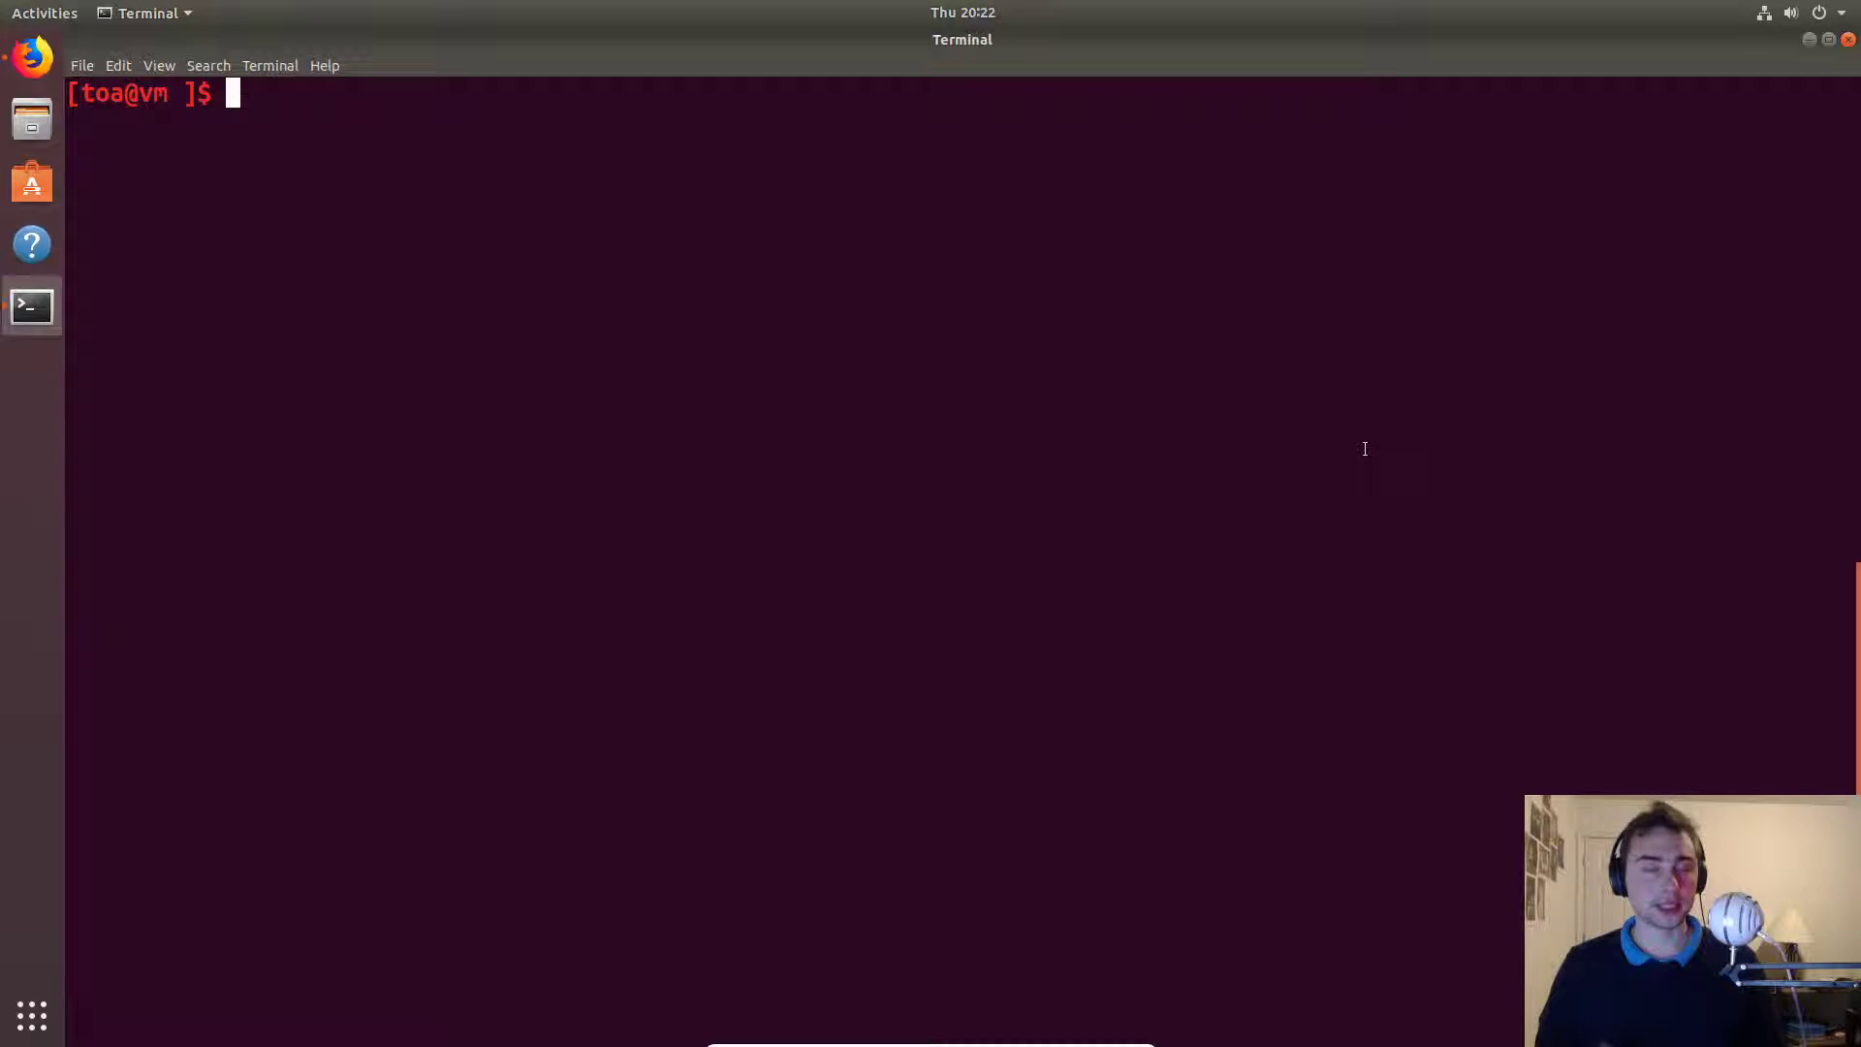
{"action": "mouse_move", "coordinate": [1336, 374]}
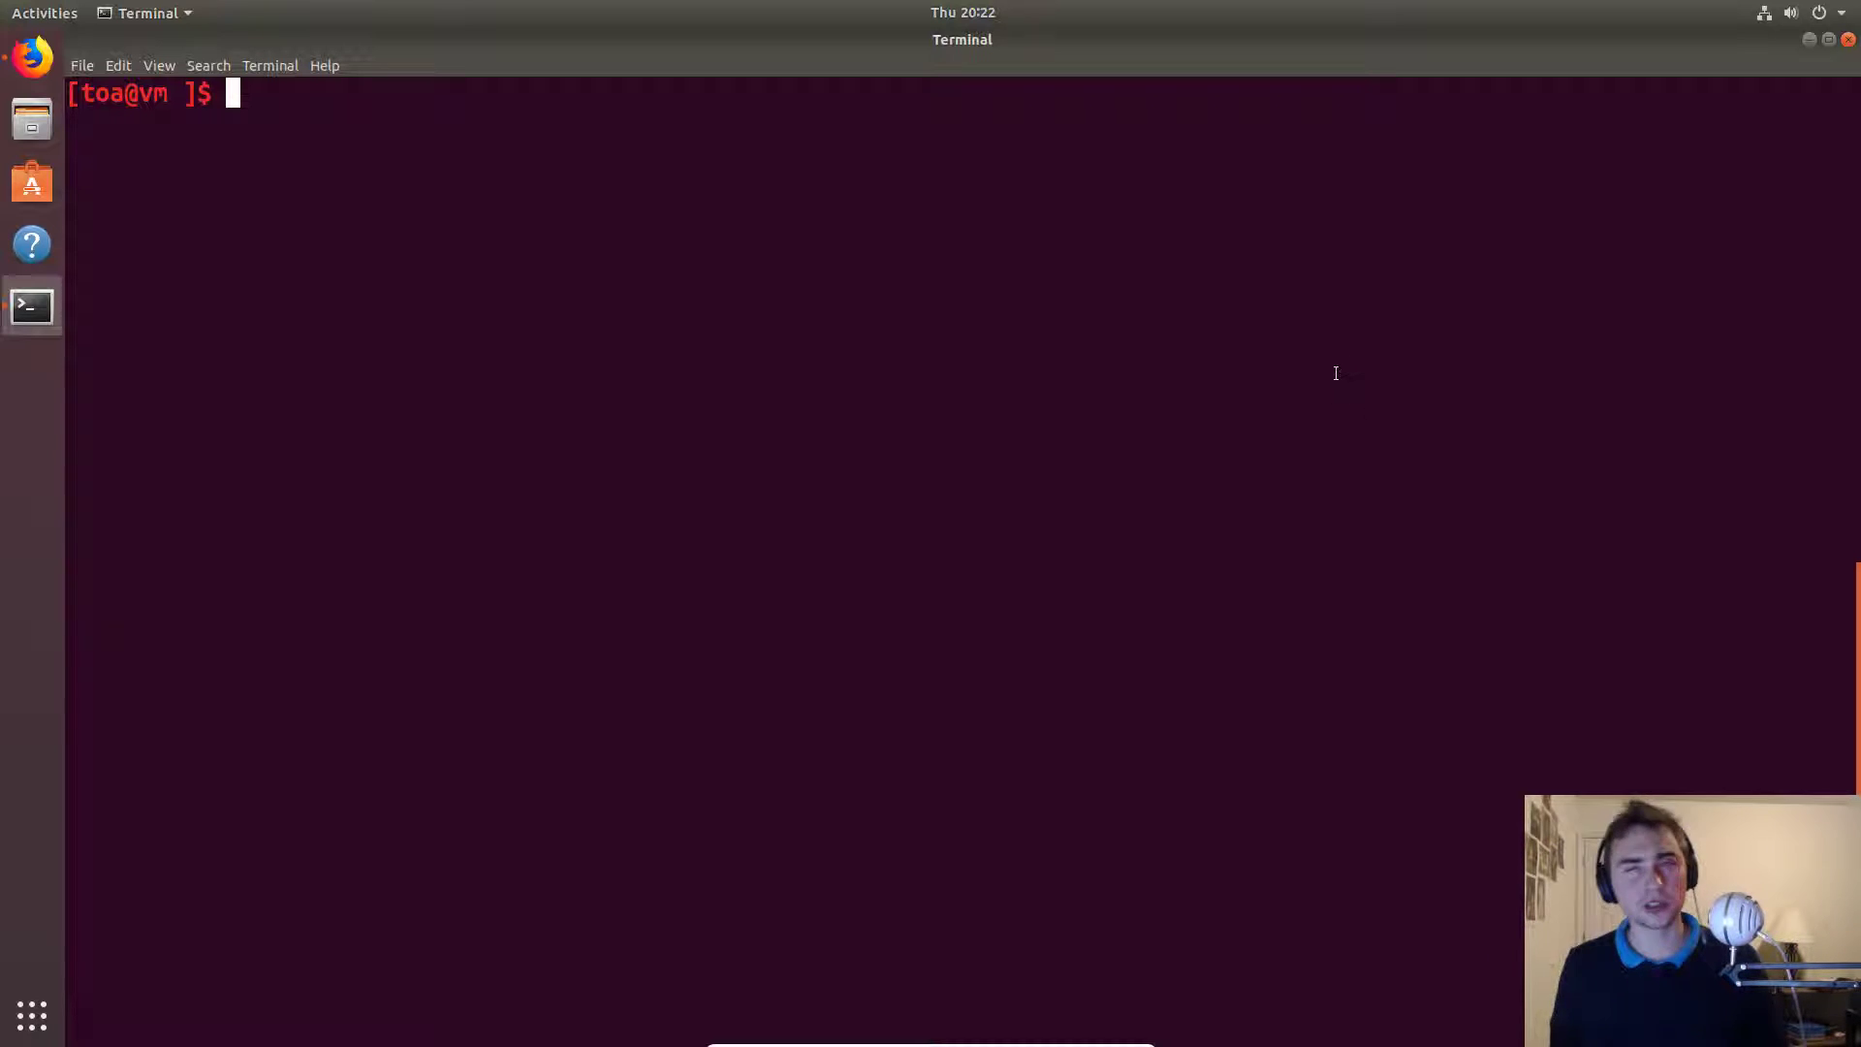
{"action": "mouse_move", "coordinate": [1276, 309]}
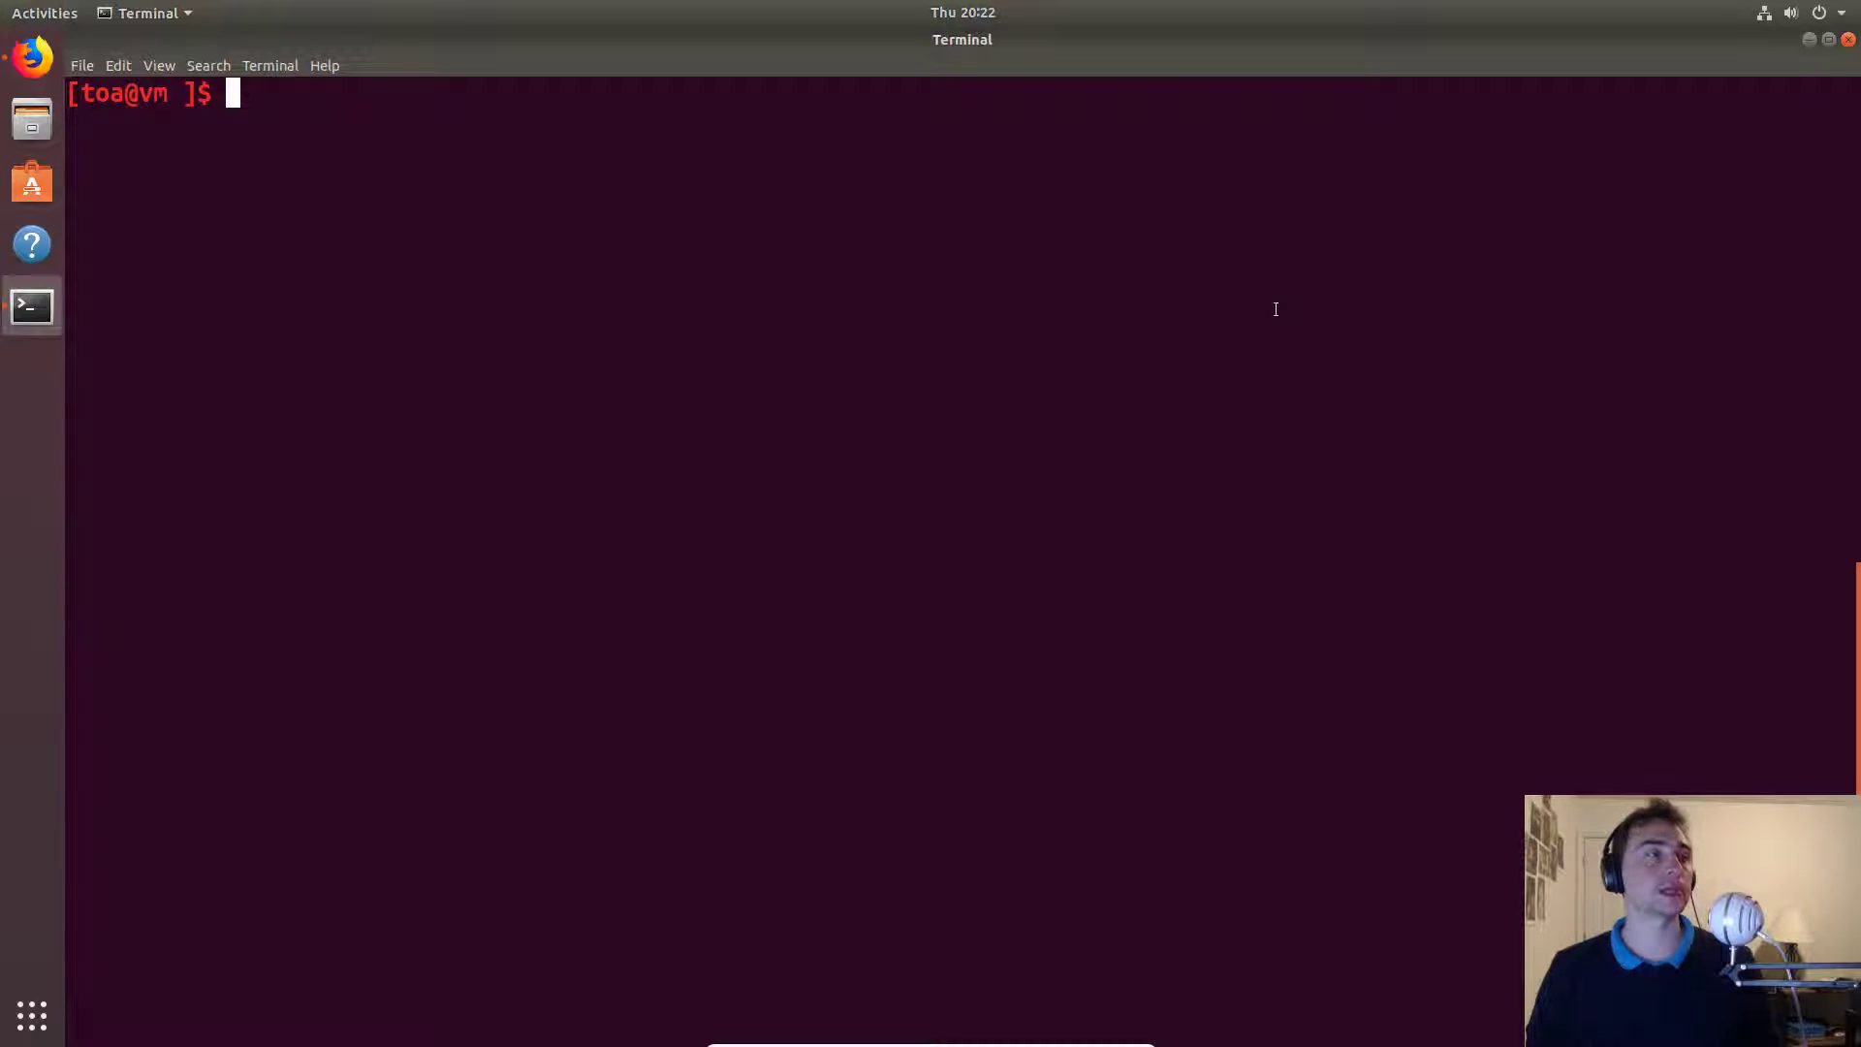
{"action": "mouse_move", "coordinate": [1188, 314]}
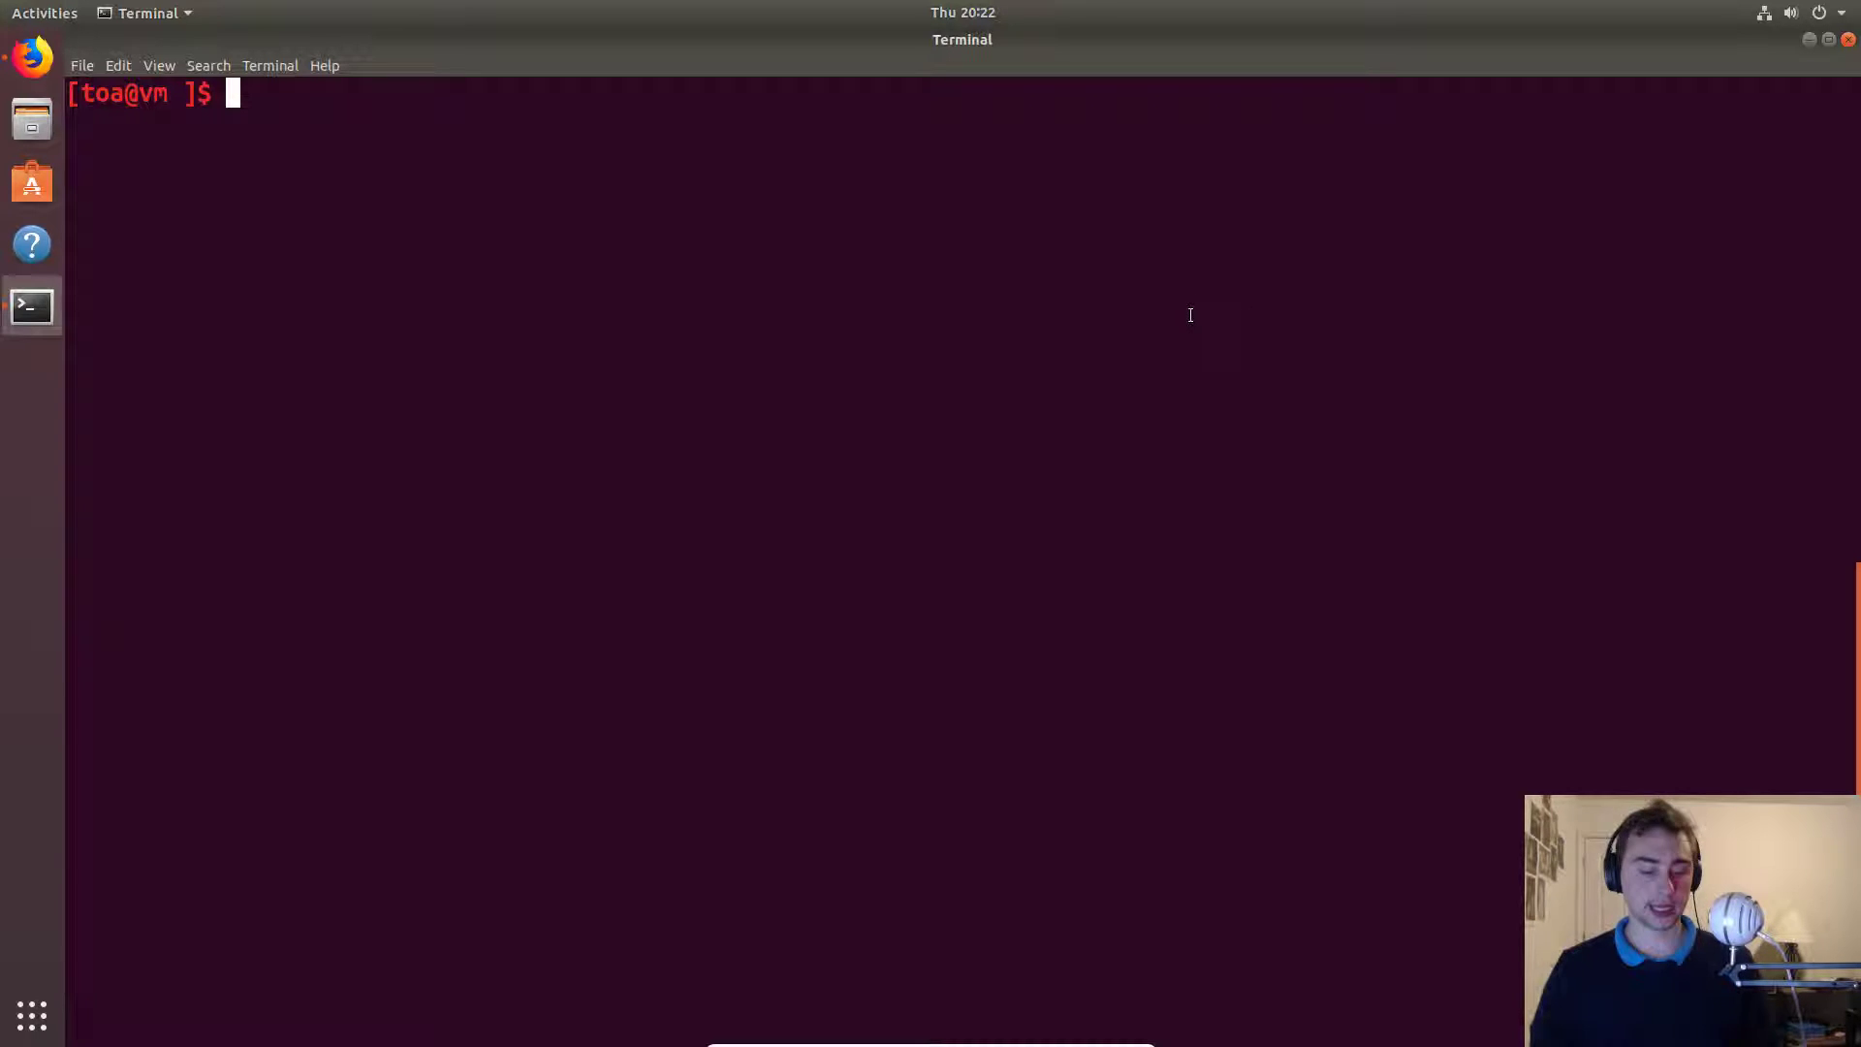
Clear the terminal before navigating into algorithms/selection_sort and editing selection_sort.cpp.
{"action": "type", "text": "cl"}
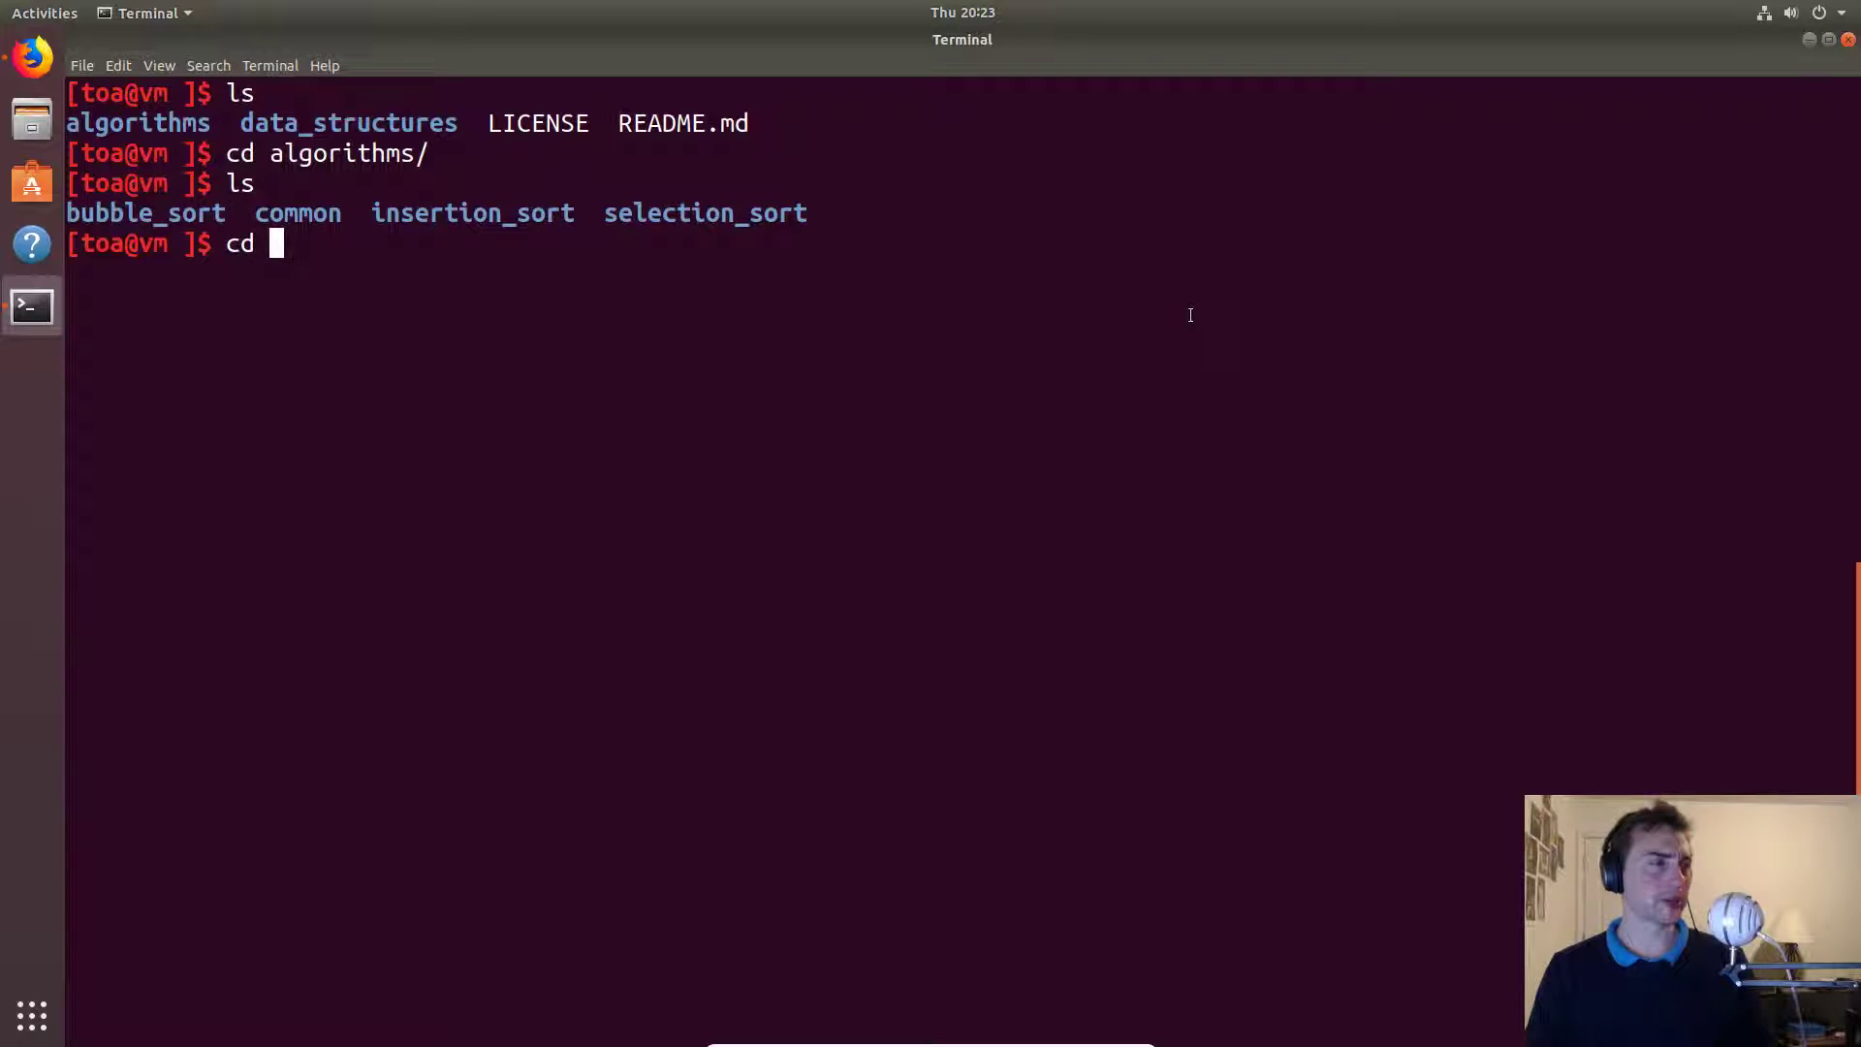
{"action": "type", "text": "clea"}
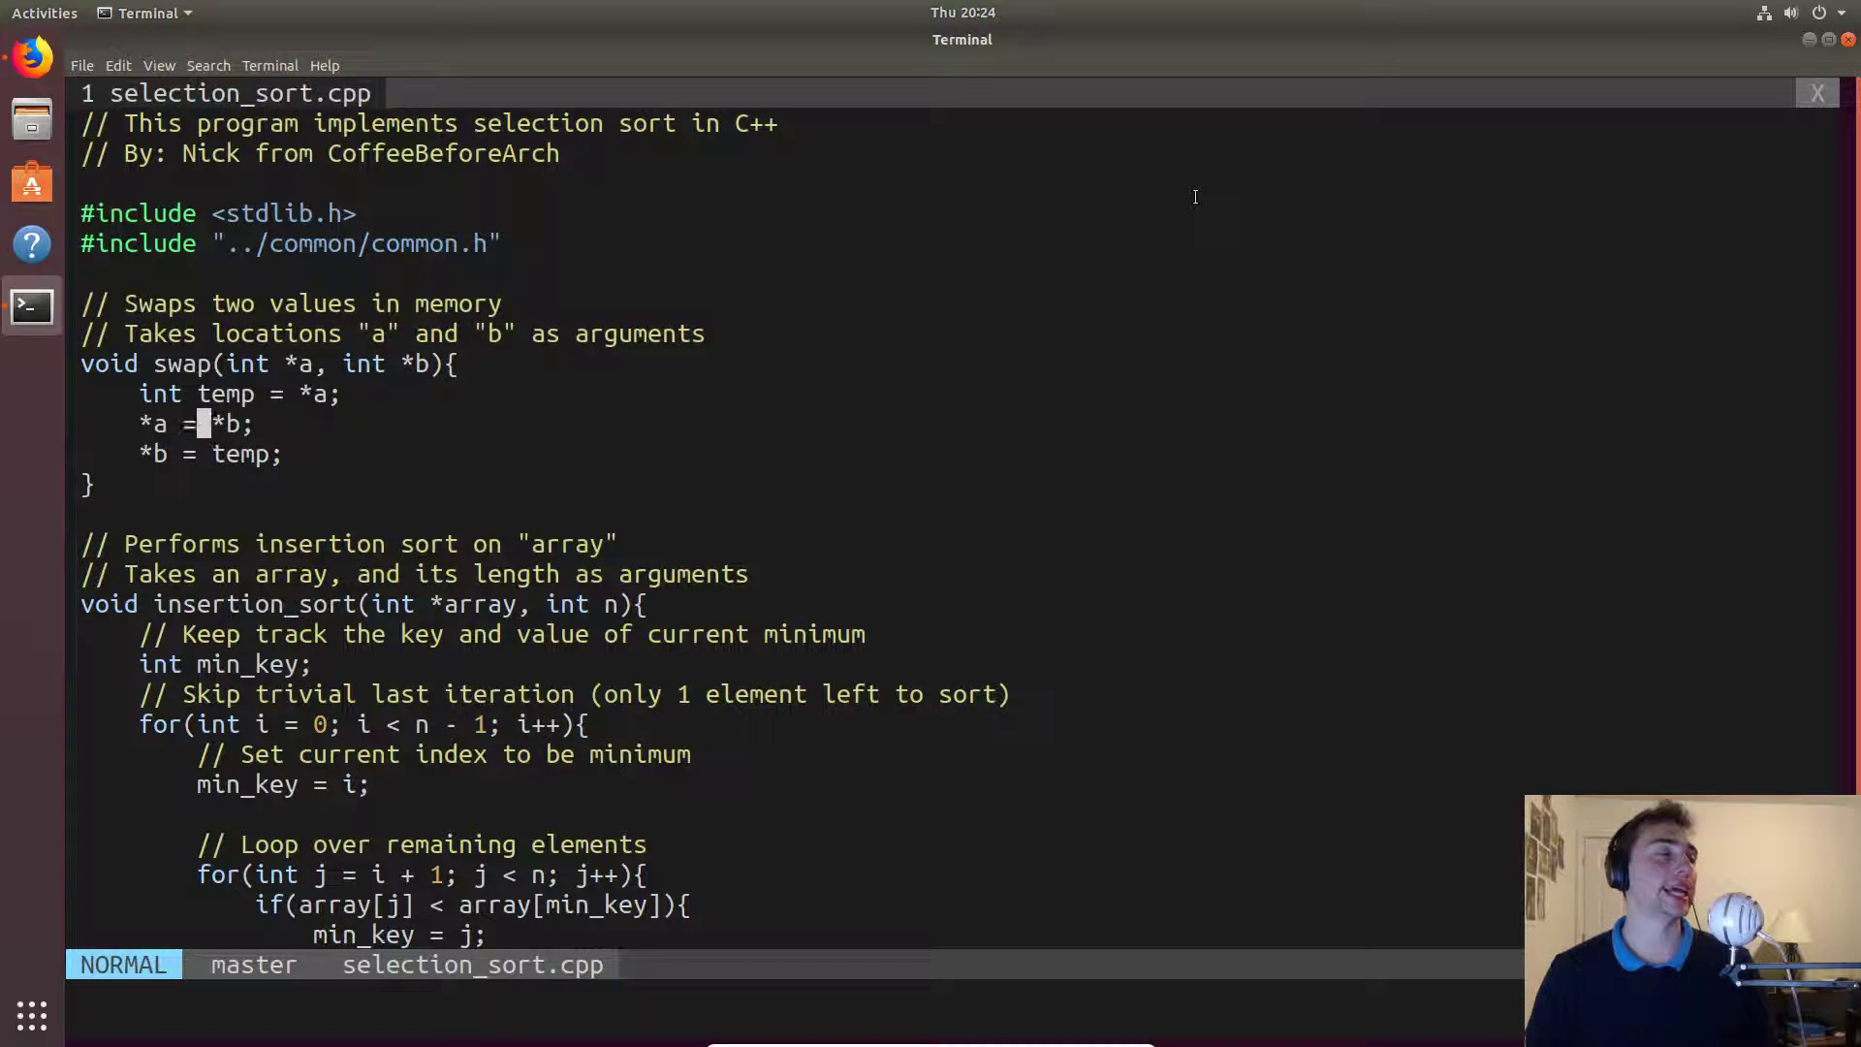
Move down to the swap step to add a cout reporting index i swapped with min_key.
{"action": "key", "text": "l"}
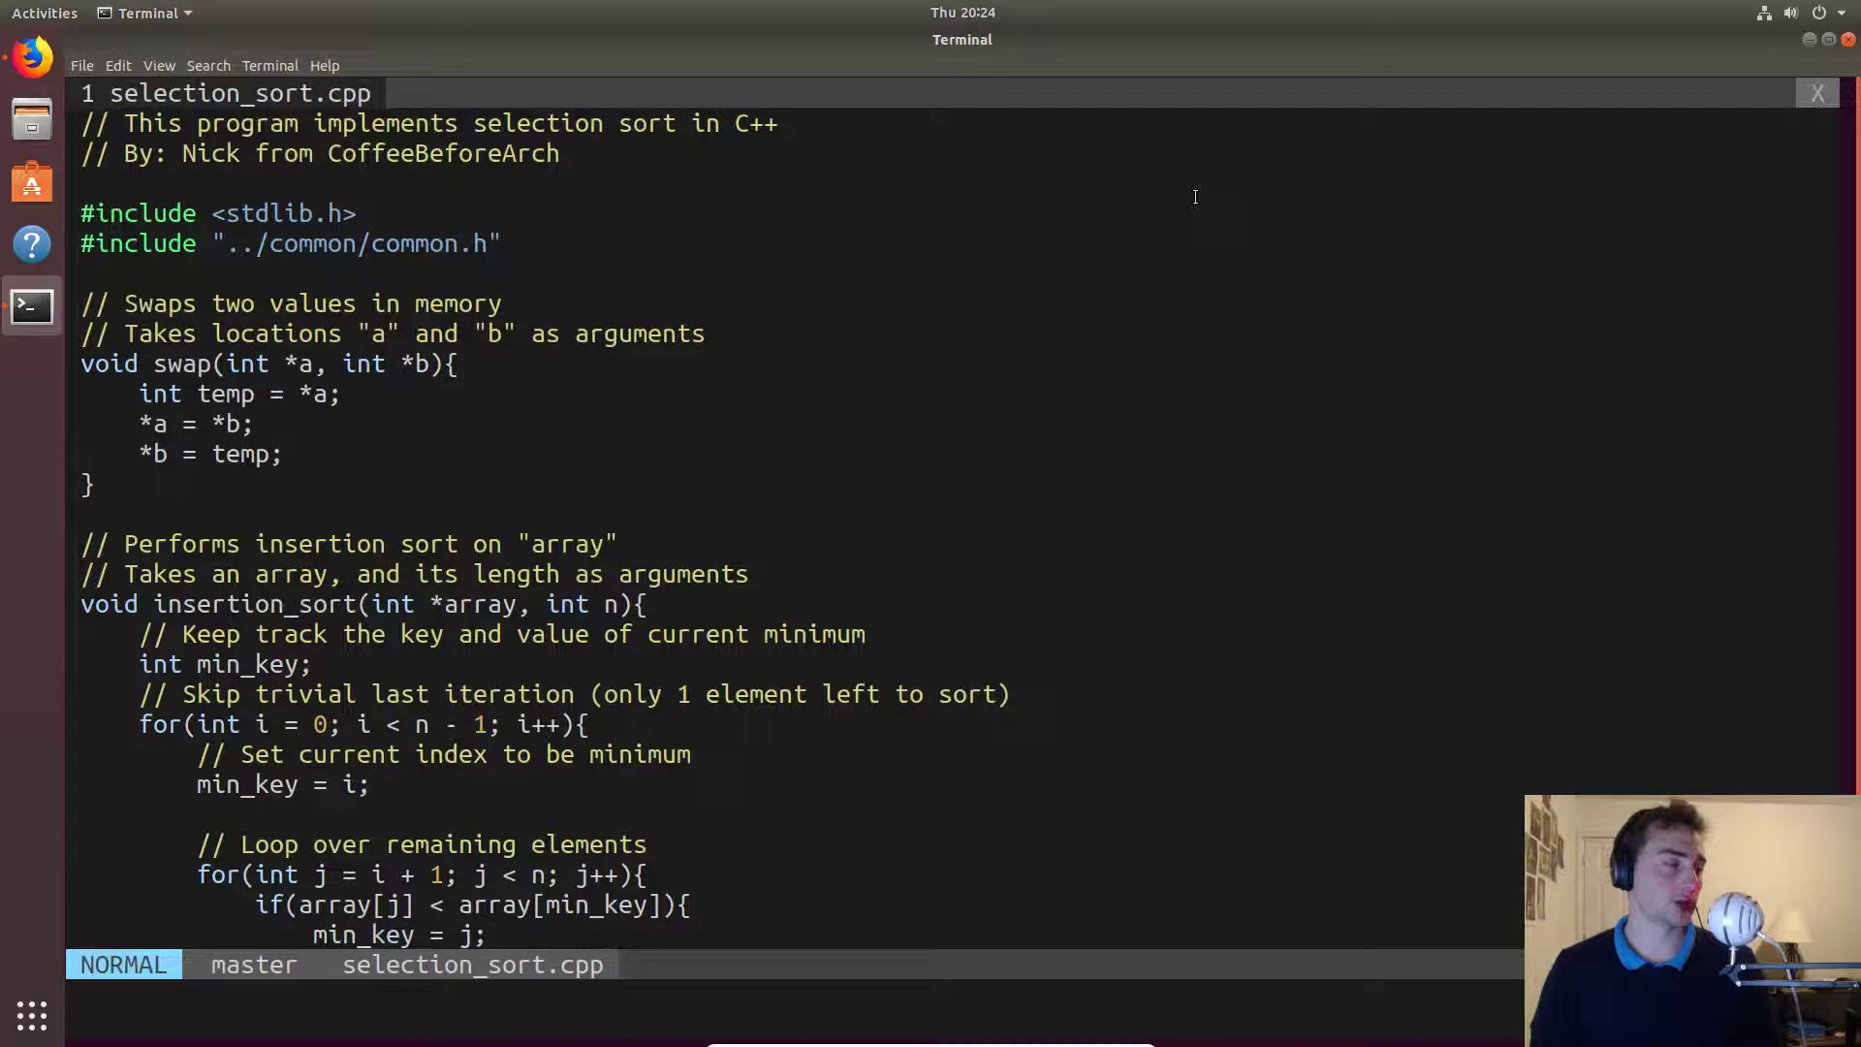
{"action": "scroll", "scroll_direction": "down", "scroll_amount": 3}
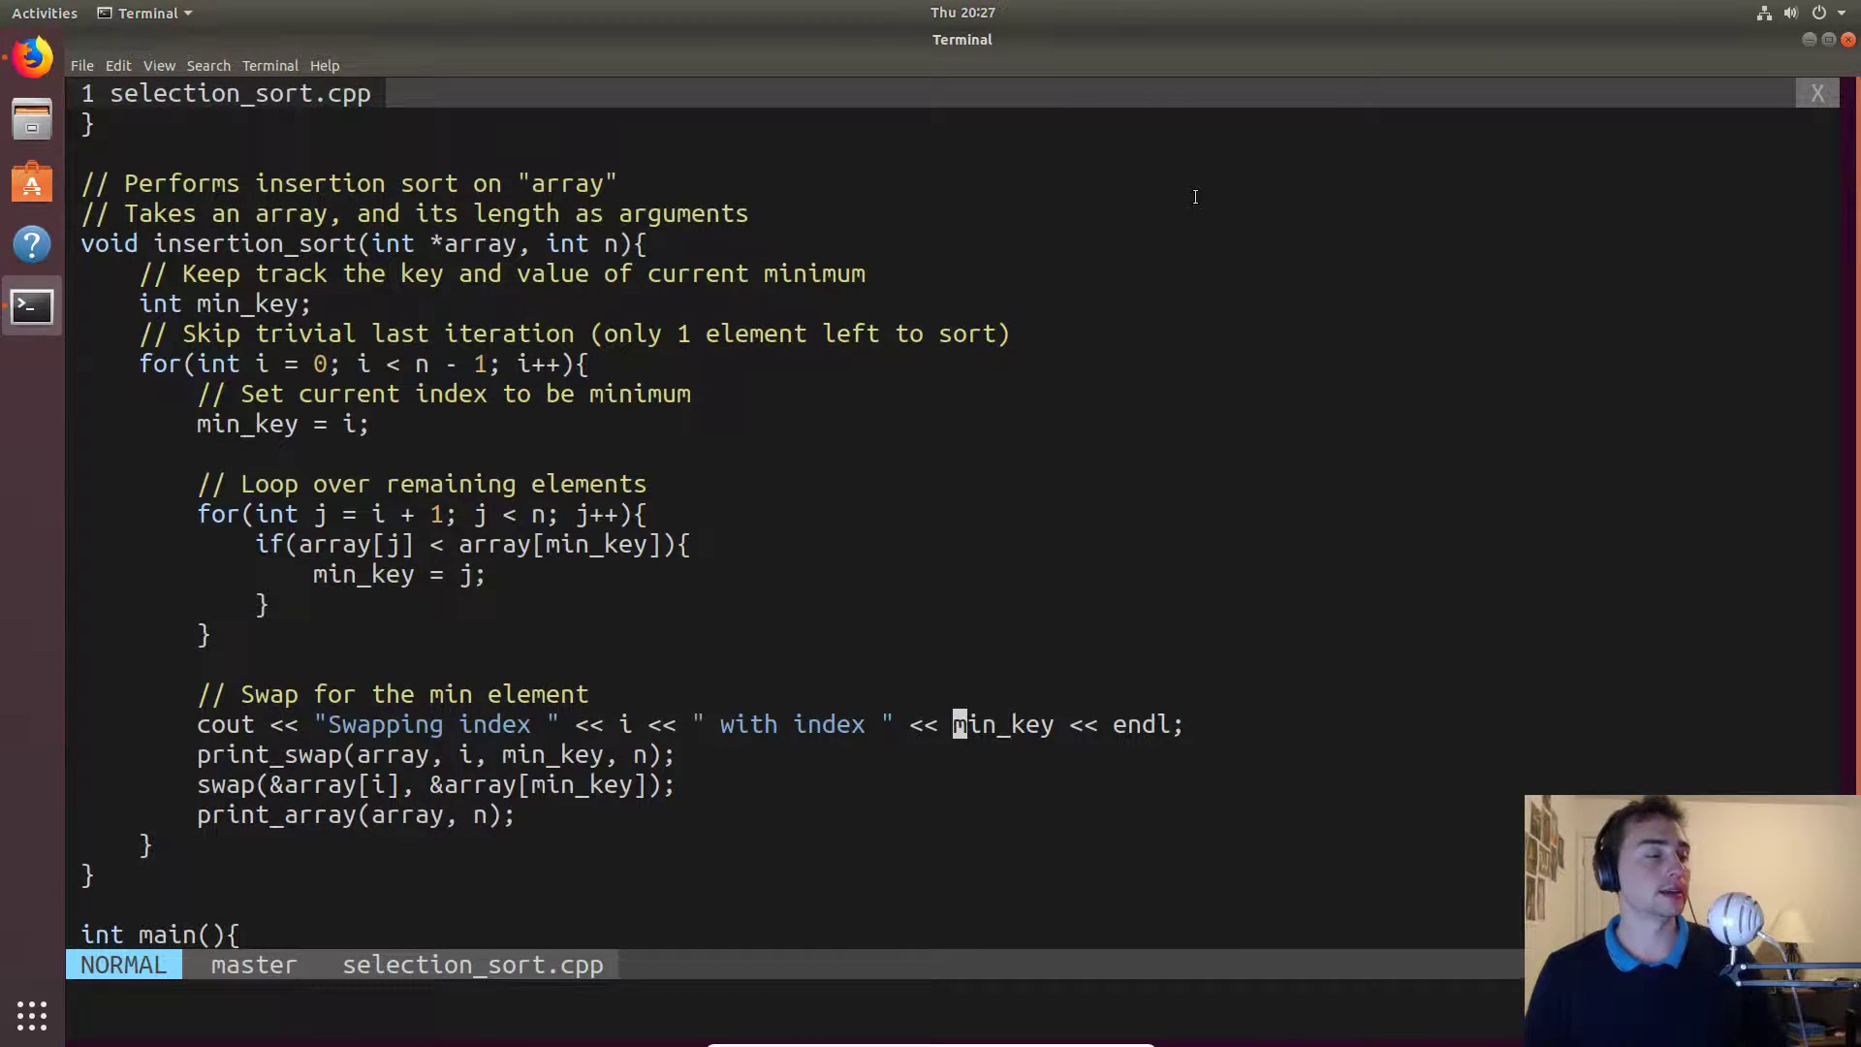
Review the rest of main, then exit Vim back to the shell.
{"action": "scroll", "scroll_direction": "down", "scroll_amount": 3}
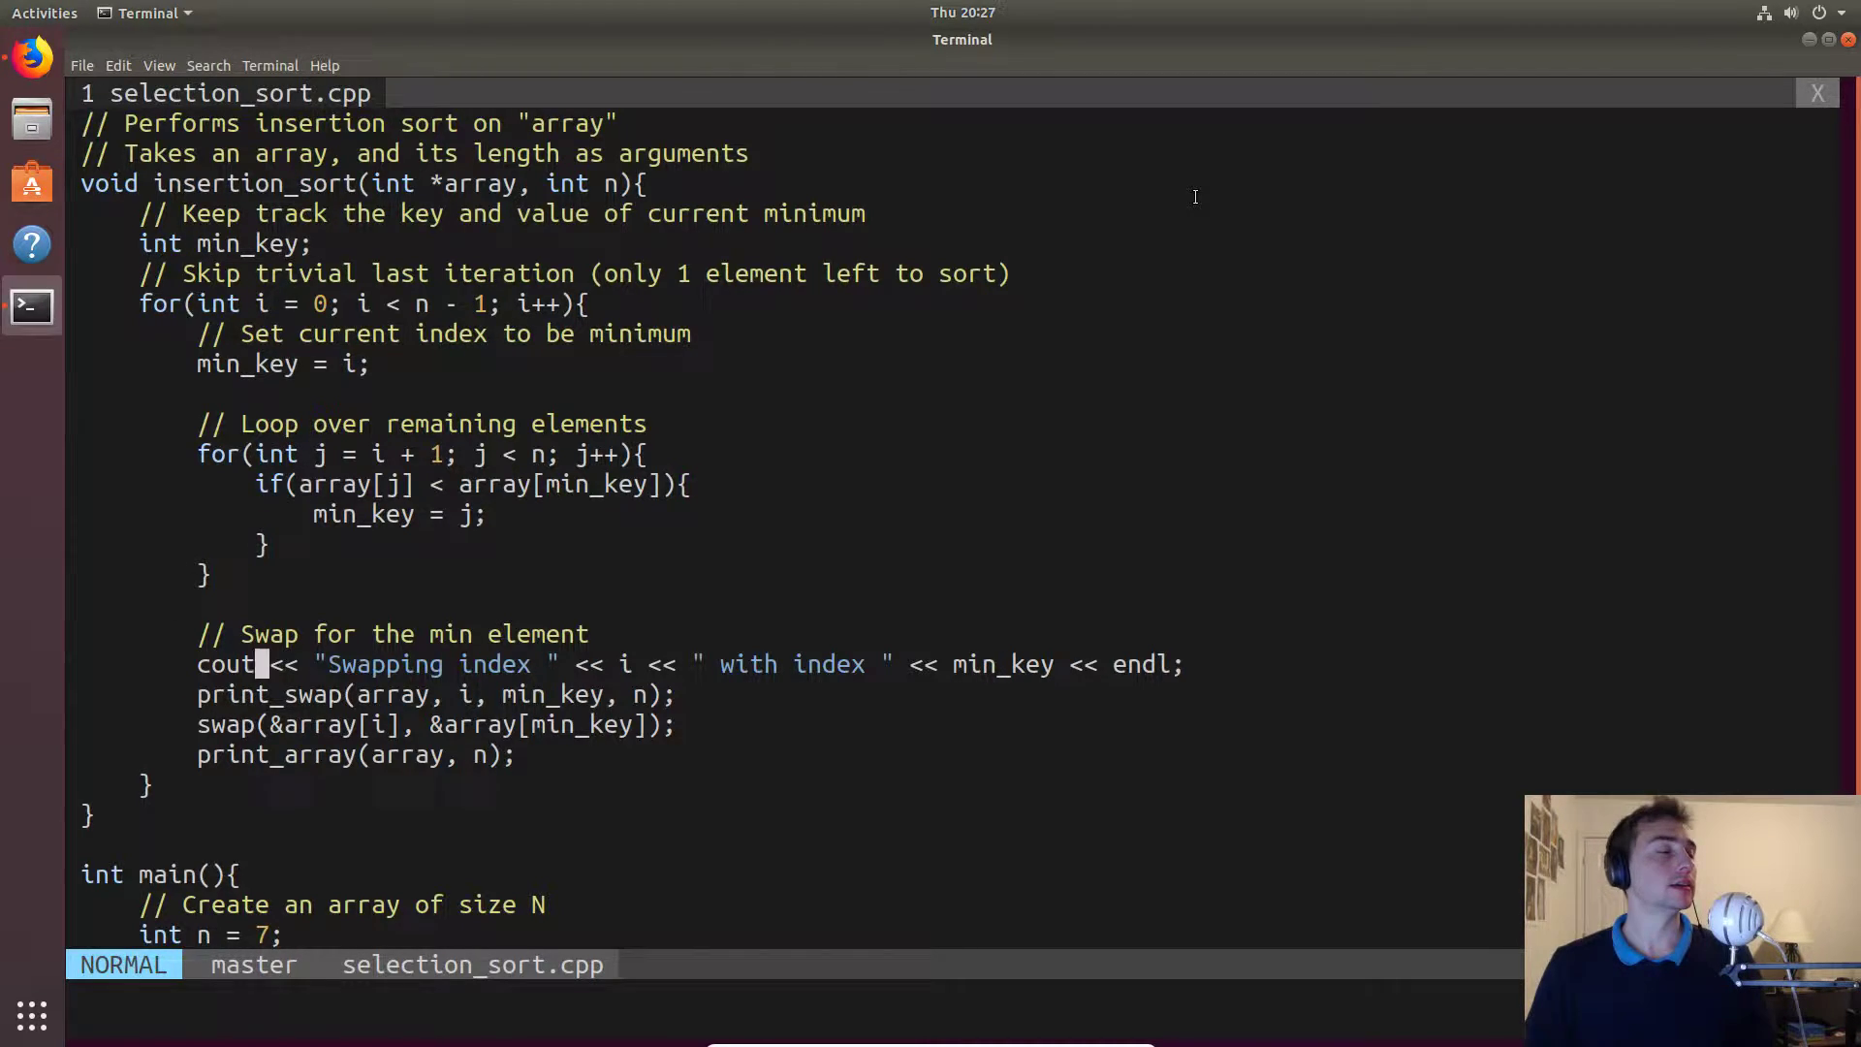
{"action": "scroll", "scroll_direction": "down", "scroll_amount": 3}
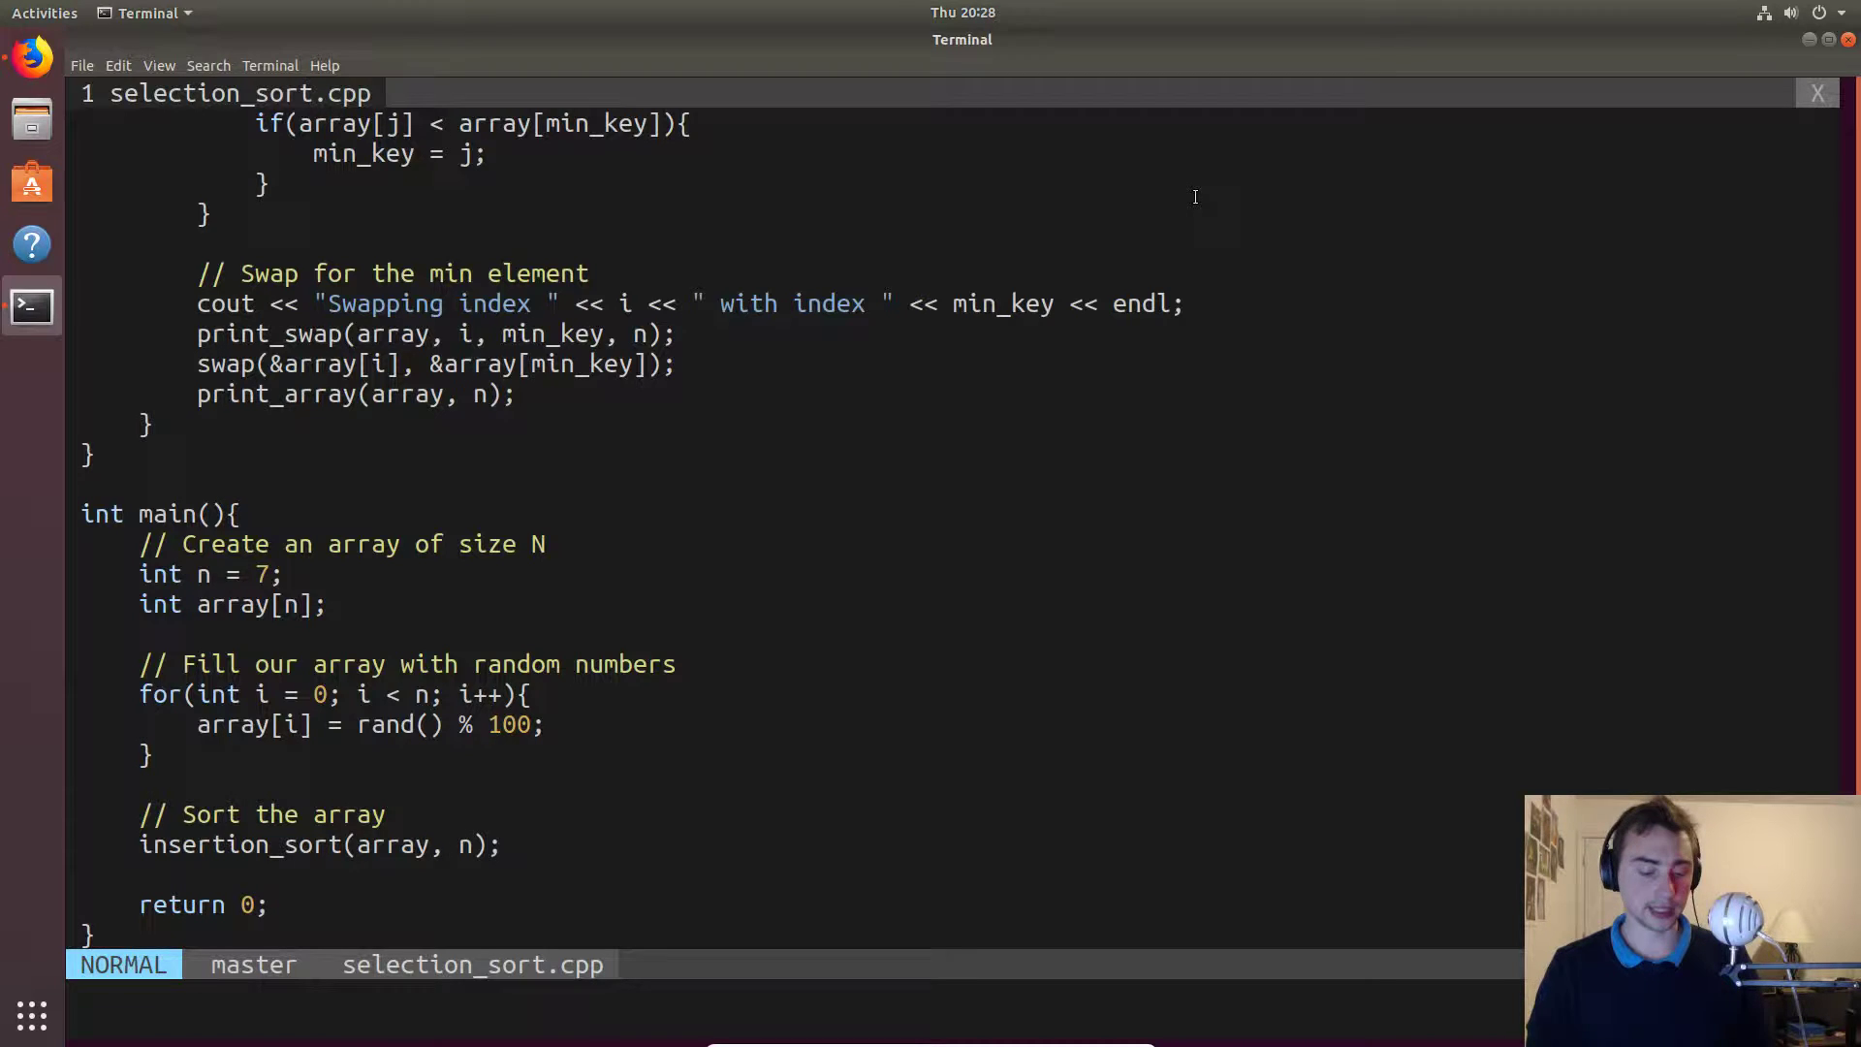
{"action": "key", "text": "ctrl+z"}
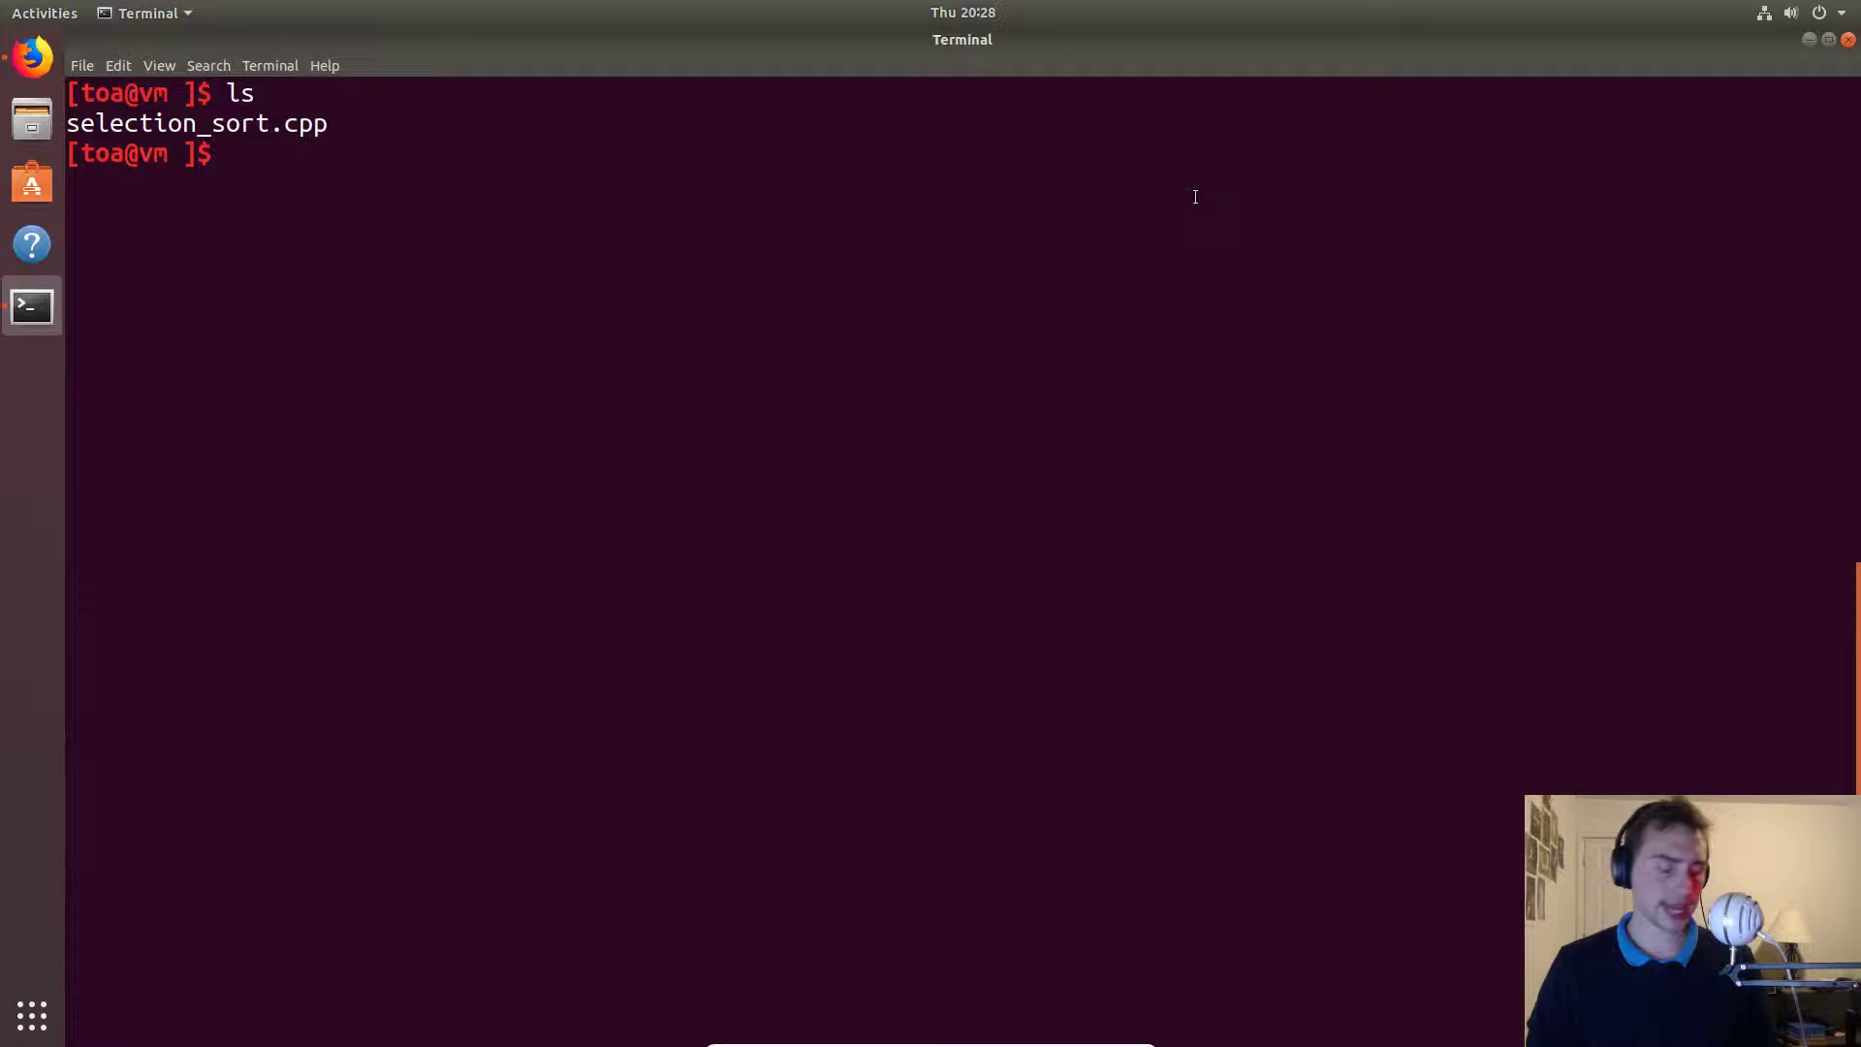
Compile with g++ -o selection_sort selection_sort.cpp, fixing the output name's stray extension.
{"action": "type", "text": "g++ -o ins"}
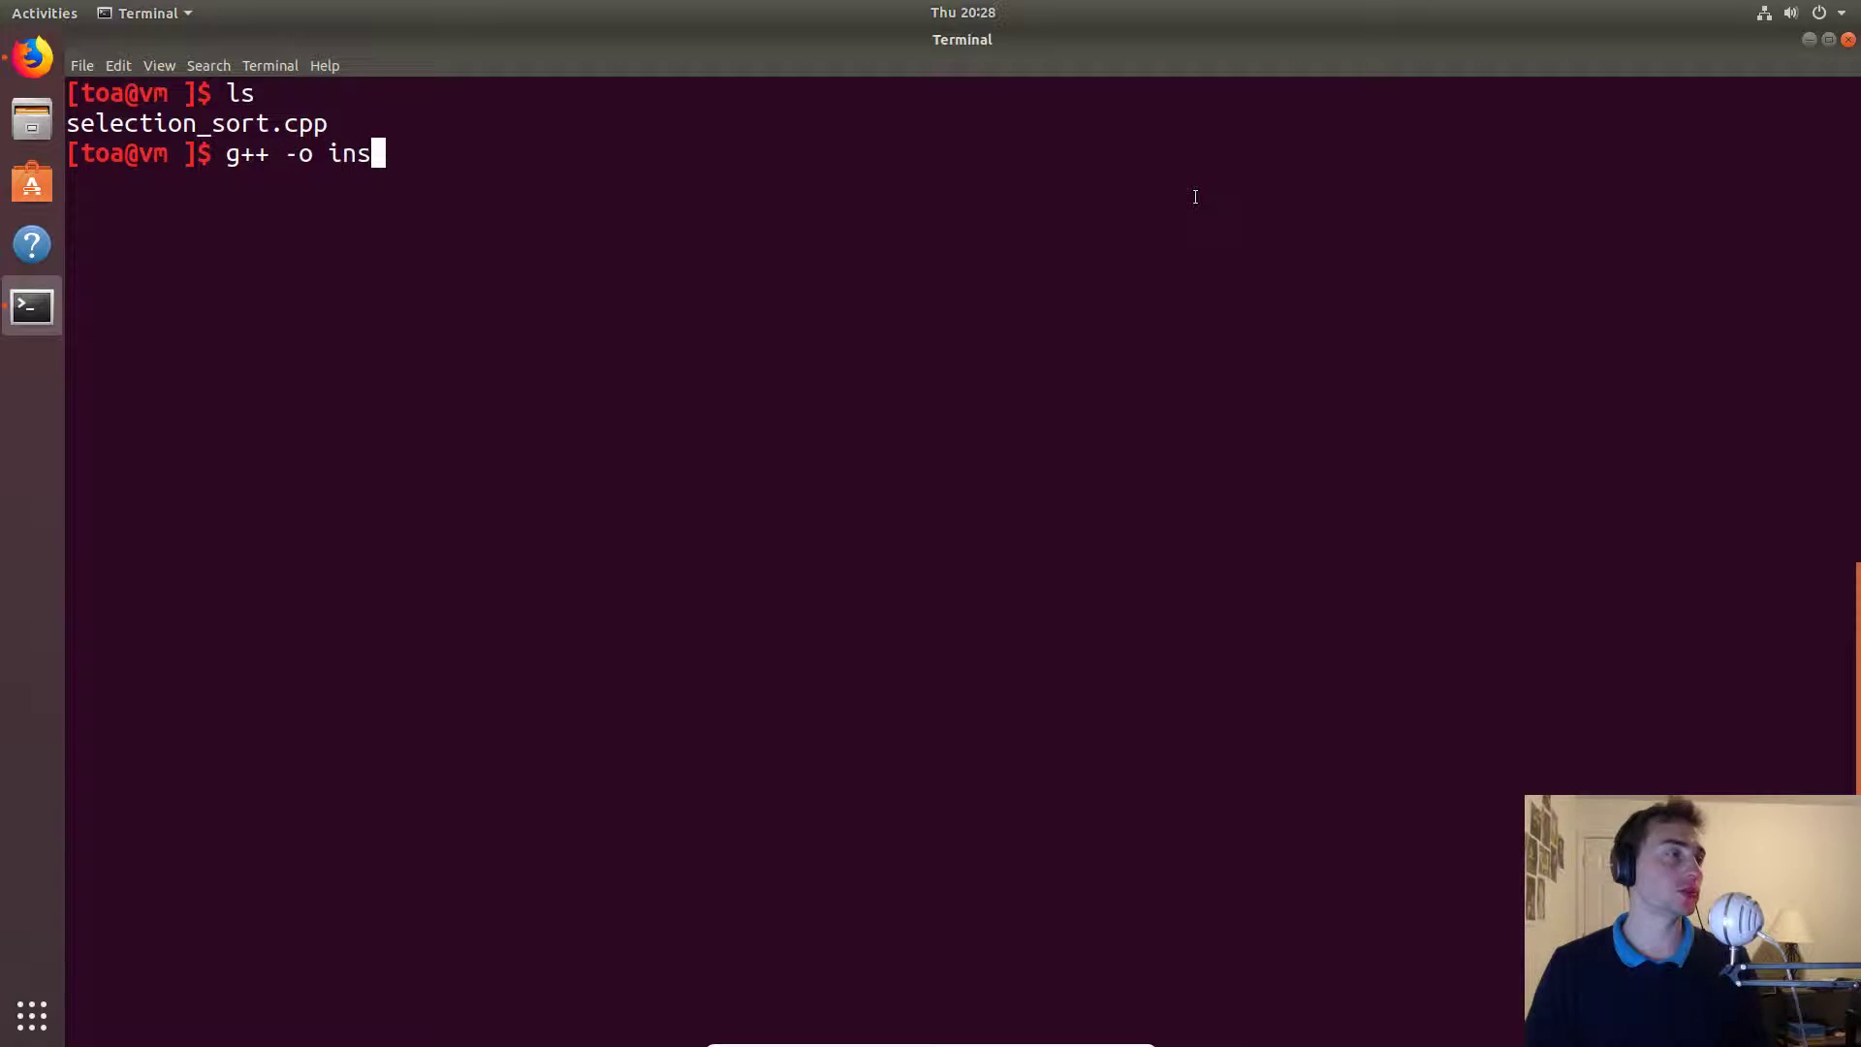
{"action": "type", "text": "election_sort.cpp selection_sort.cpp"}
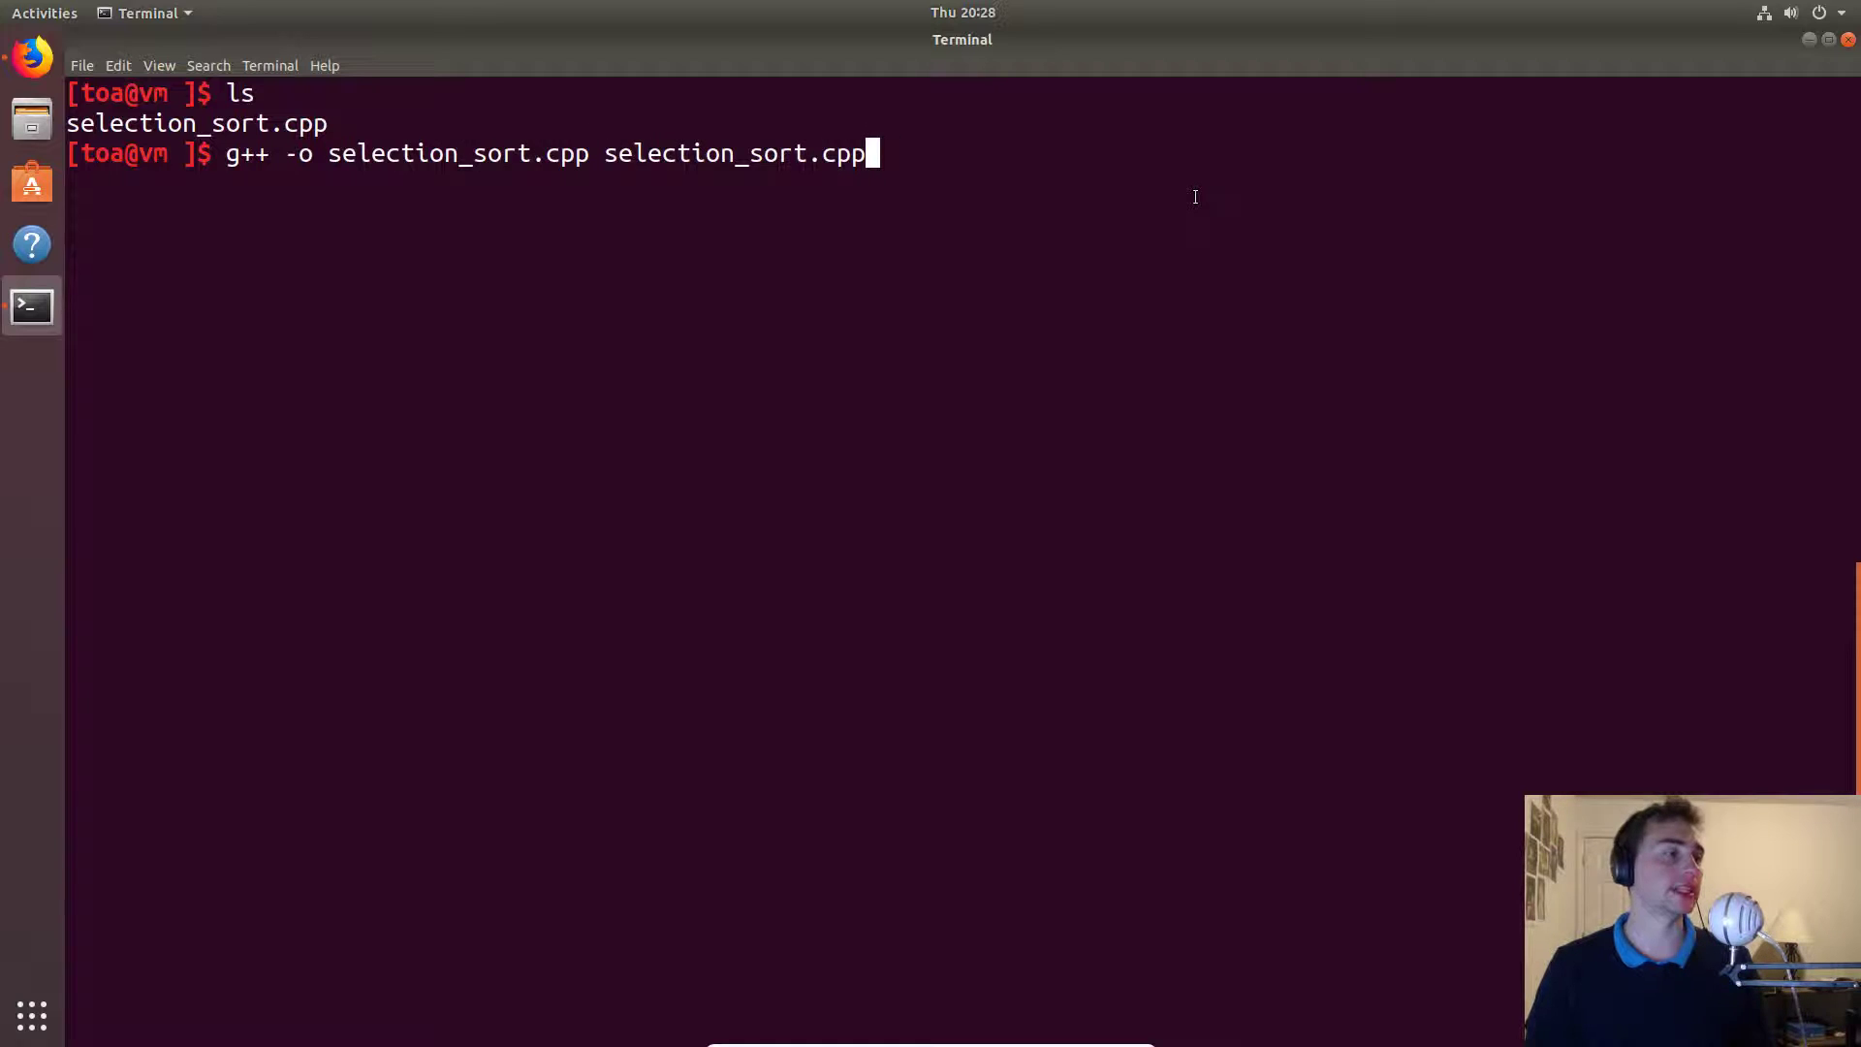
{"action": "key", "text": "BackSpace"}
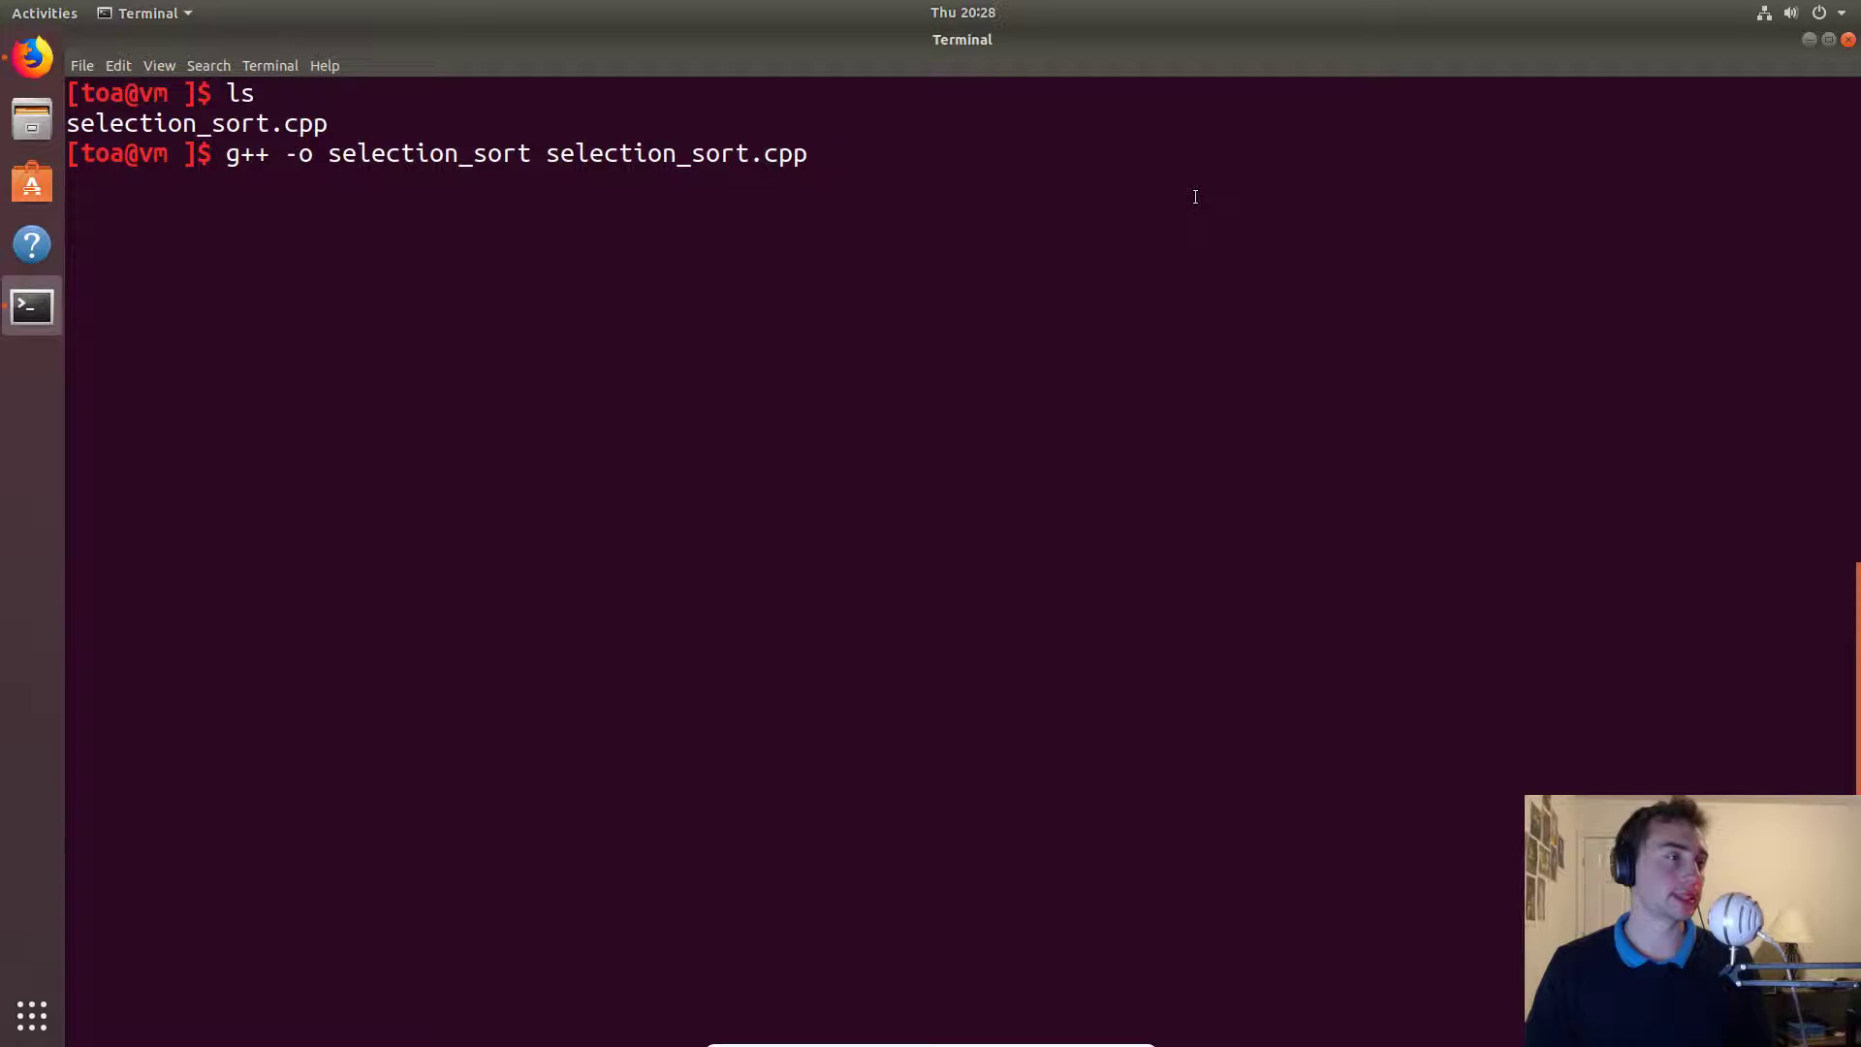
{"action": "type", "text": "cl"}
{"action": "type", "text": "./selection_sort"}
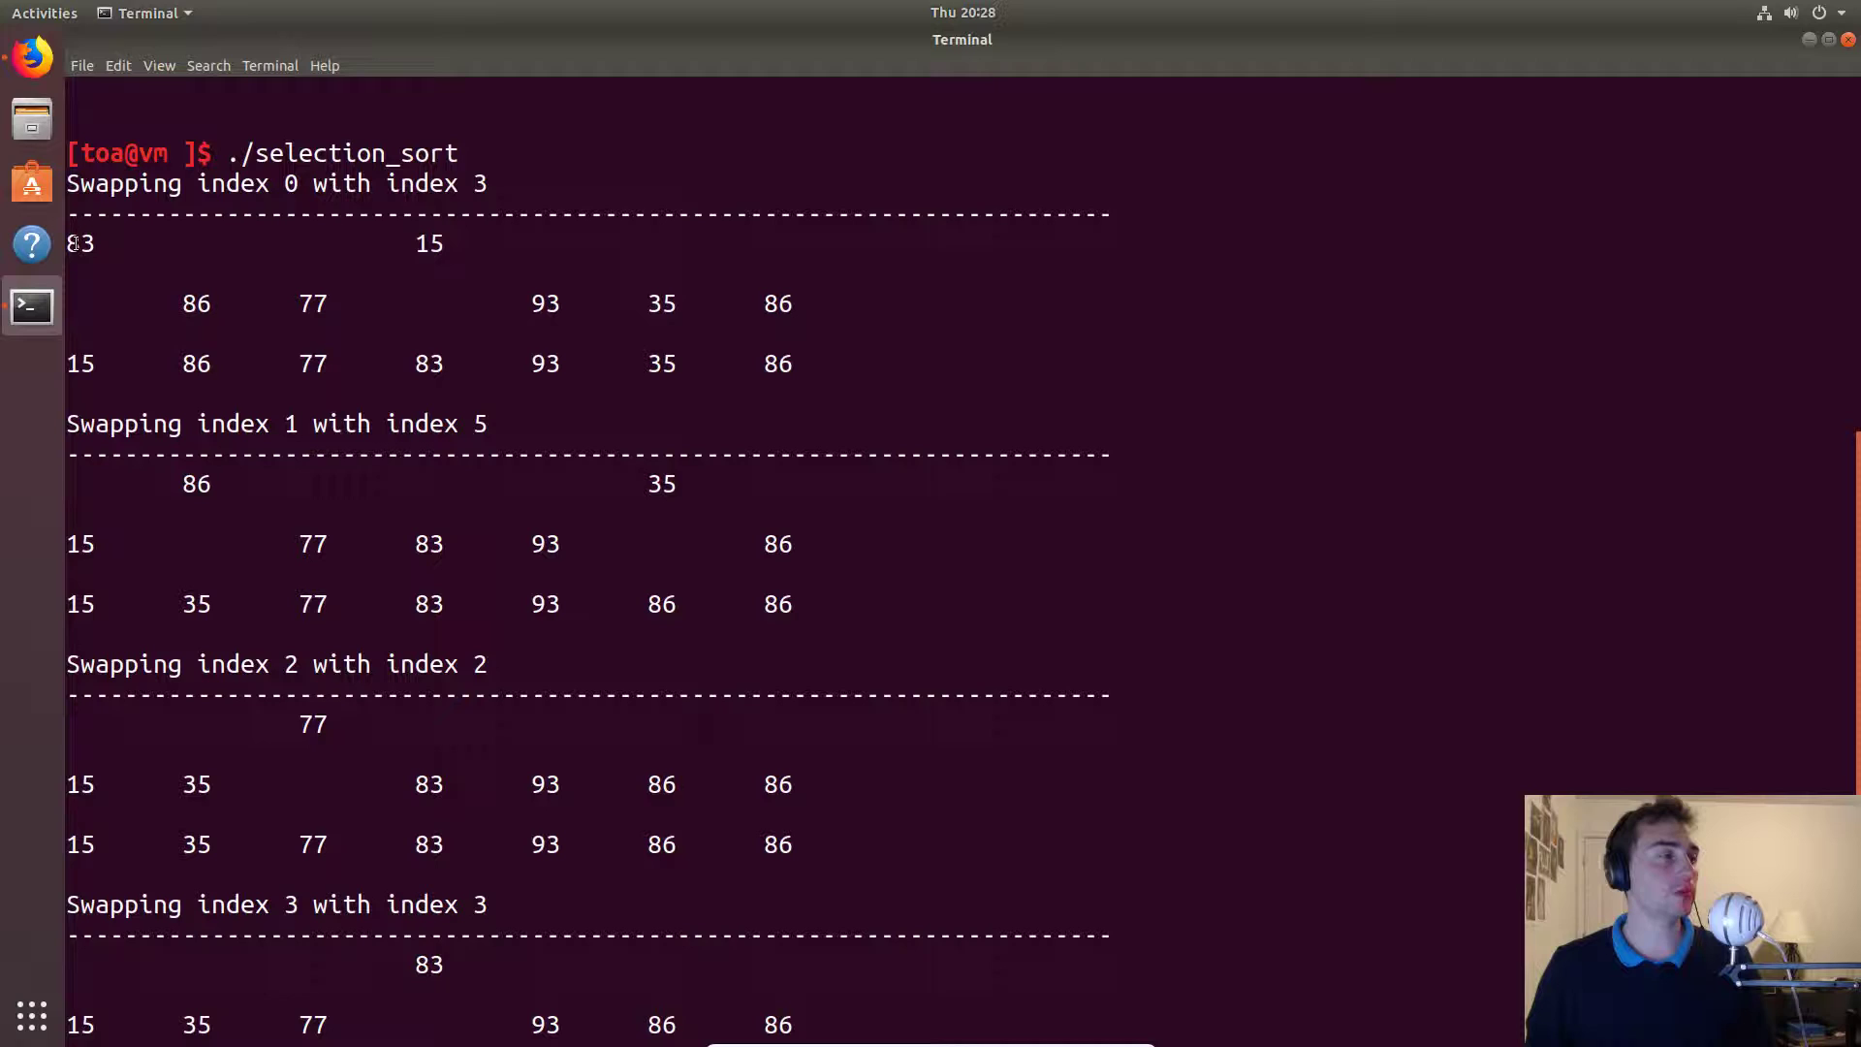
{"action": "left_click_drag", "start_coordinate": [67, 244], "coordinate": [855, 303]}
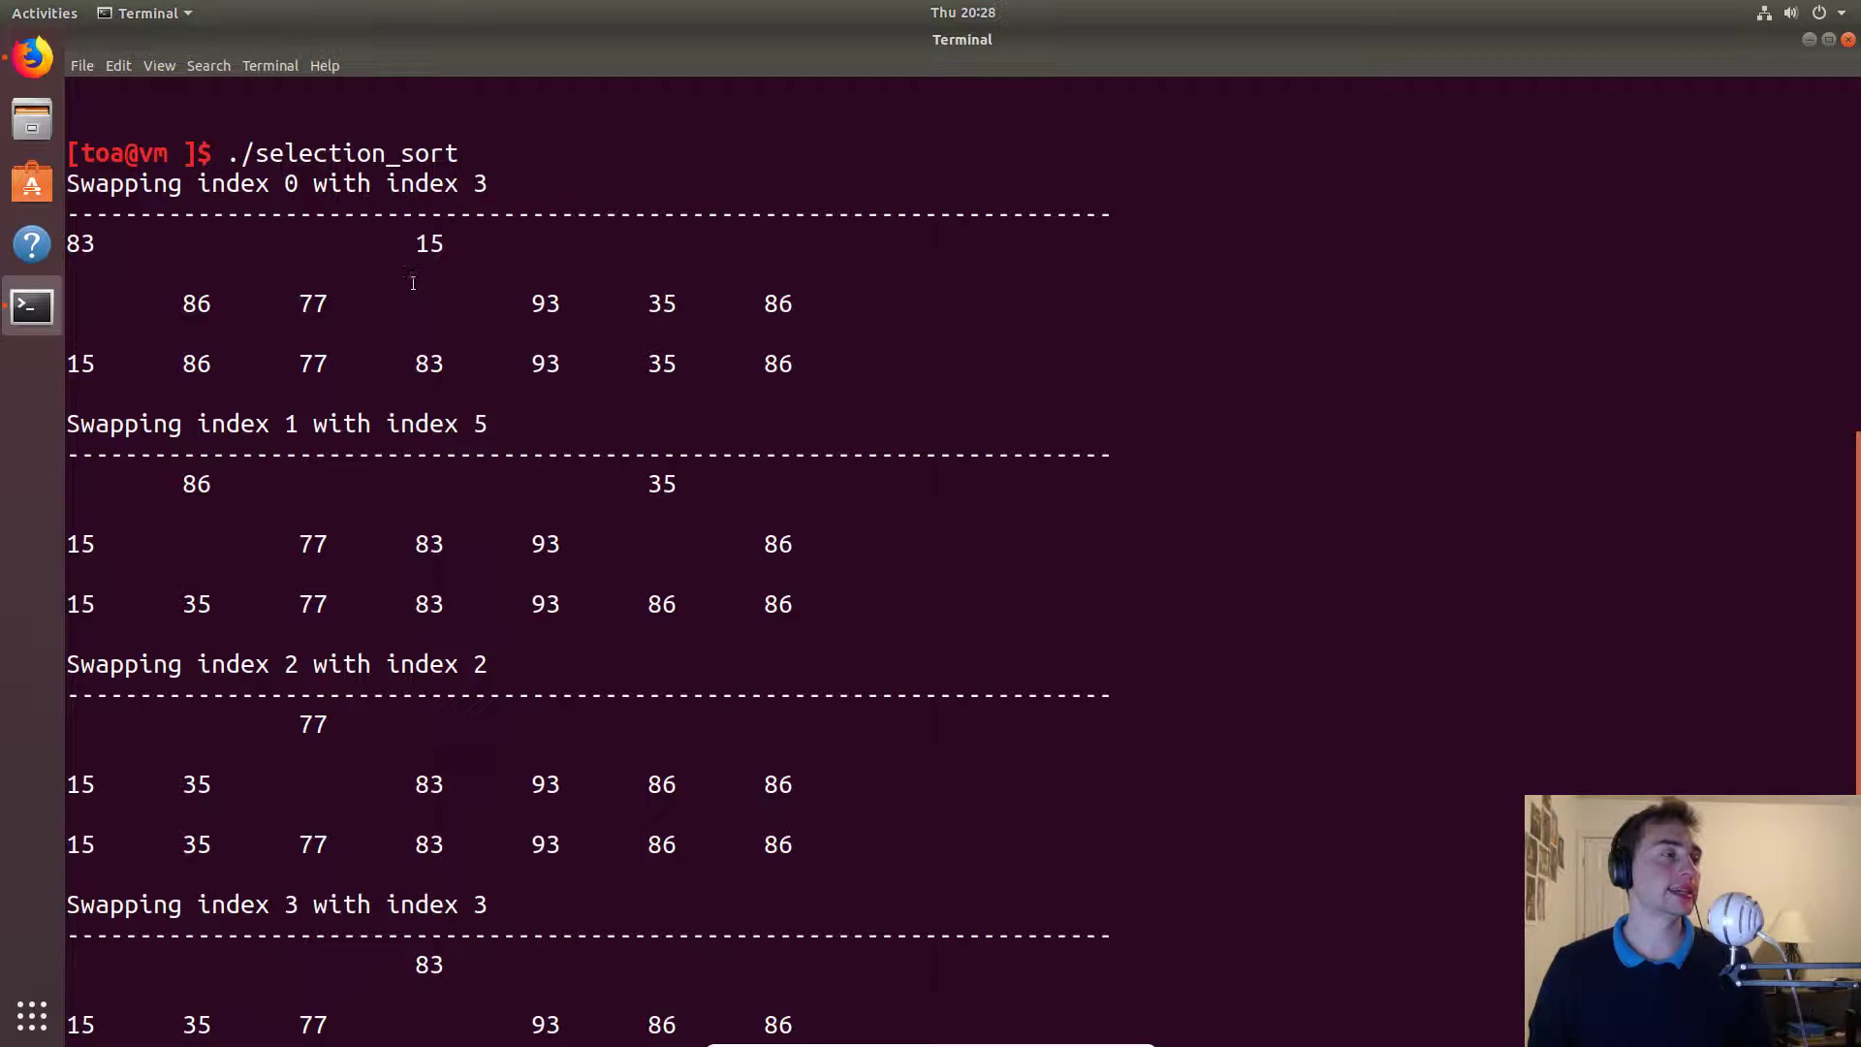
{"action": "mouse_move", "coordinate": [828, 303]}
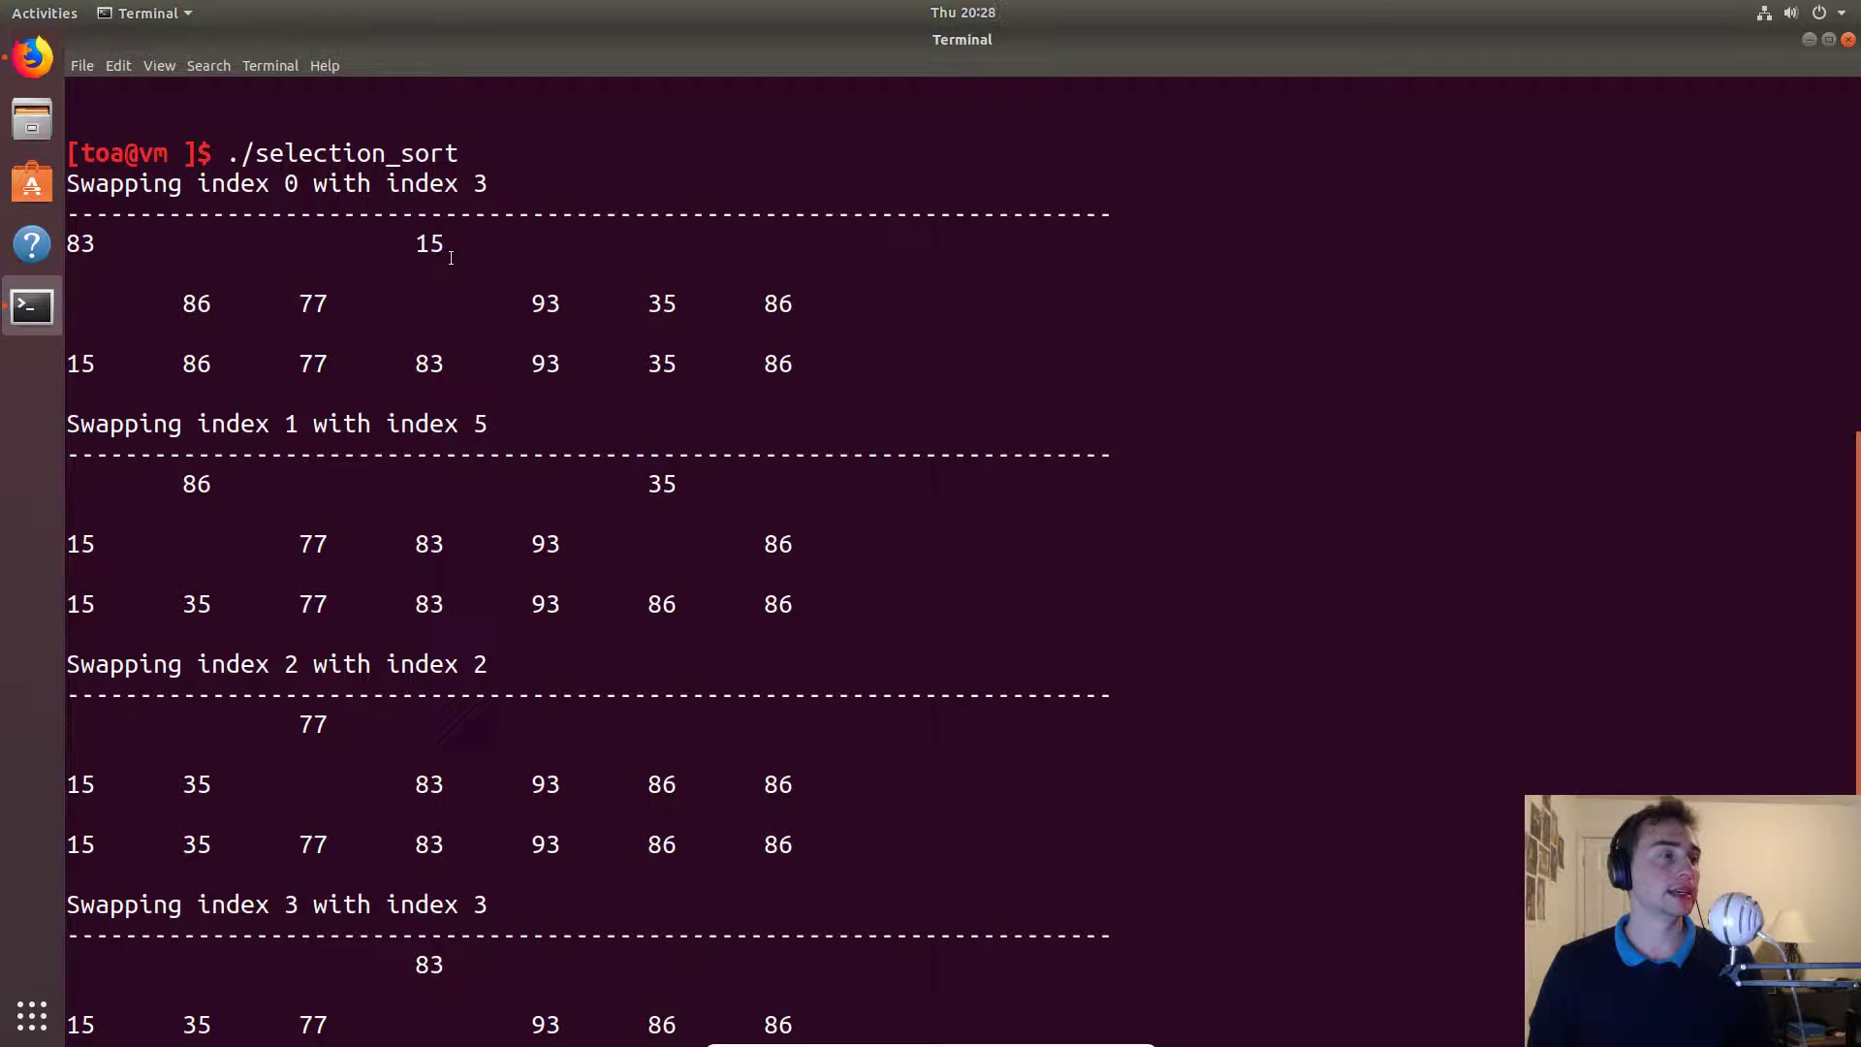
{"action": "double_click", "coordinate": [429, 244]}
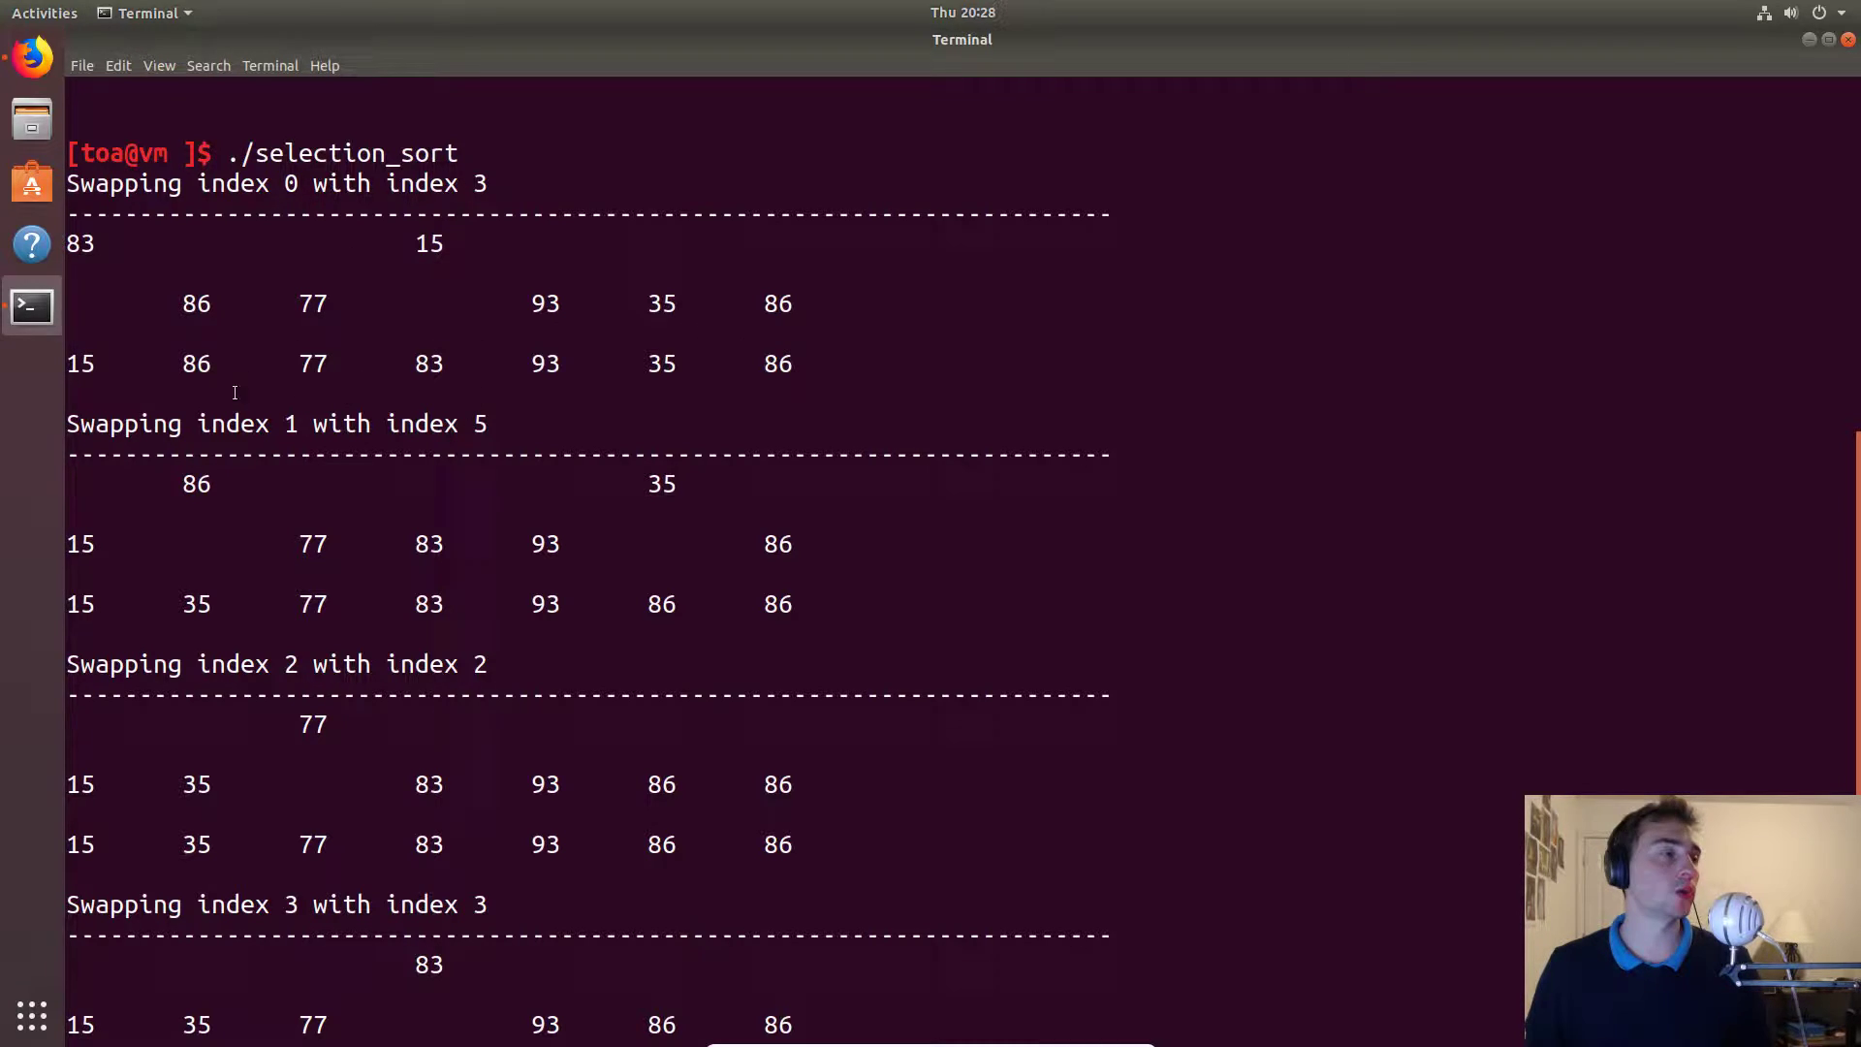
{"action": "double_click", "coordinate": [82, 362]}
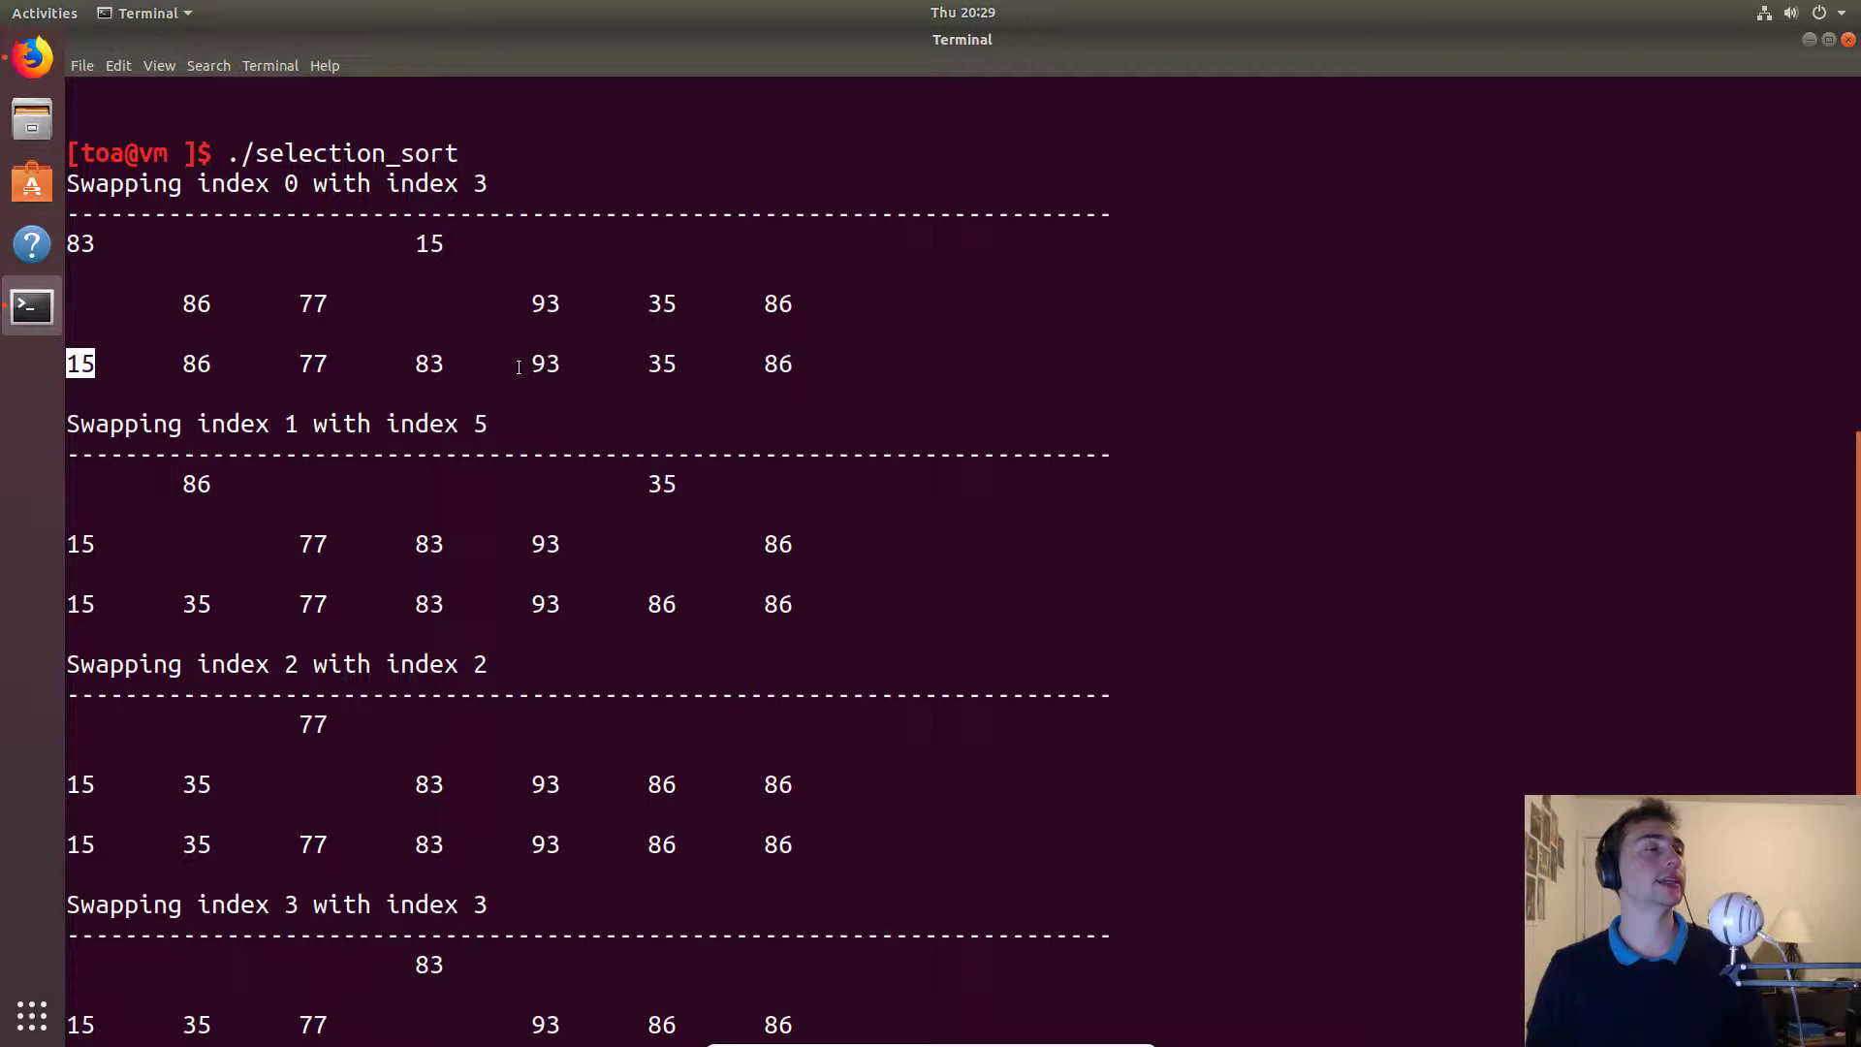
{"action": "mouse_move", "coordinate": [462, 414]}
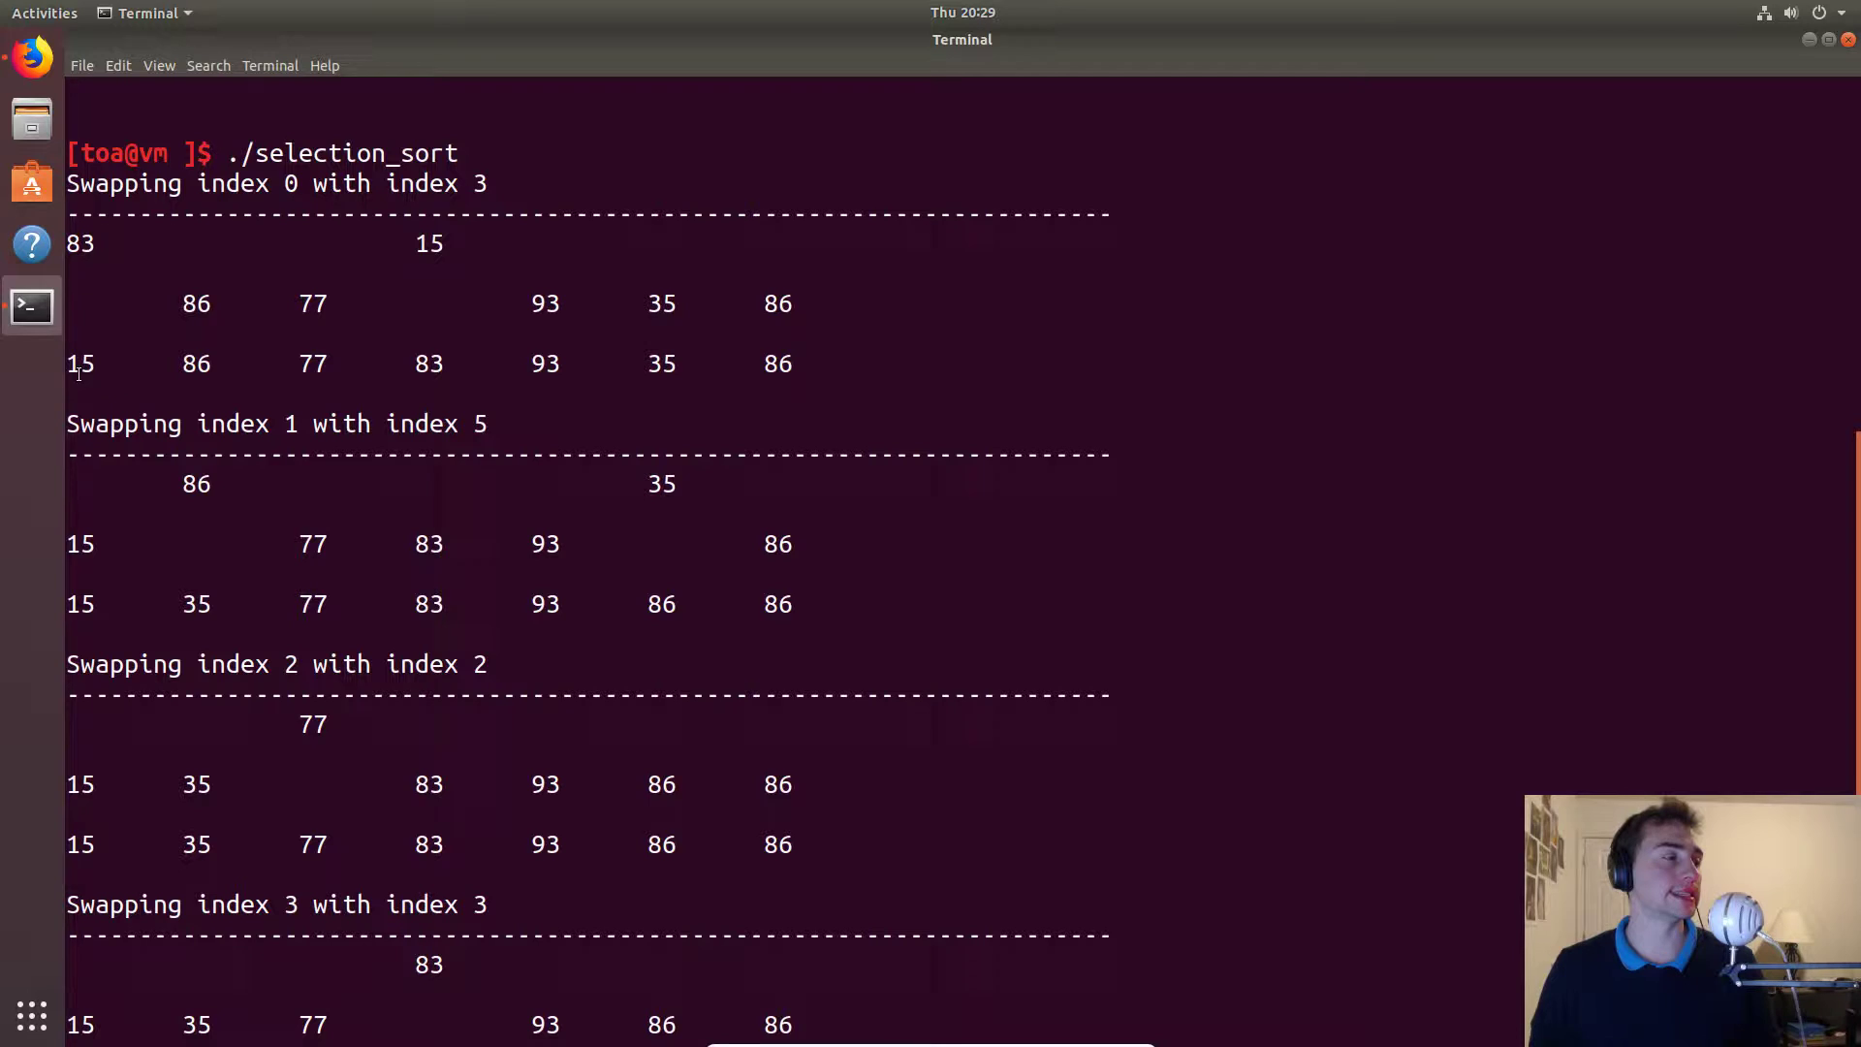
{"action": "mouse_move", "coordinate": [1120, 403]}
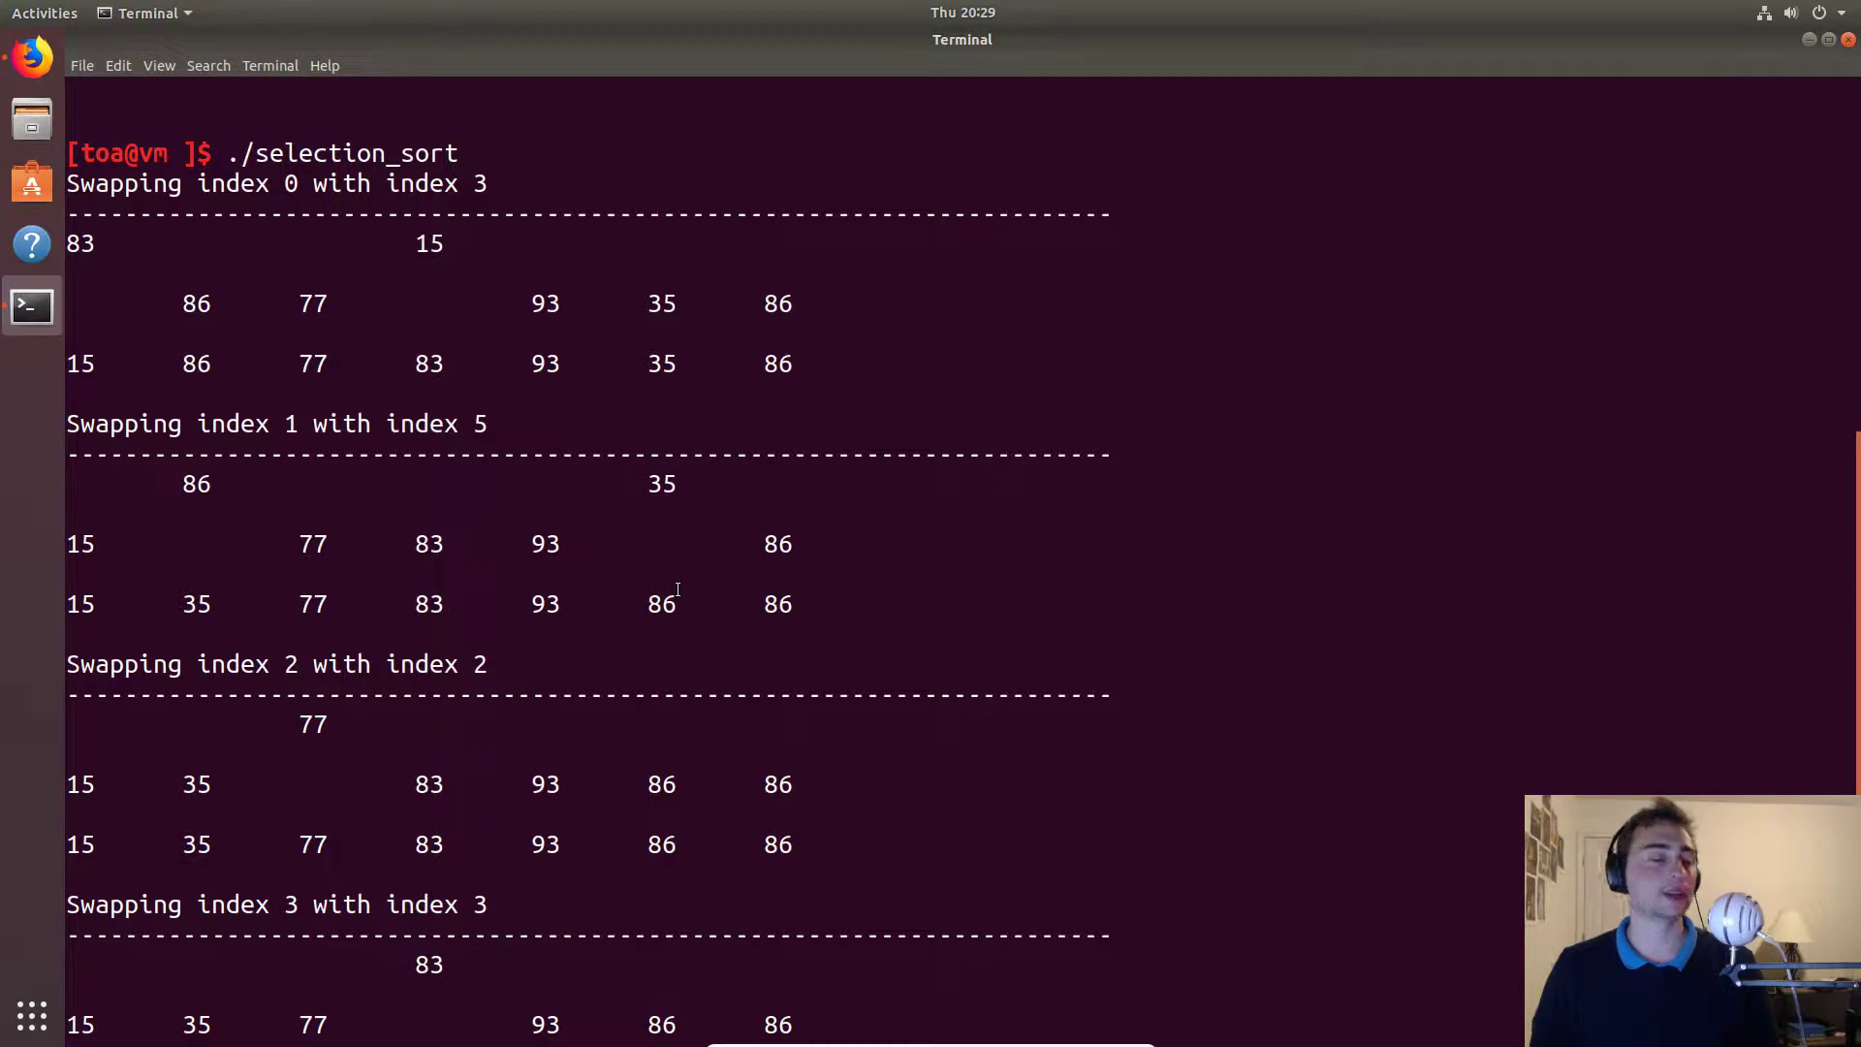
{"action": "scroll", "scroll_direction": "down", "scroll_amount": 3}
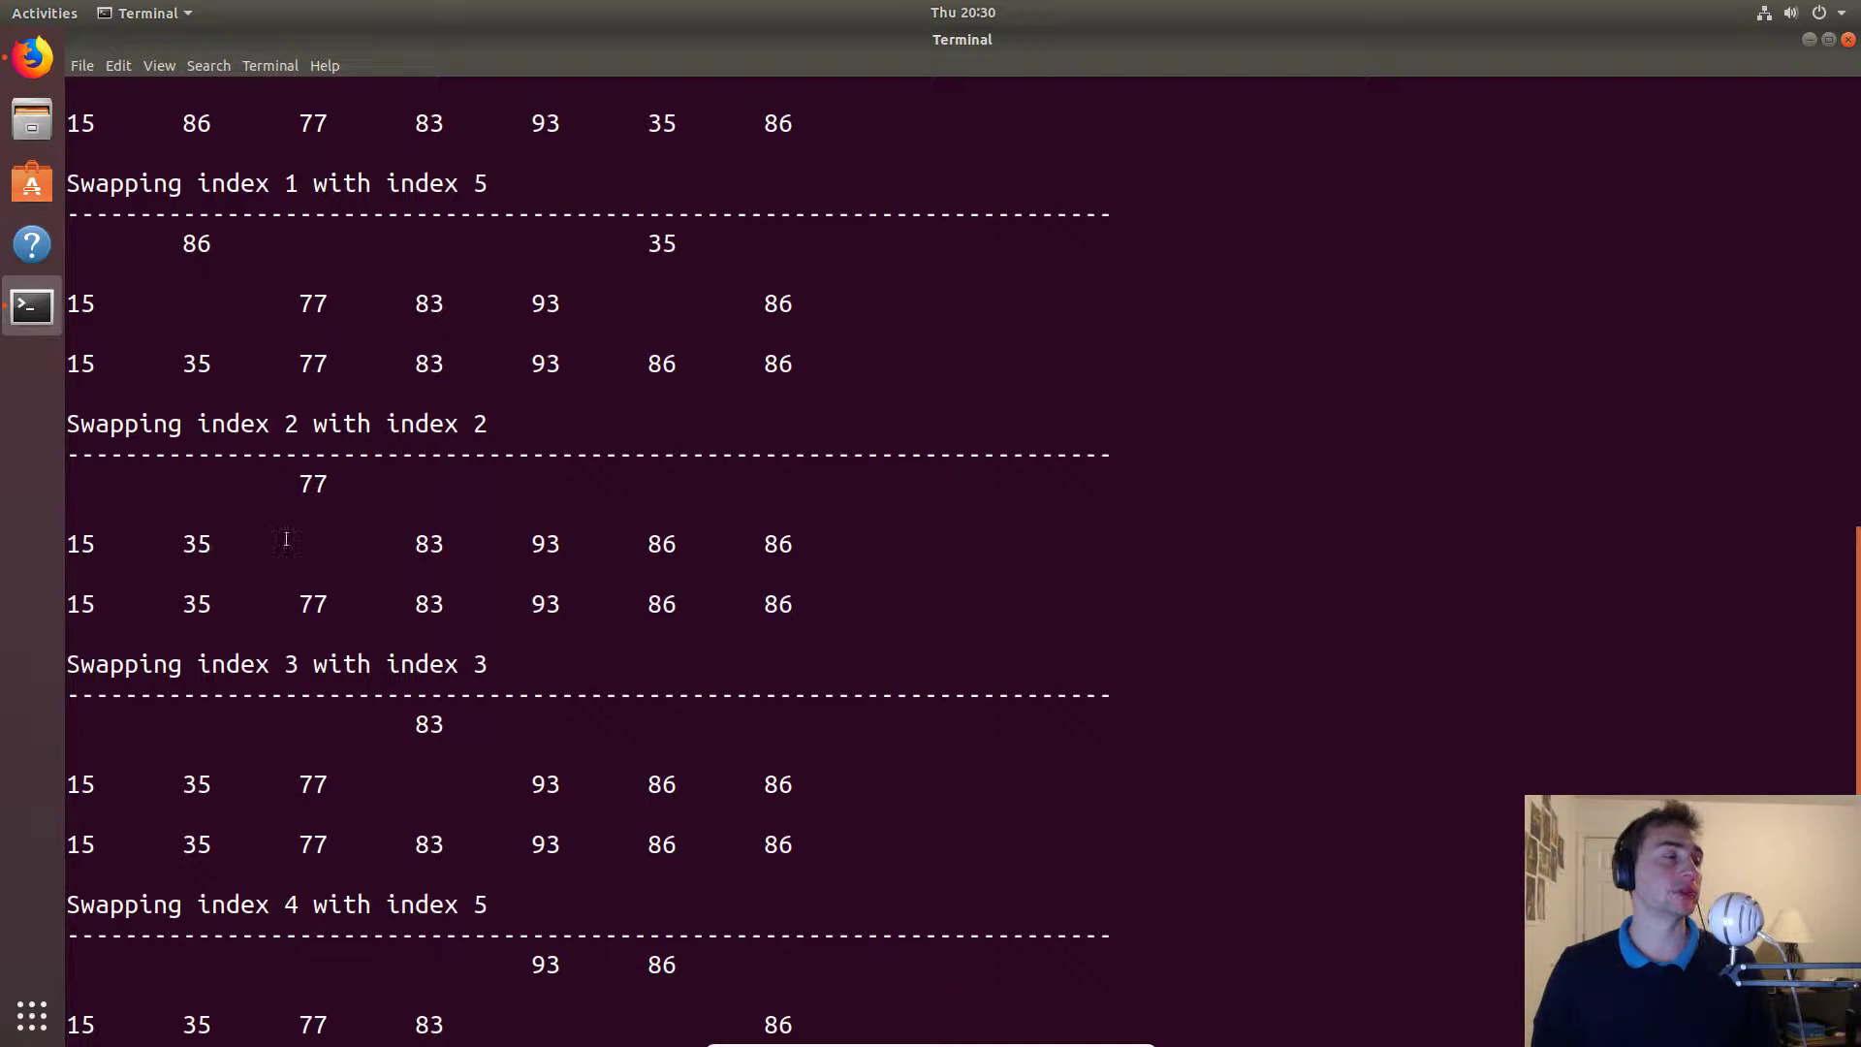
Check values in the final sorted output, then remove the selection_sort executable with rm.
{"action": "double_click", "coordinate": [313, 482]}
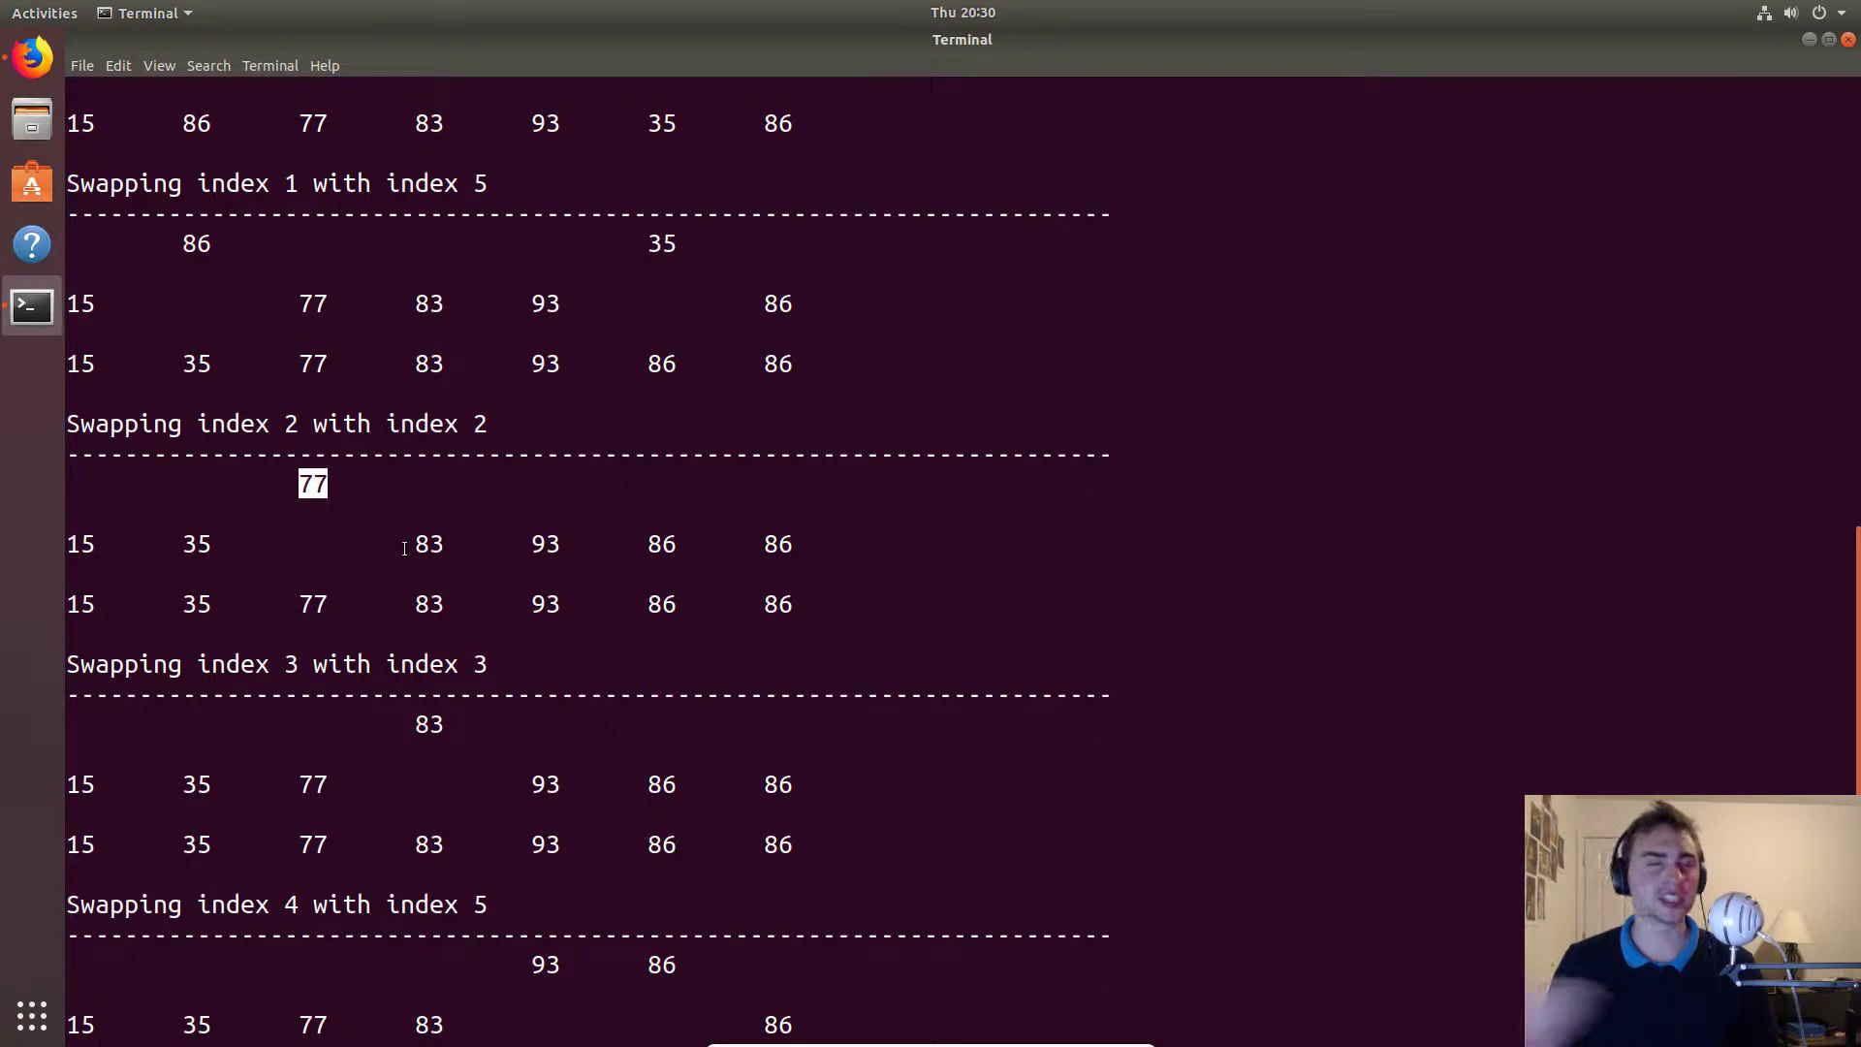
{"action": "mouse_move", "coordinate": [451, 564]}
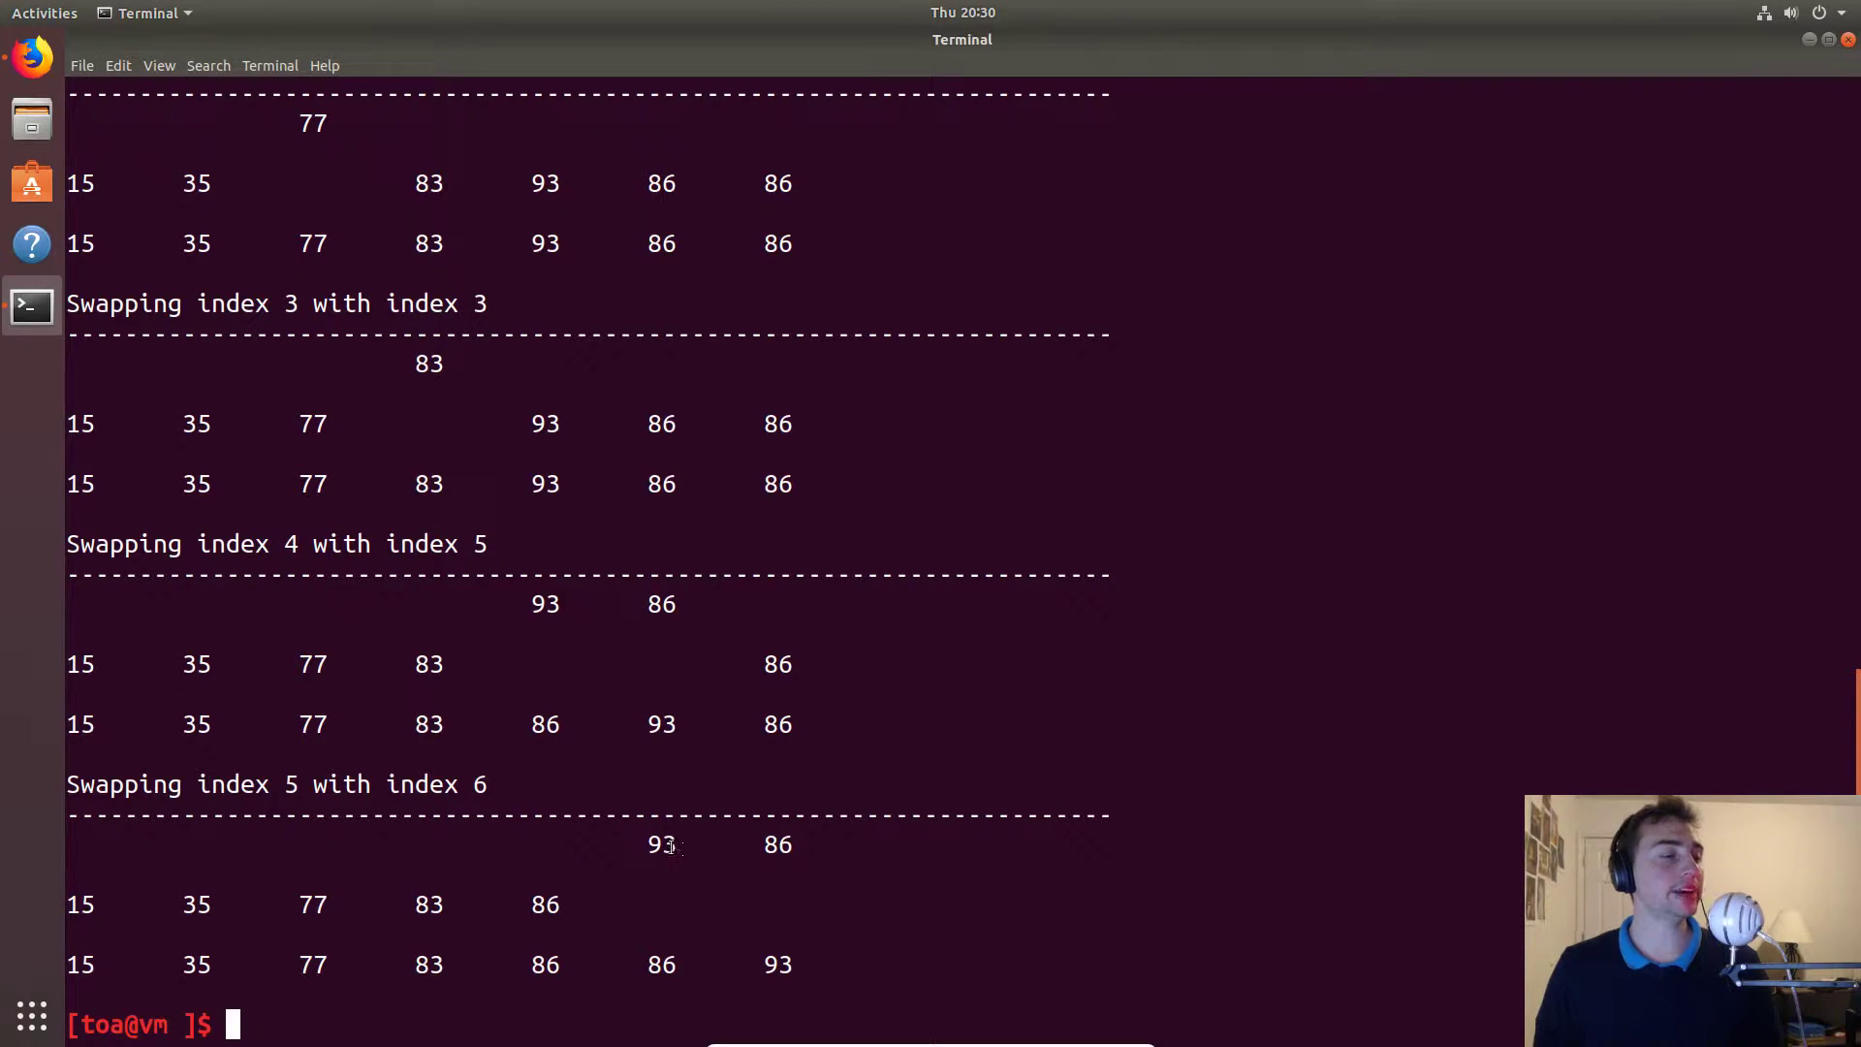
{"action": "double_click", "coordinate": [661, 843]}
{"action": "type", "text": "ls"}
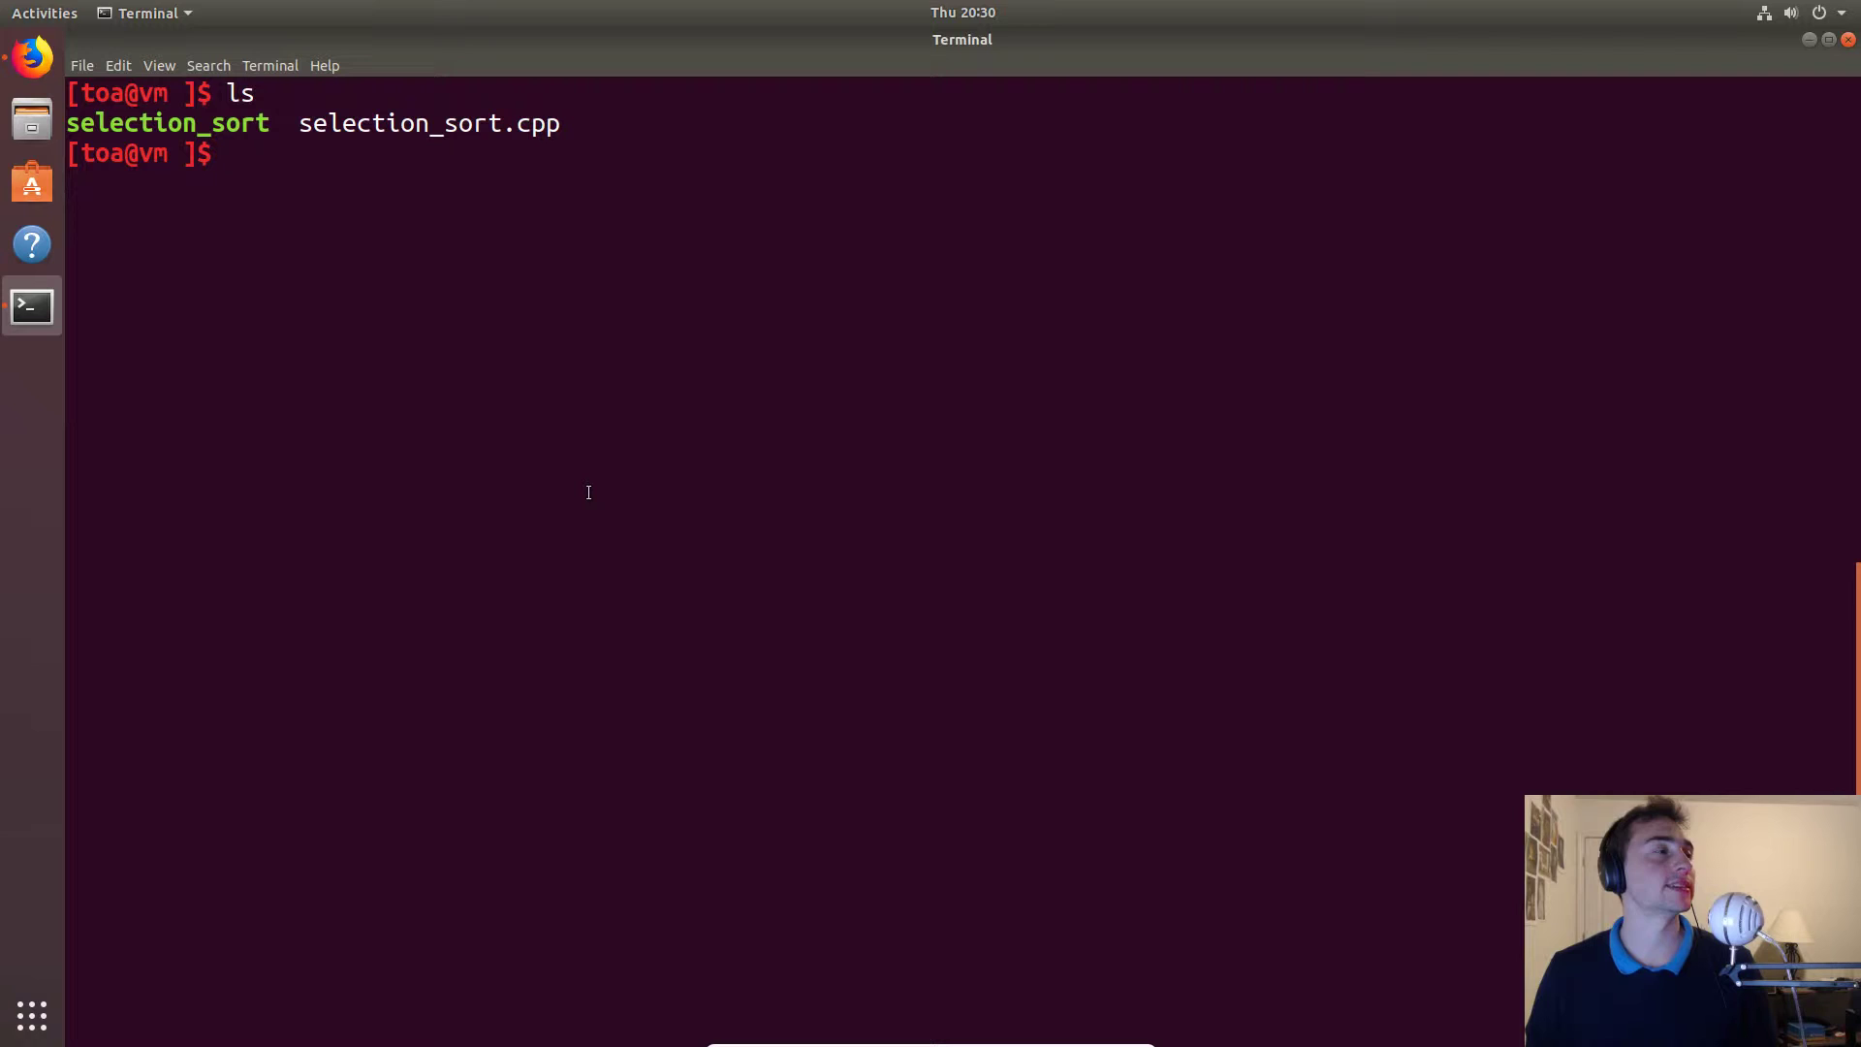
{"action": "type", "text": "rm selection_sort"}
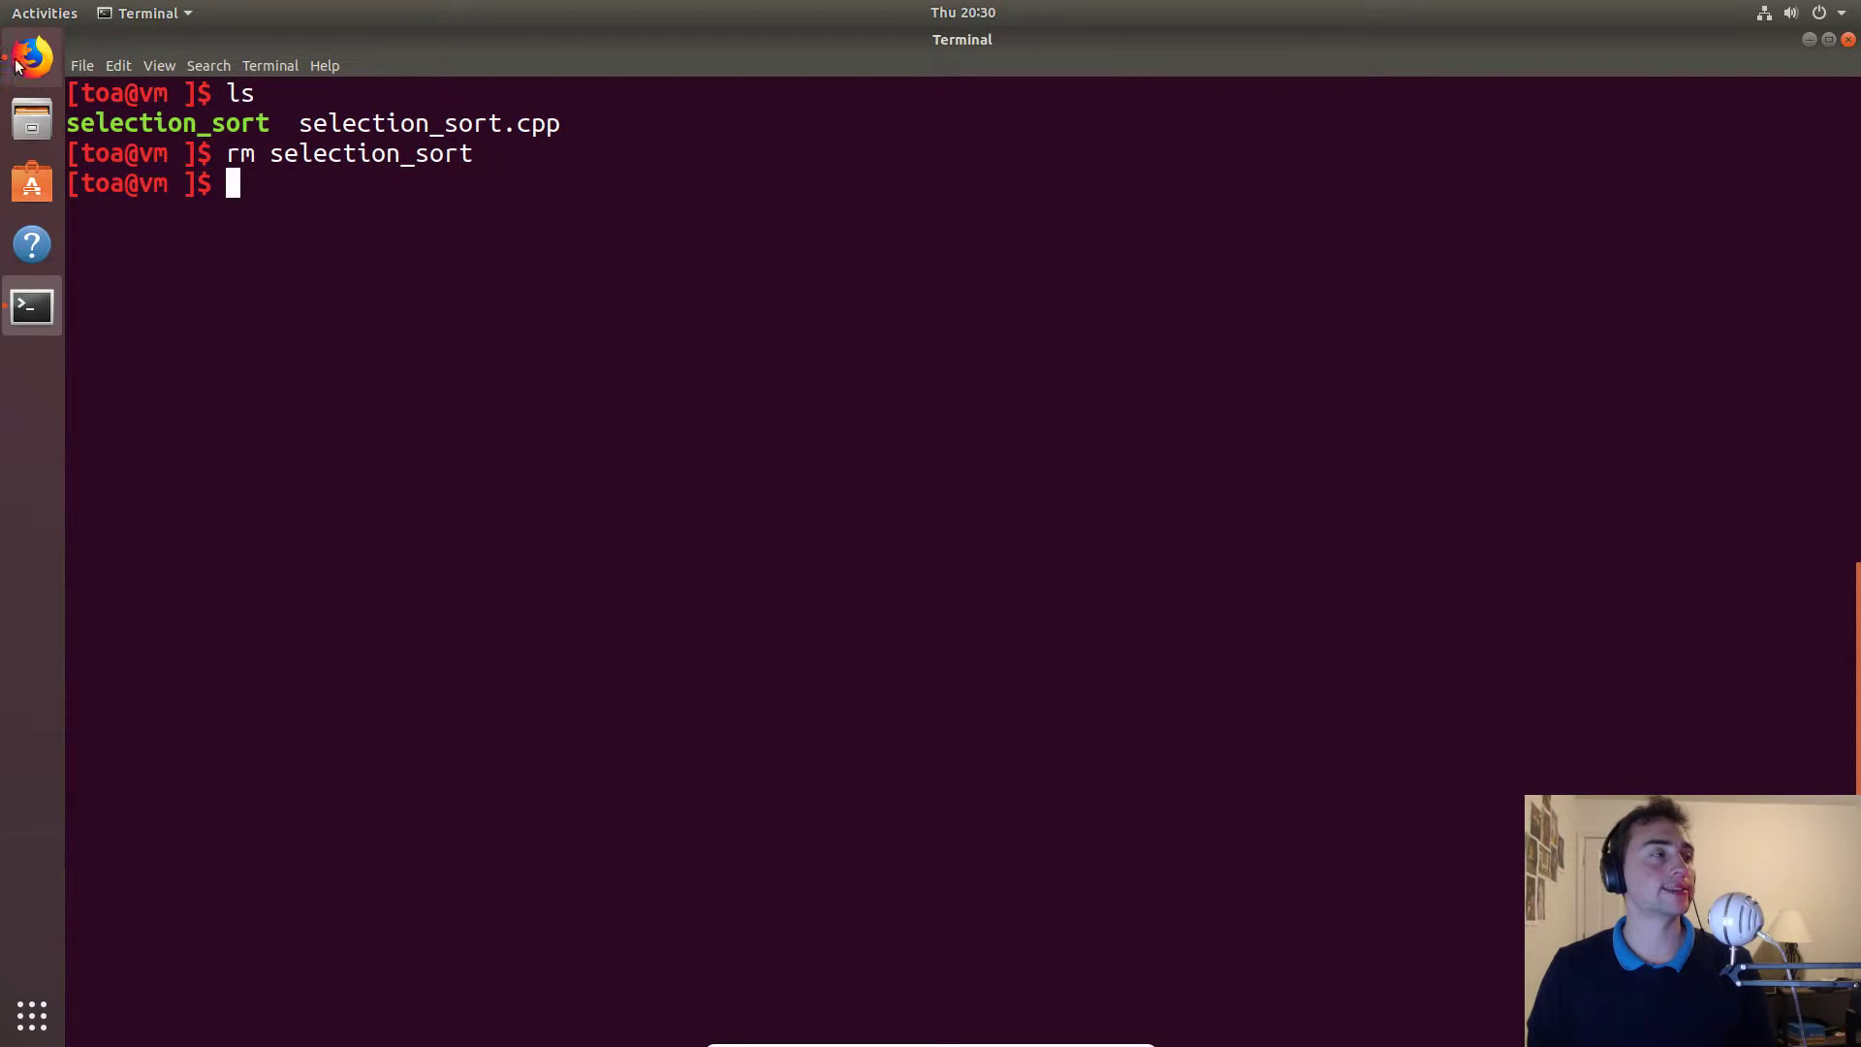
Switch to Firefox, visit the owner's profile and choose the pinned cpp_data_structures repo.
{"action": "left_click", "coordinate": [29, 57]}
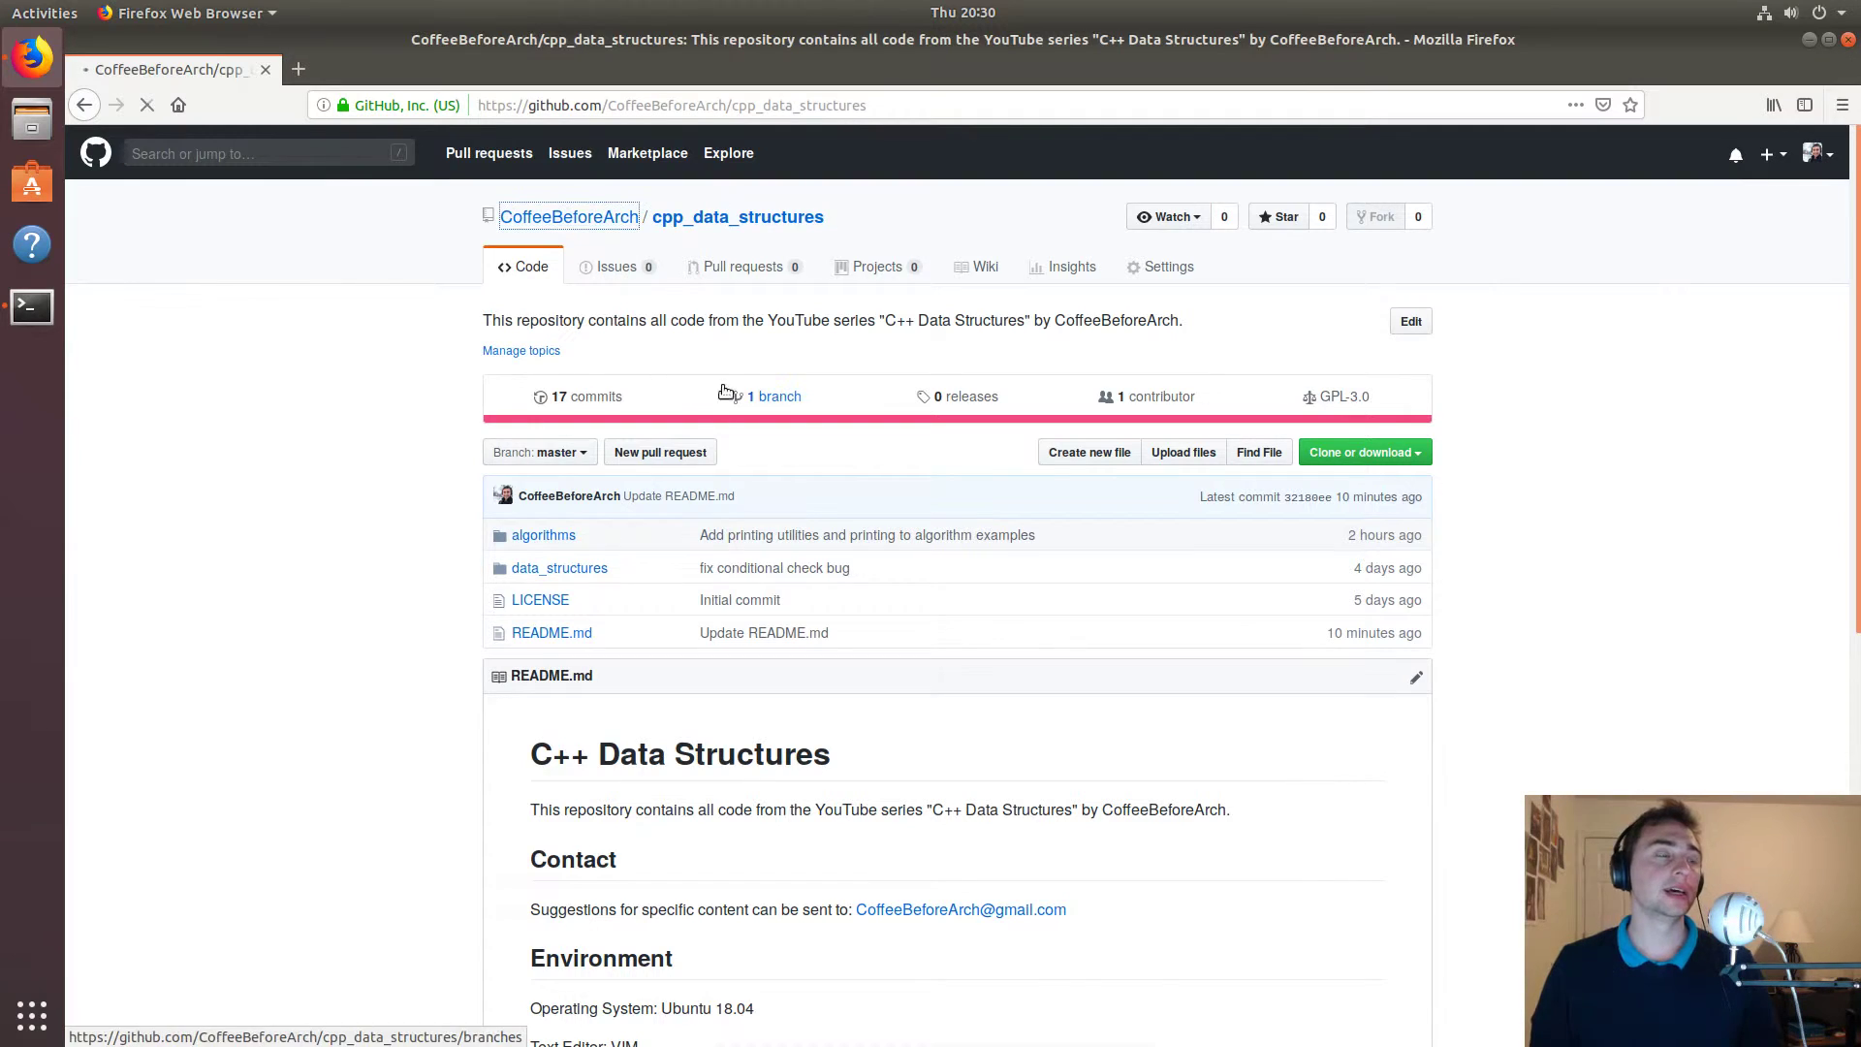
{"action": "left_click", "coordinate": [568, 215]}
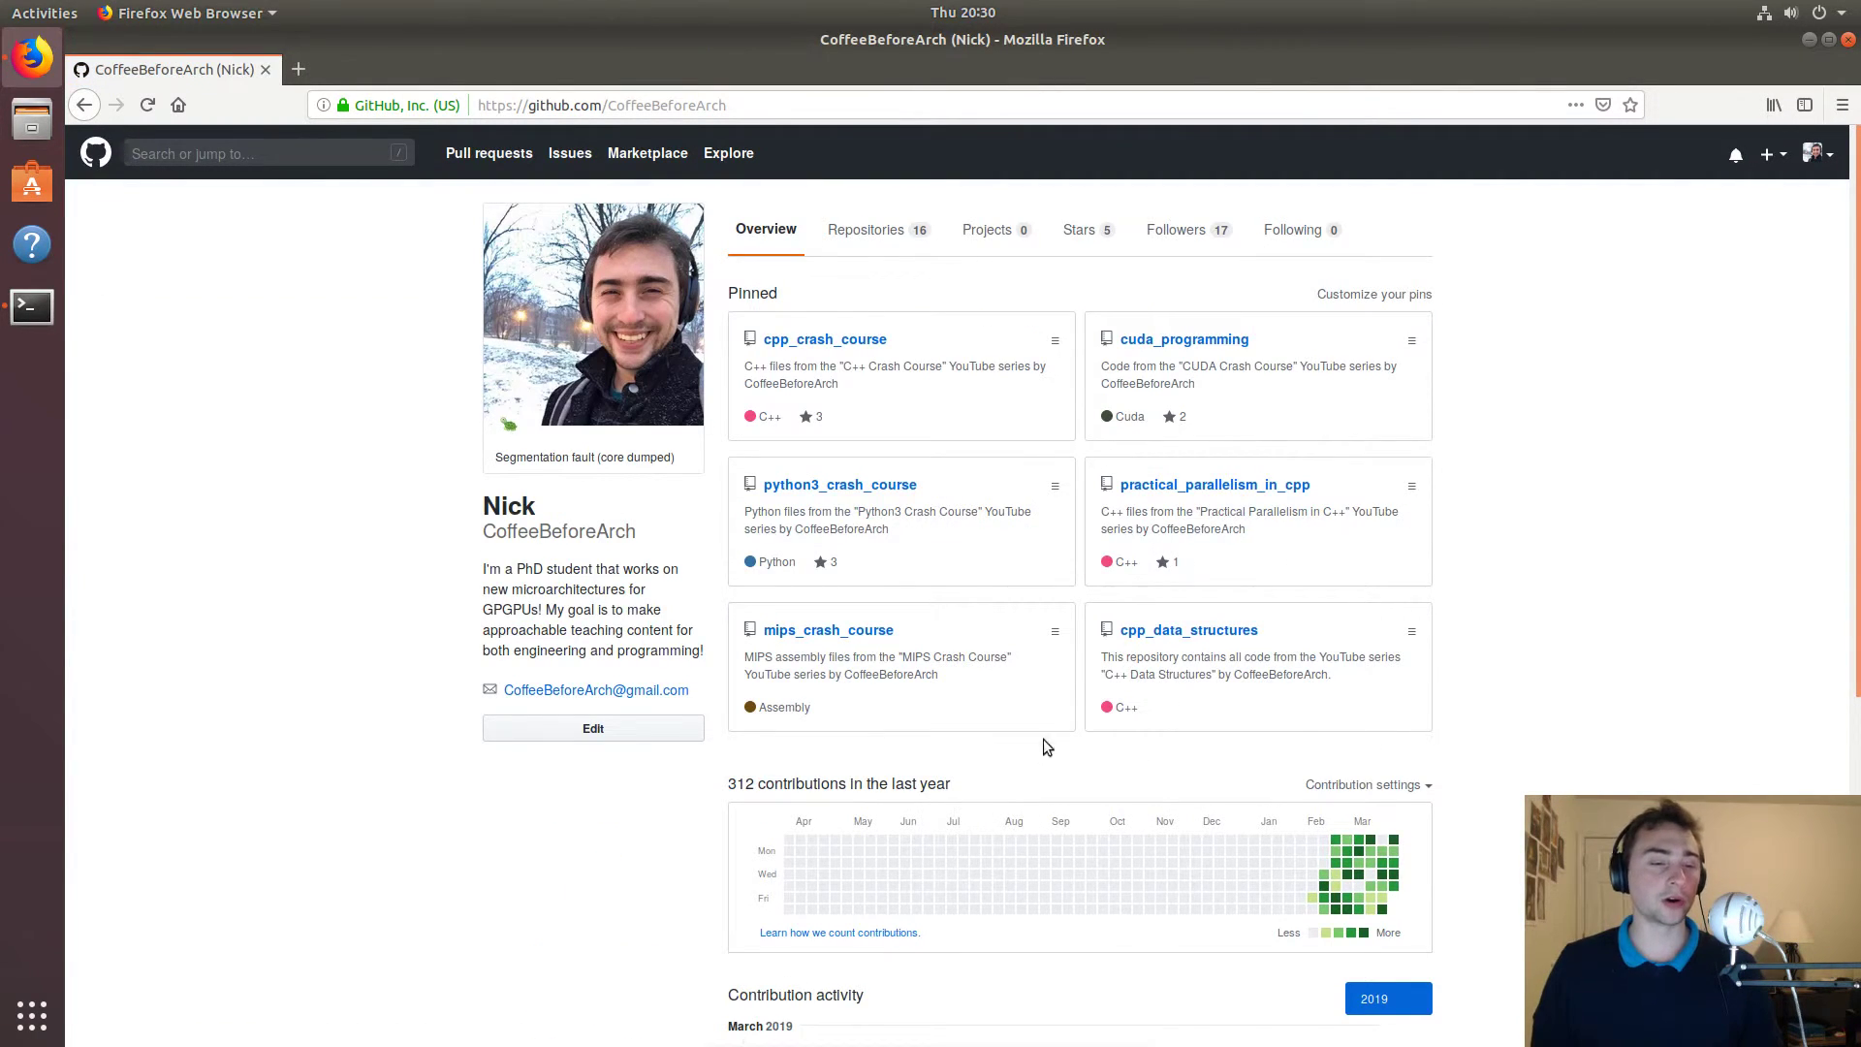
{"action": "mouse_move", "coordinate": [607, 401]}
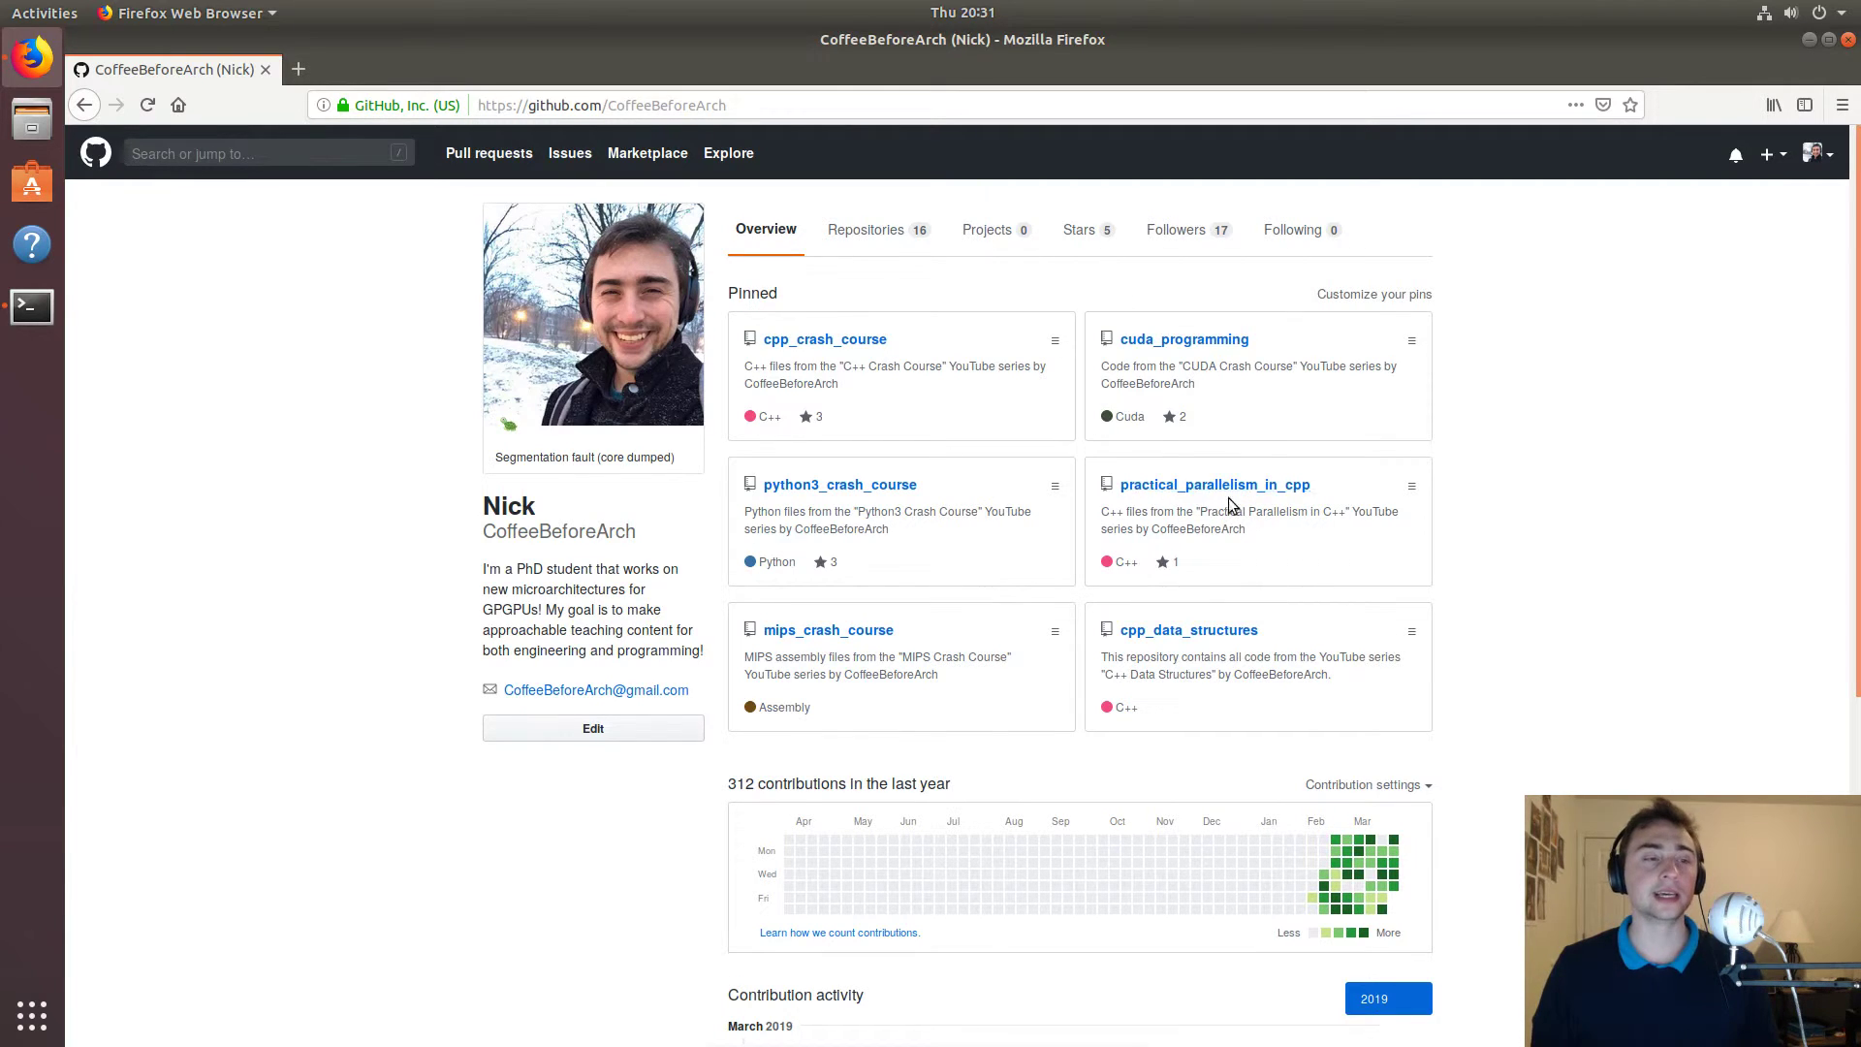
{"action": "mouse_move", "coordinate": [1214, 485]}
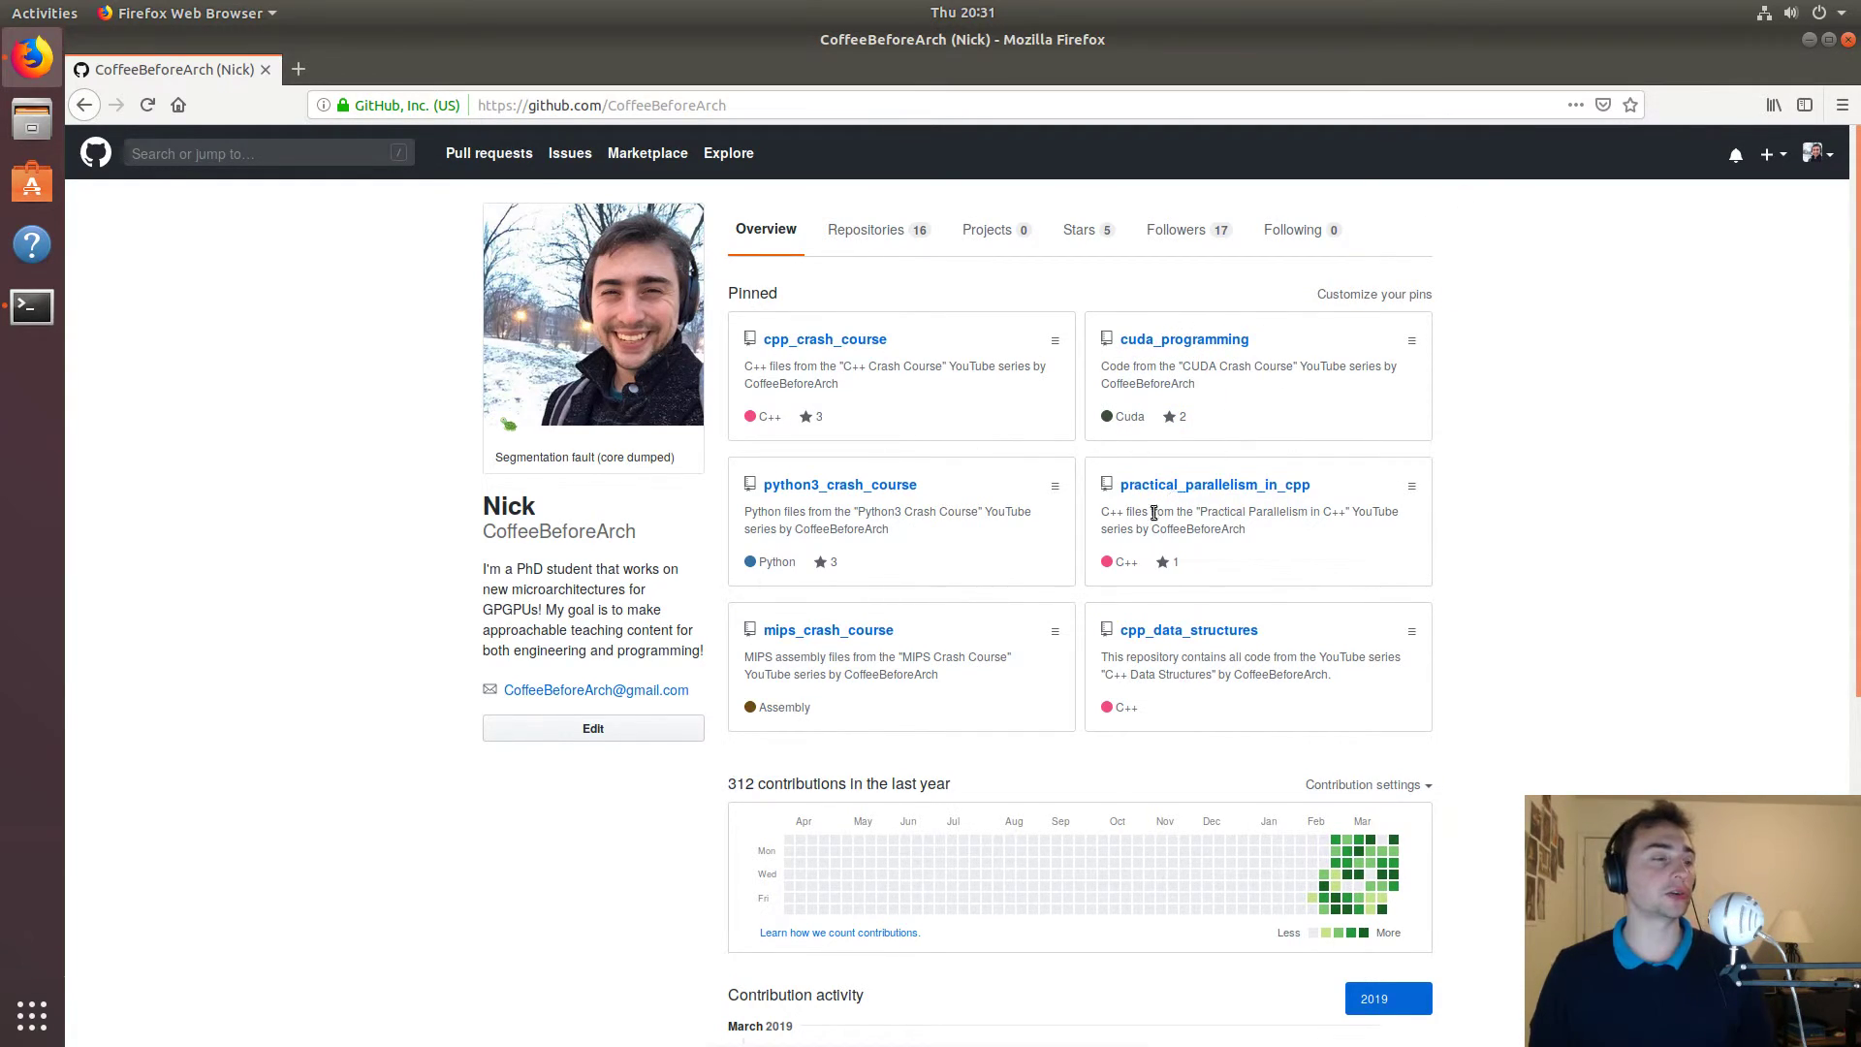
{"action": "mouse_move", "coordinate": [1508, 601]}
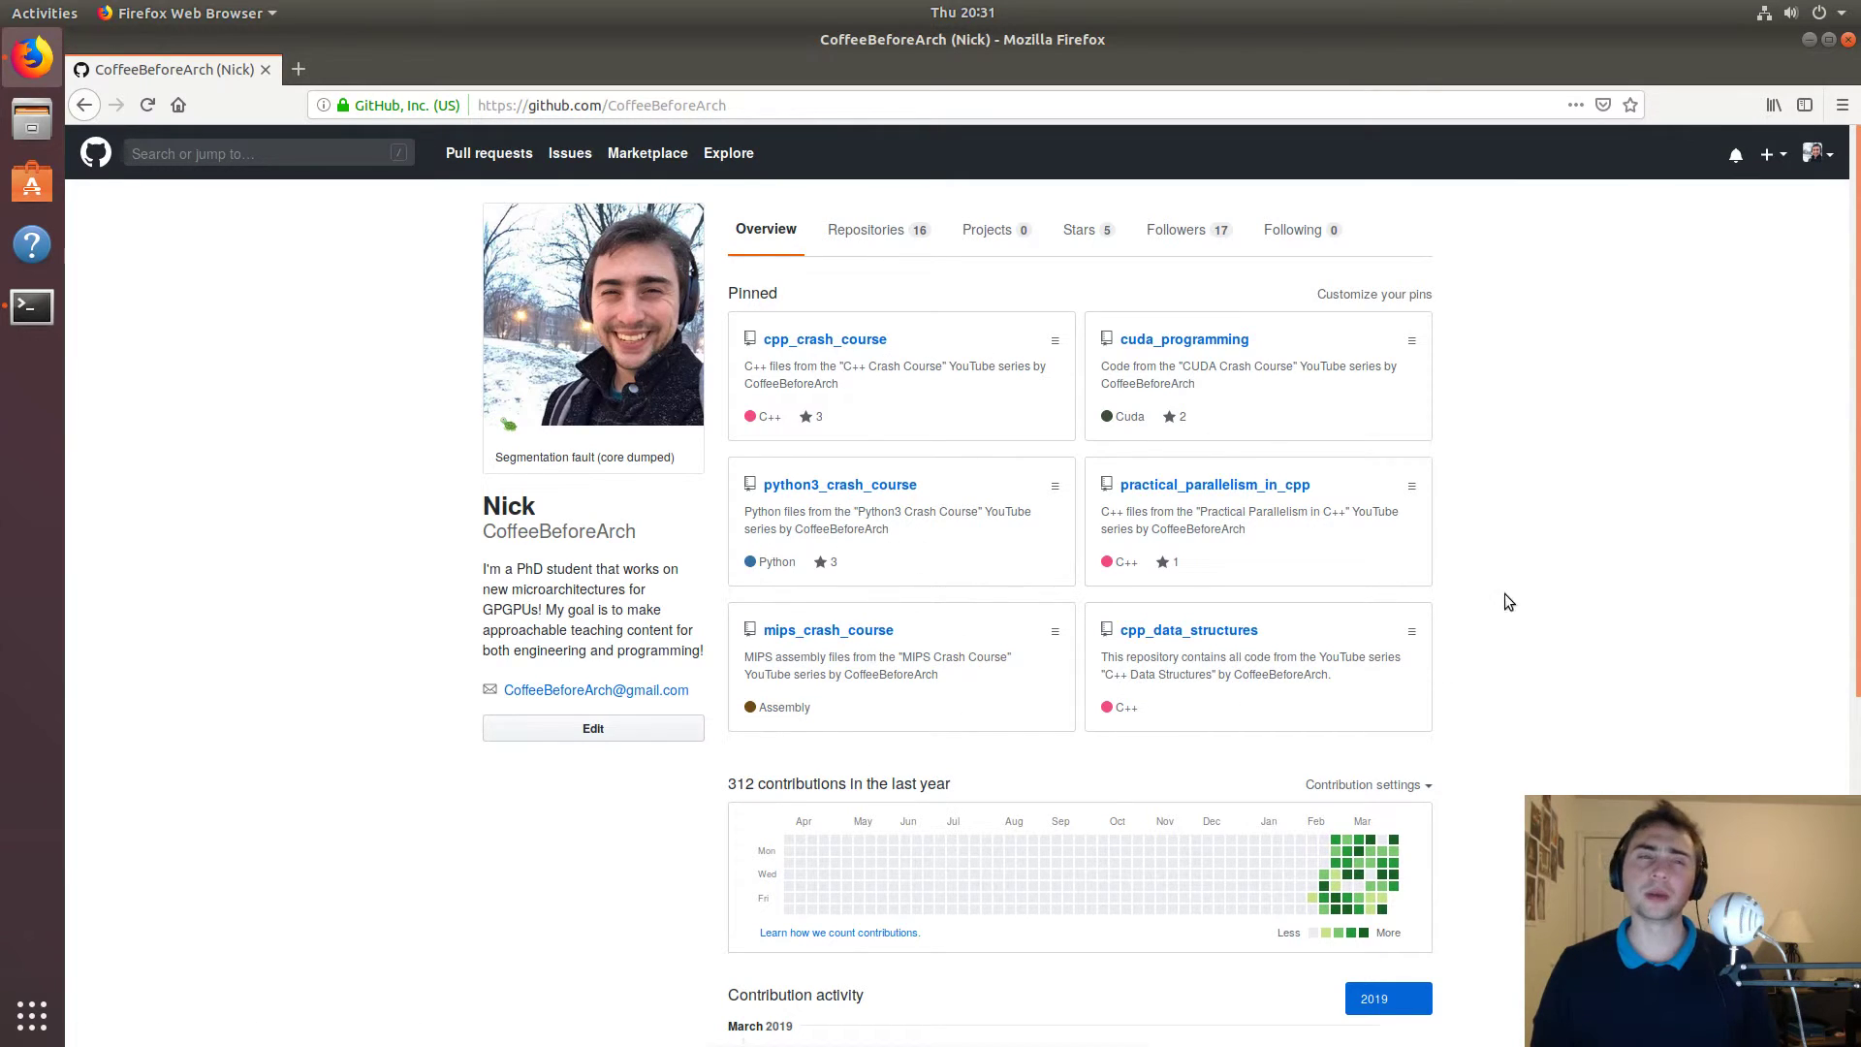
{"action": "left_click", "coordinate": [1188, 628]}
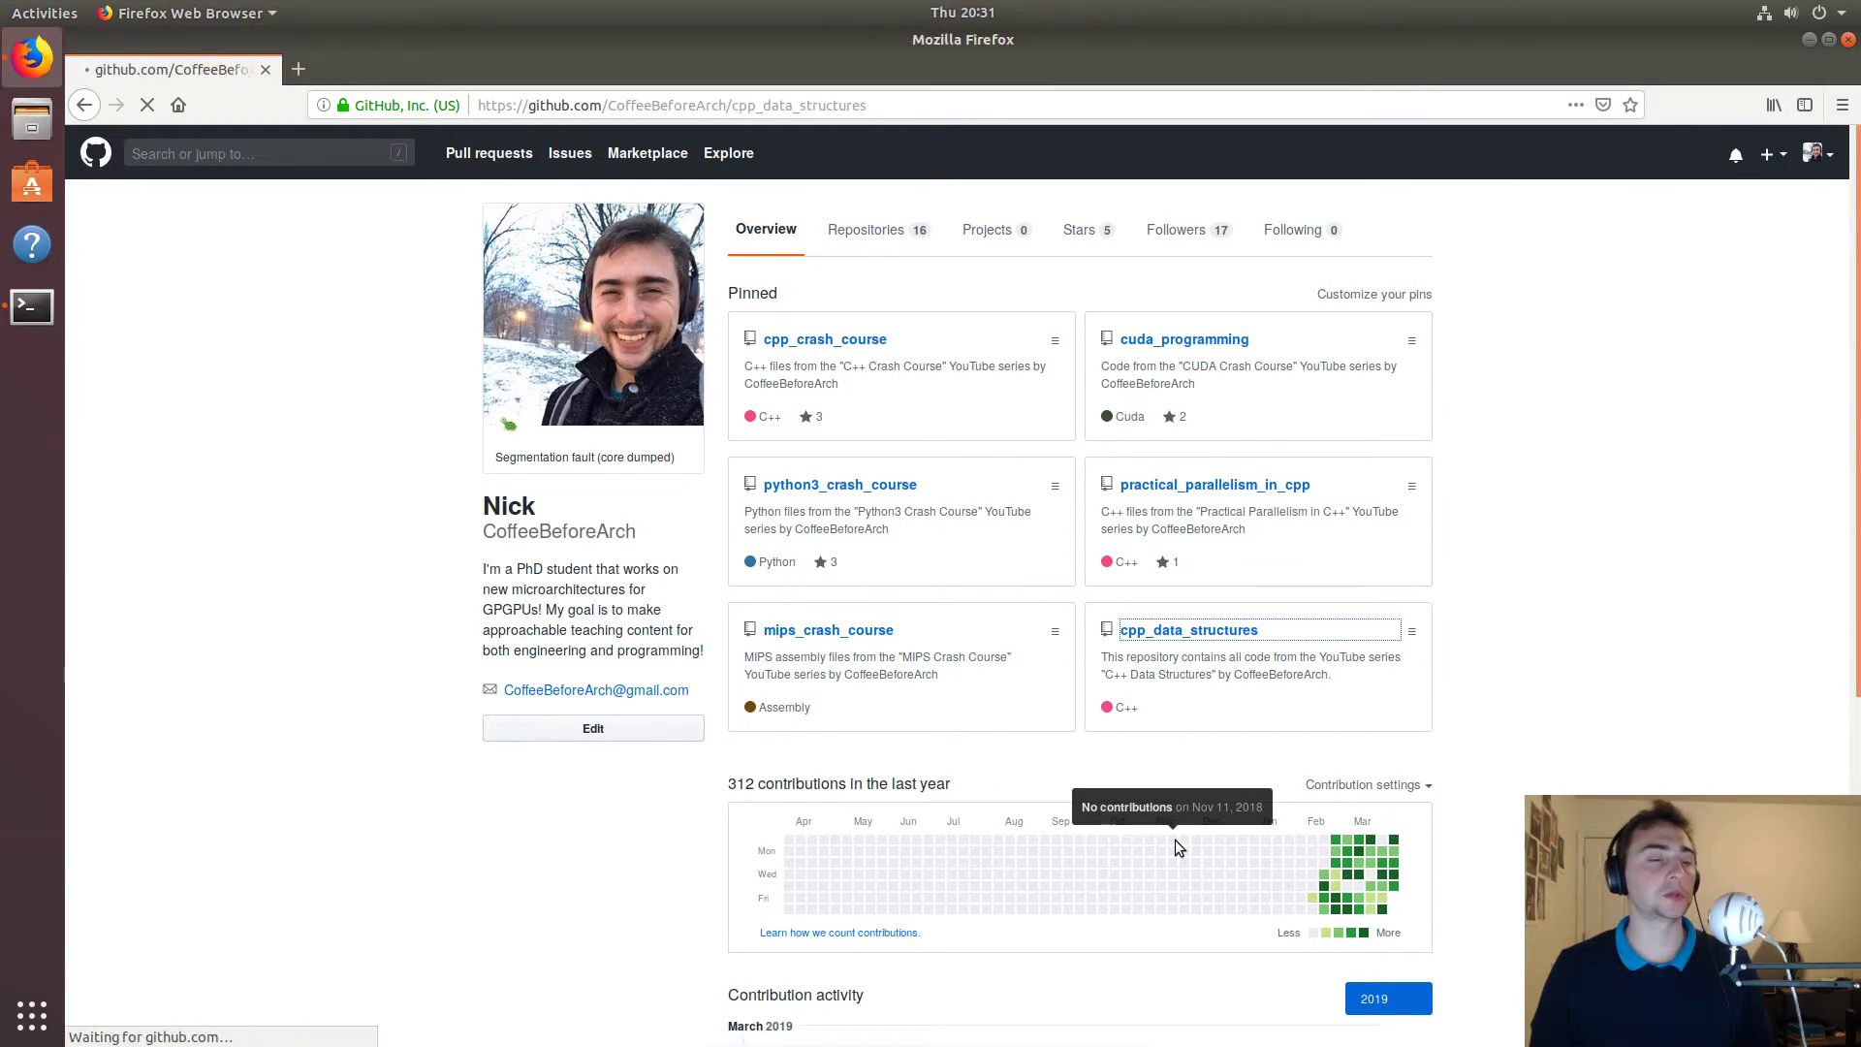
Follow the selection_sort.cpp link in the README's Files column and view its source.
{"action": "left_click", "coordinate": [1186, 628]}
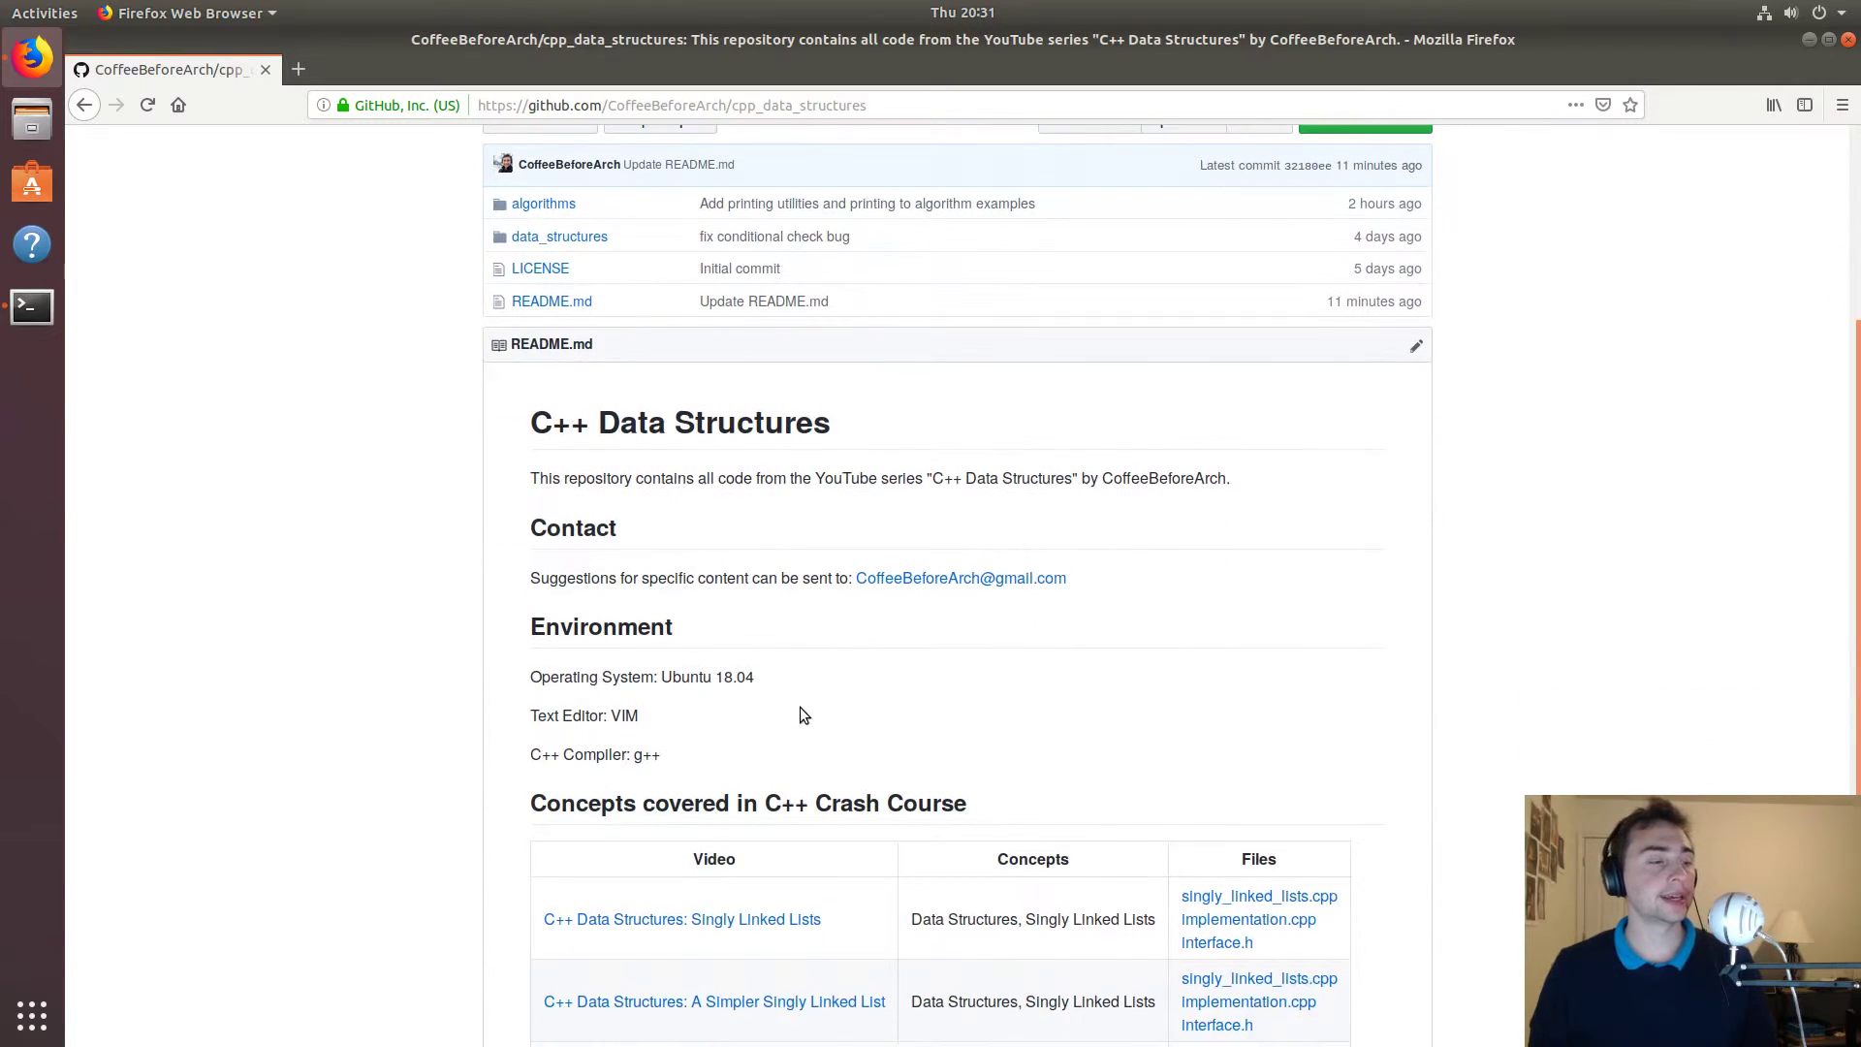
{"action": "scroll", "scroll_direction": "down", "scroll_amount": 3}
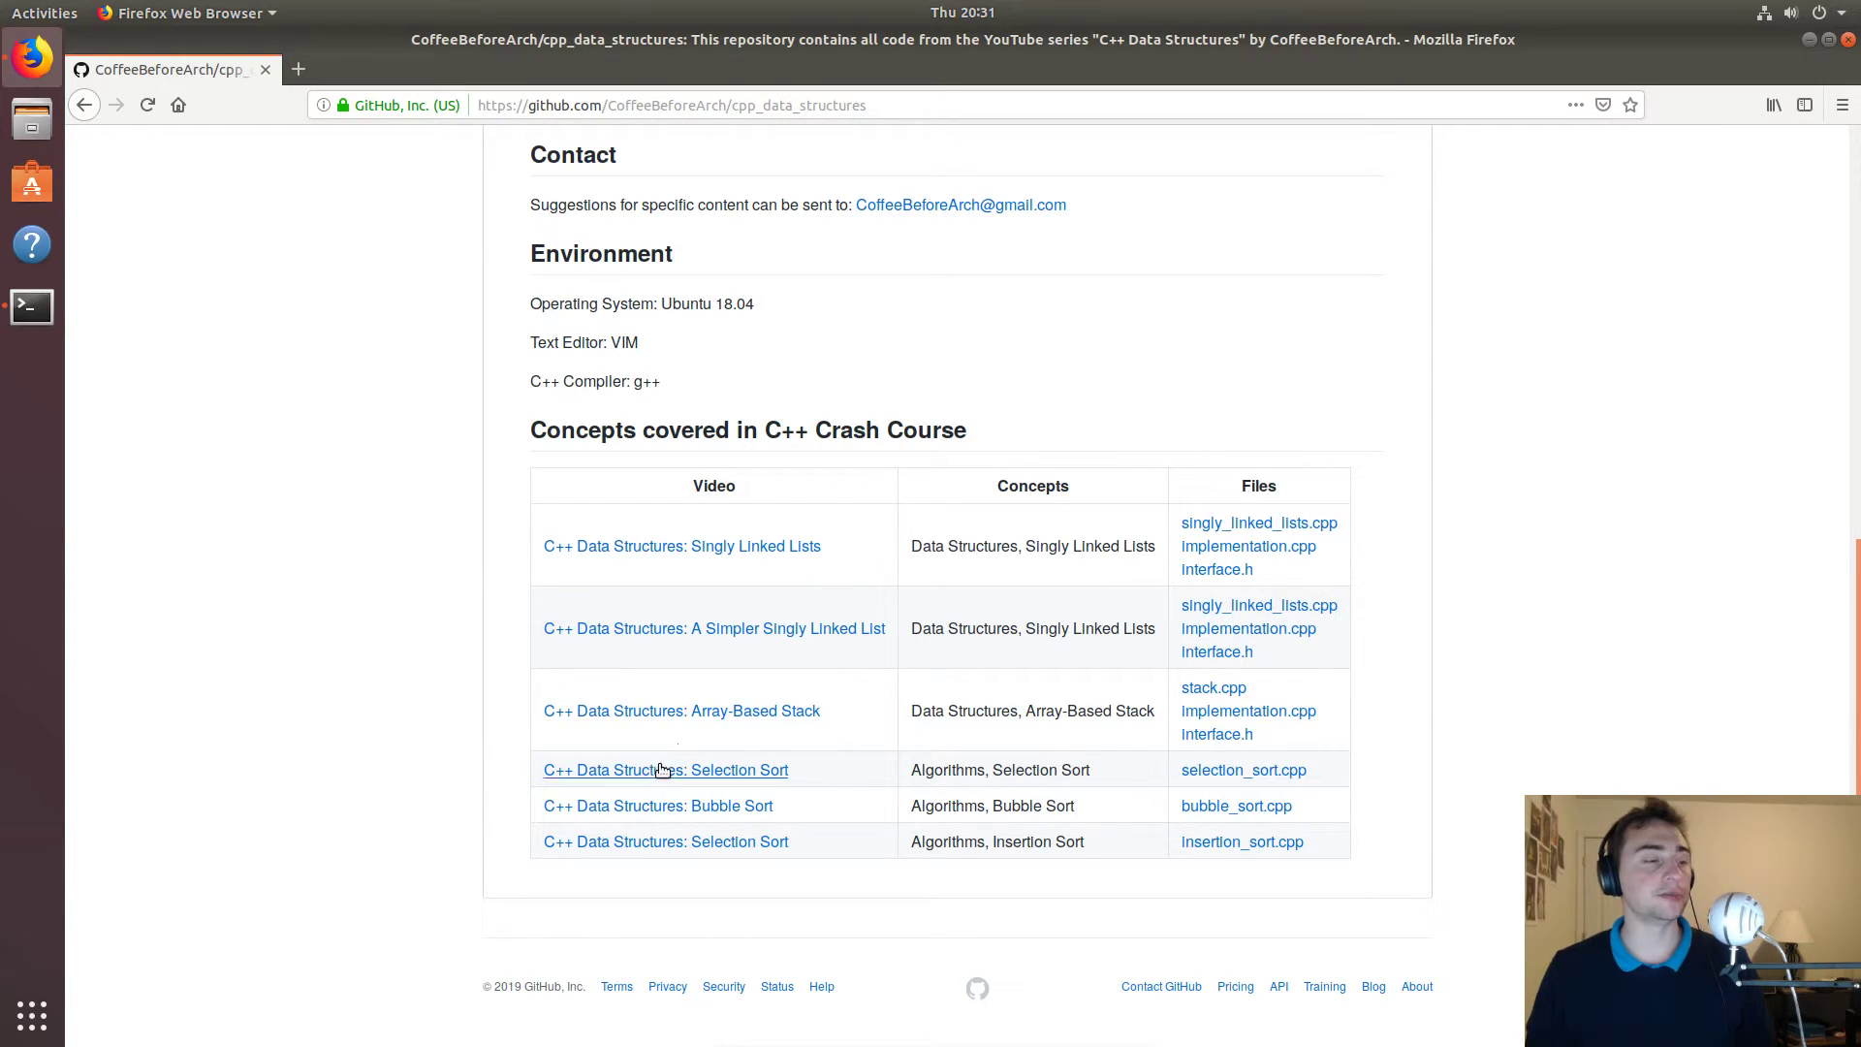
{"action": "mouse_move", "coordinate": [1242, 769]}
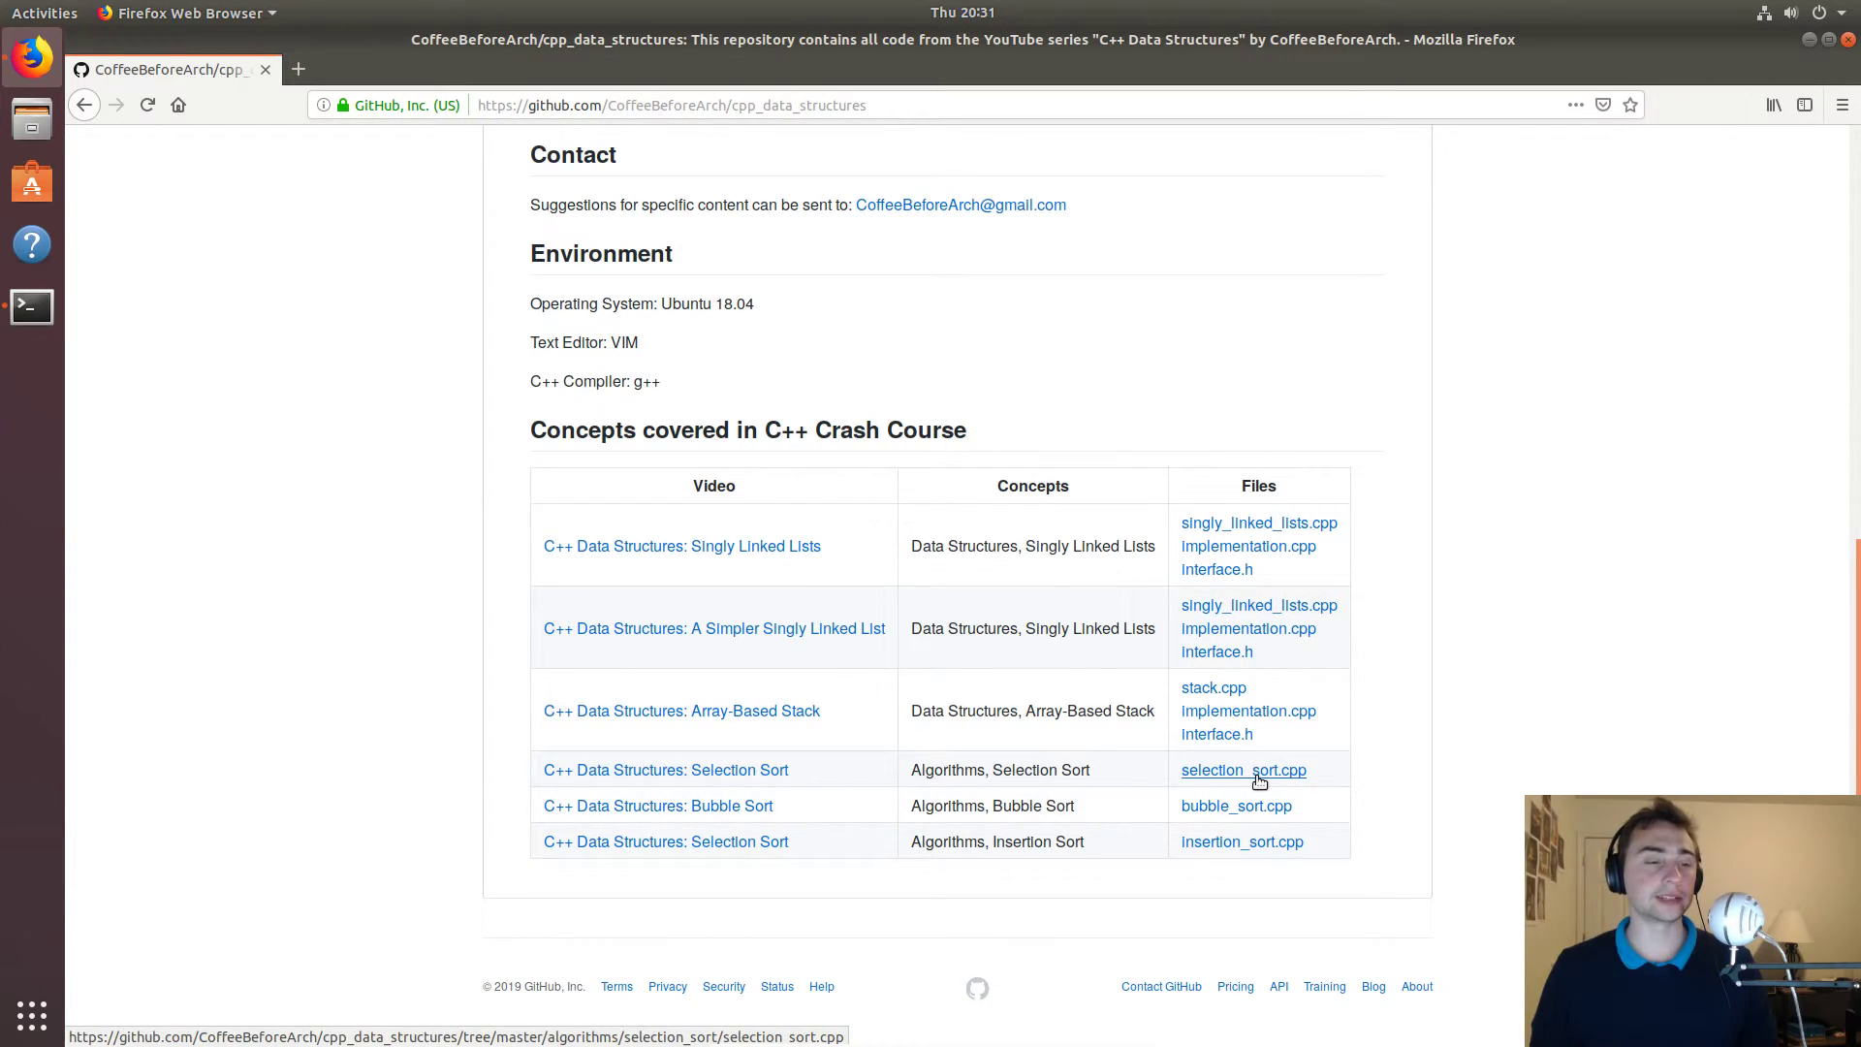
{"action": "left_click", "coordinate": [1244, 770]}
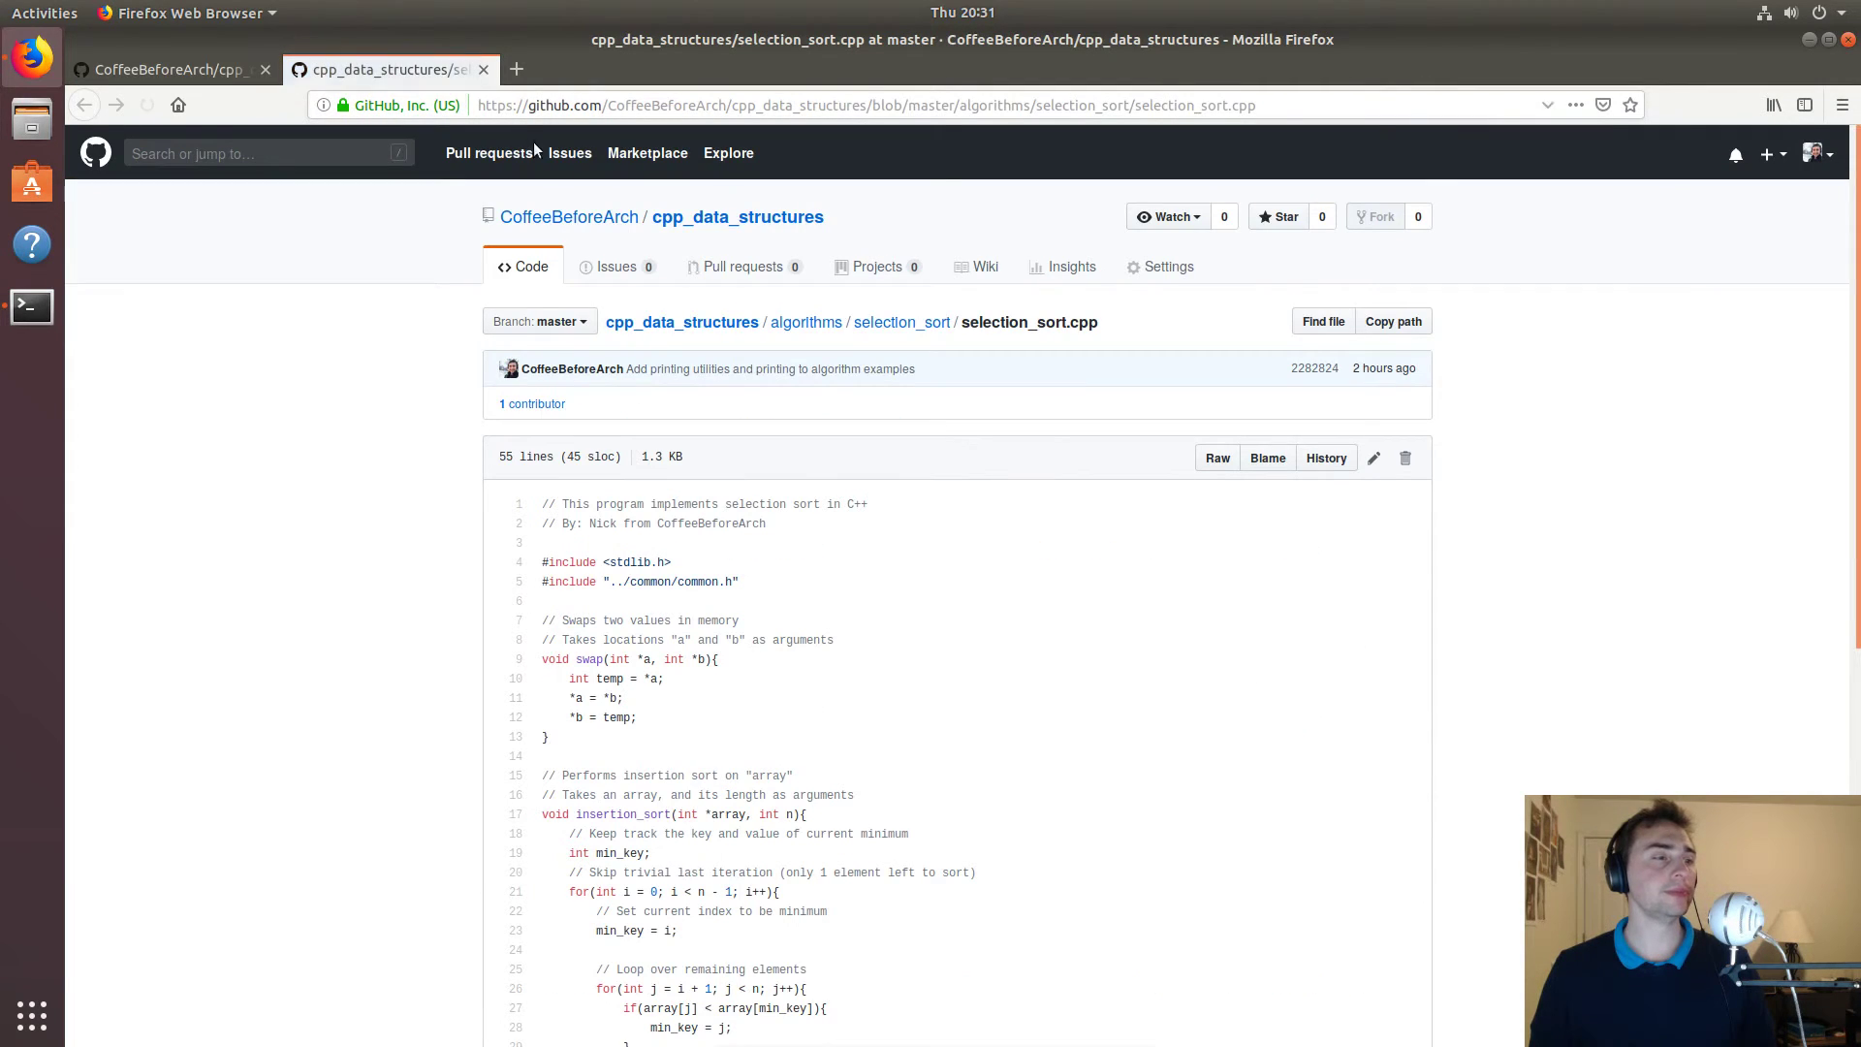
{"action": "scroll", "scroll_direction": "down", "scroll_amount": 3}
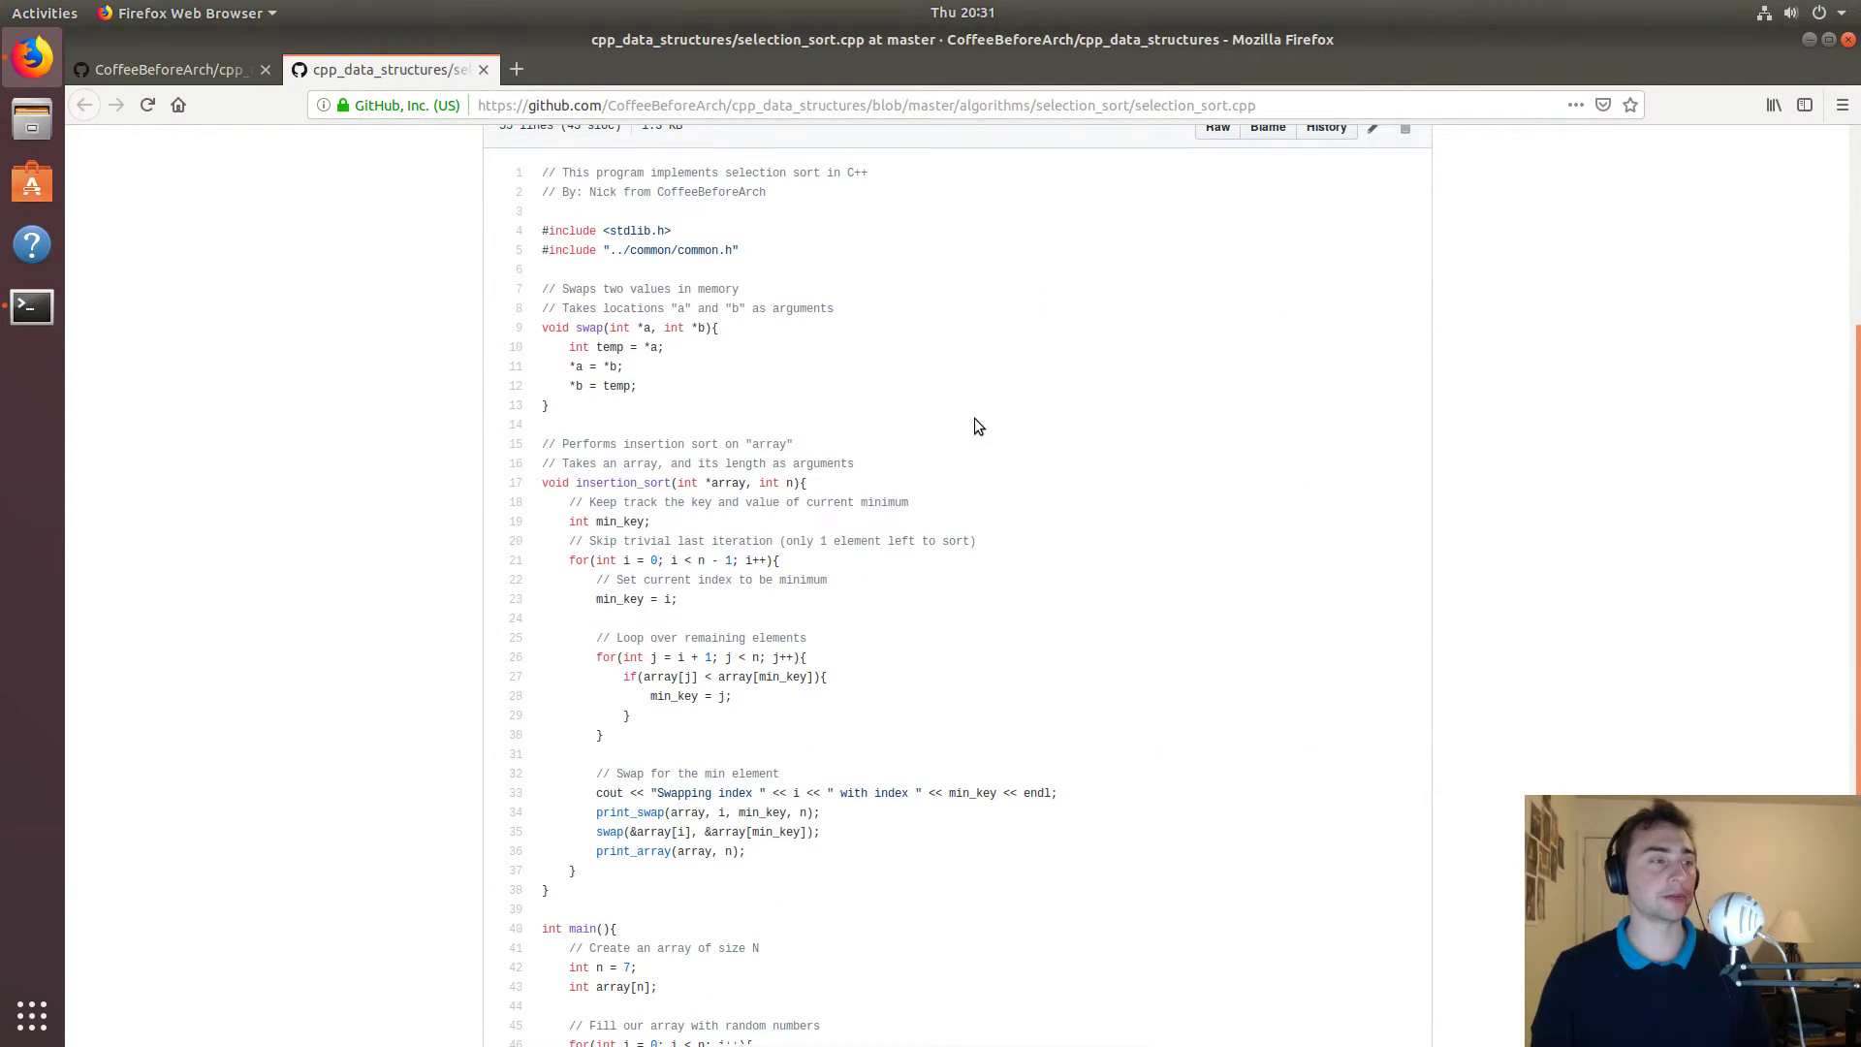